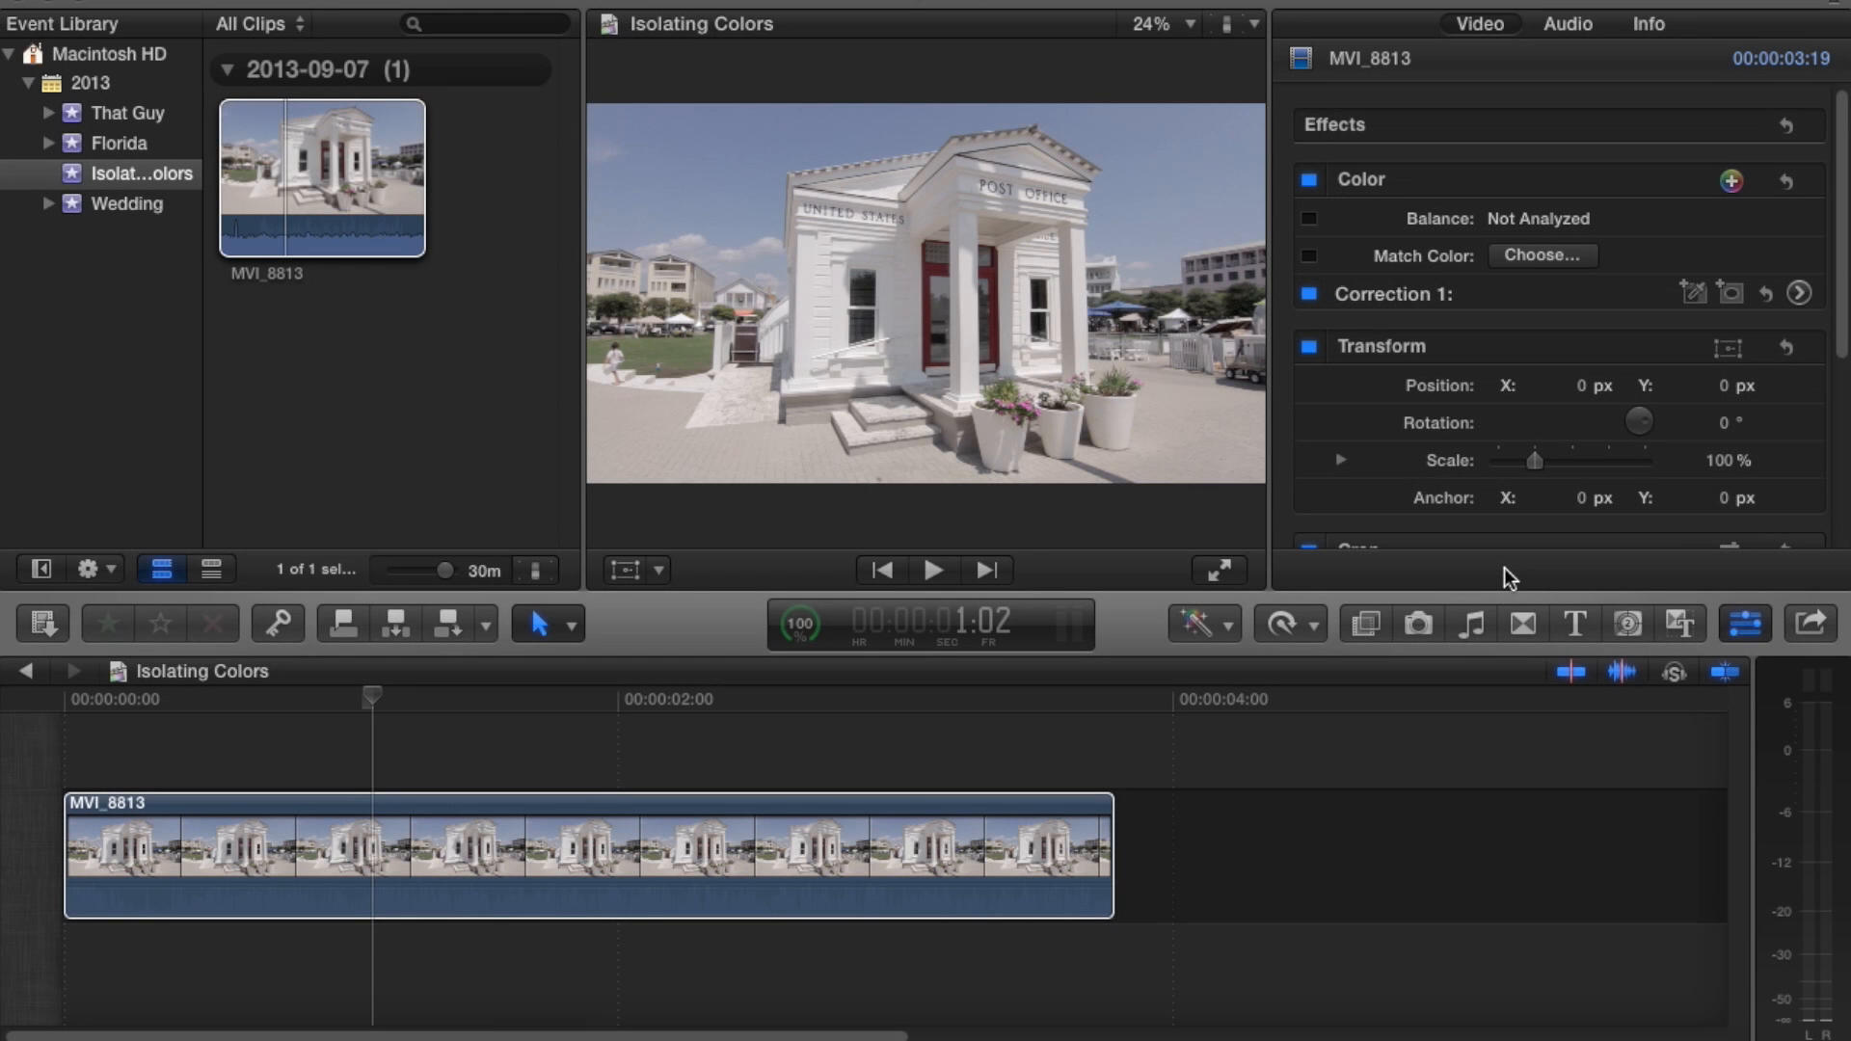
mouse_move(1308, 578)
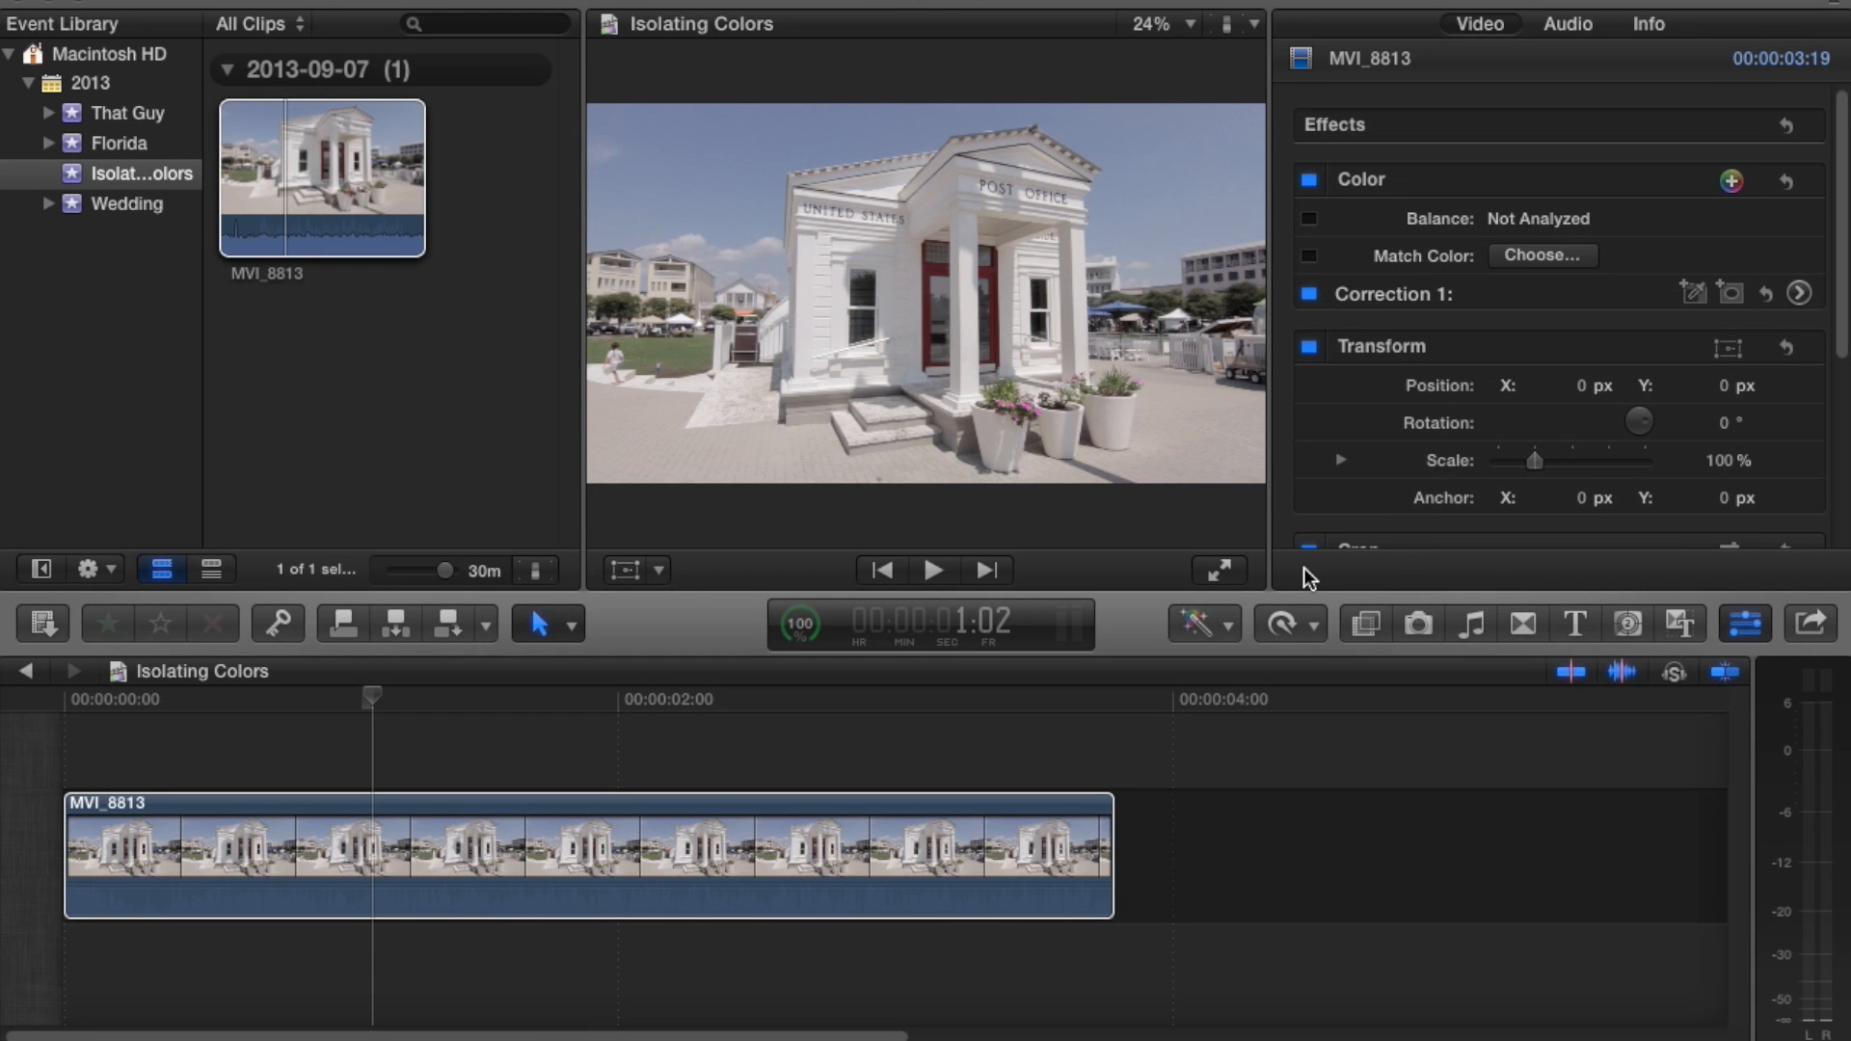
mouse_move(1140, 601)
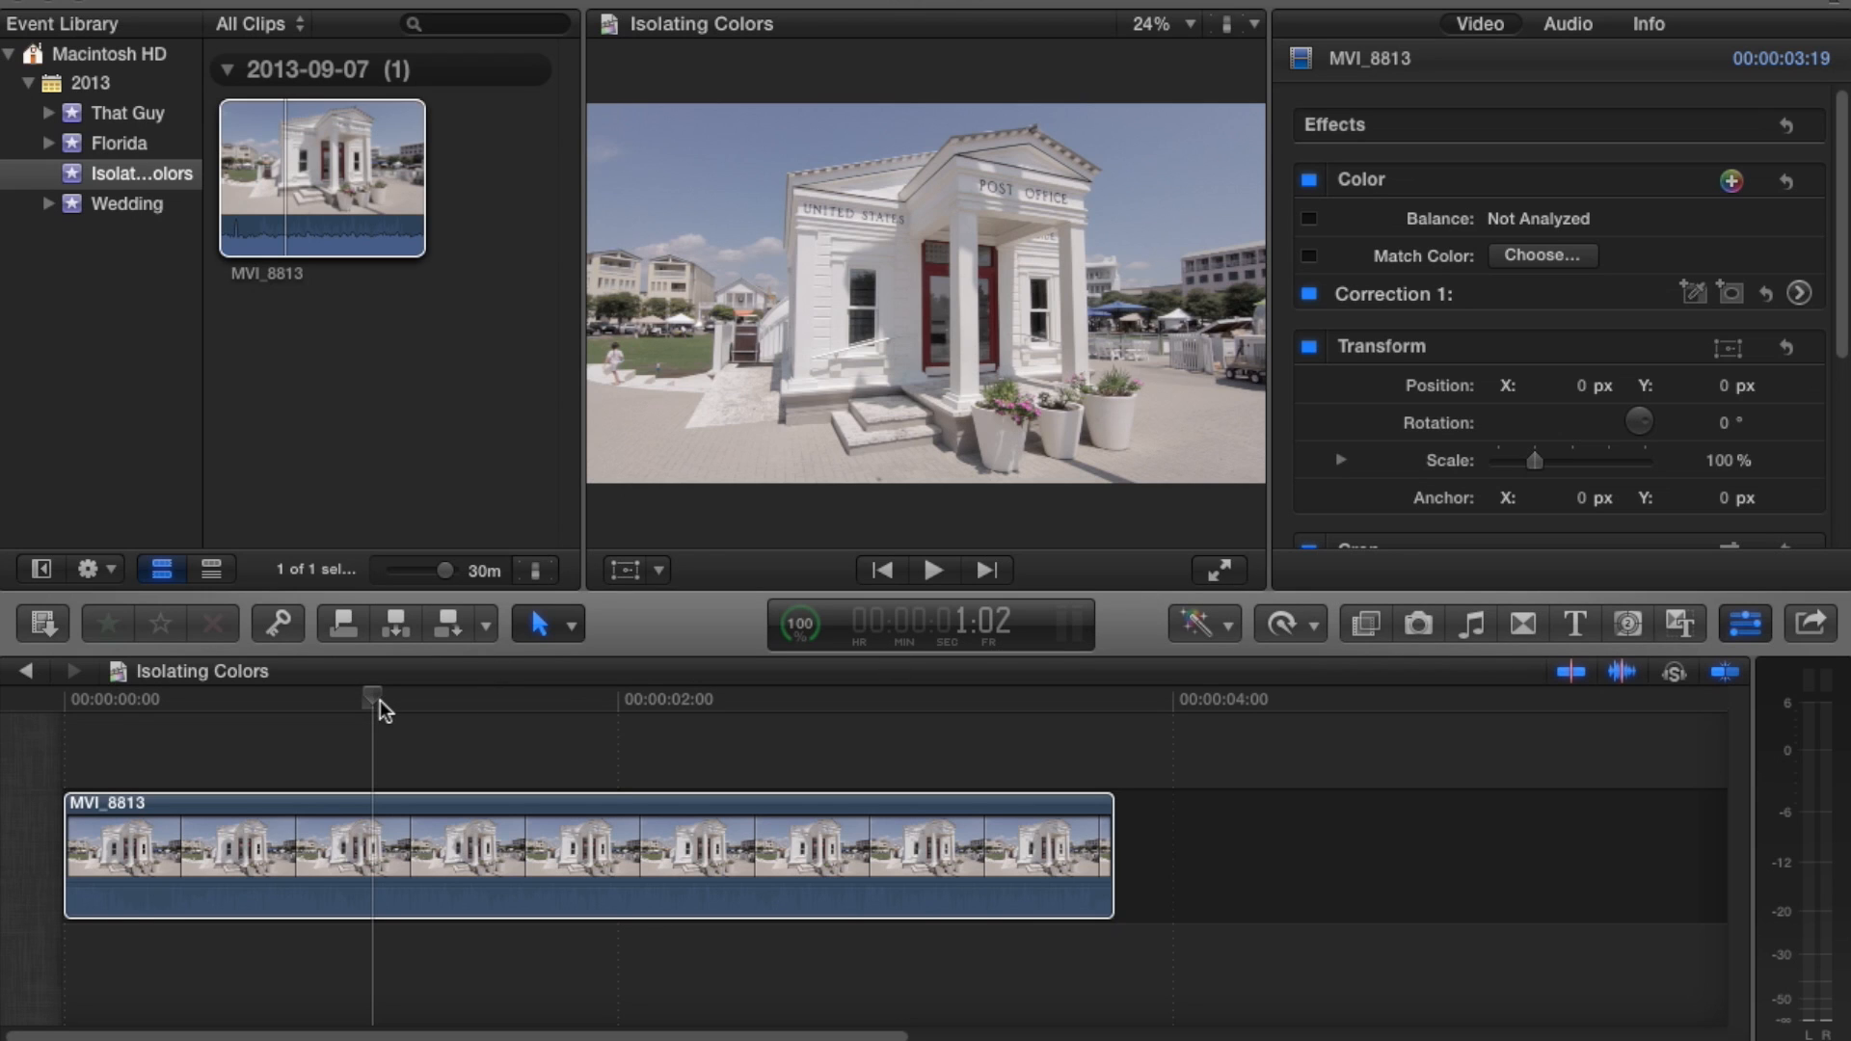
mouse_move(414, 706)
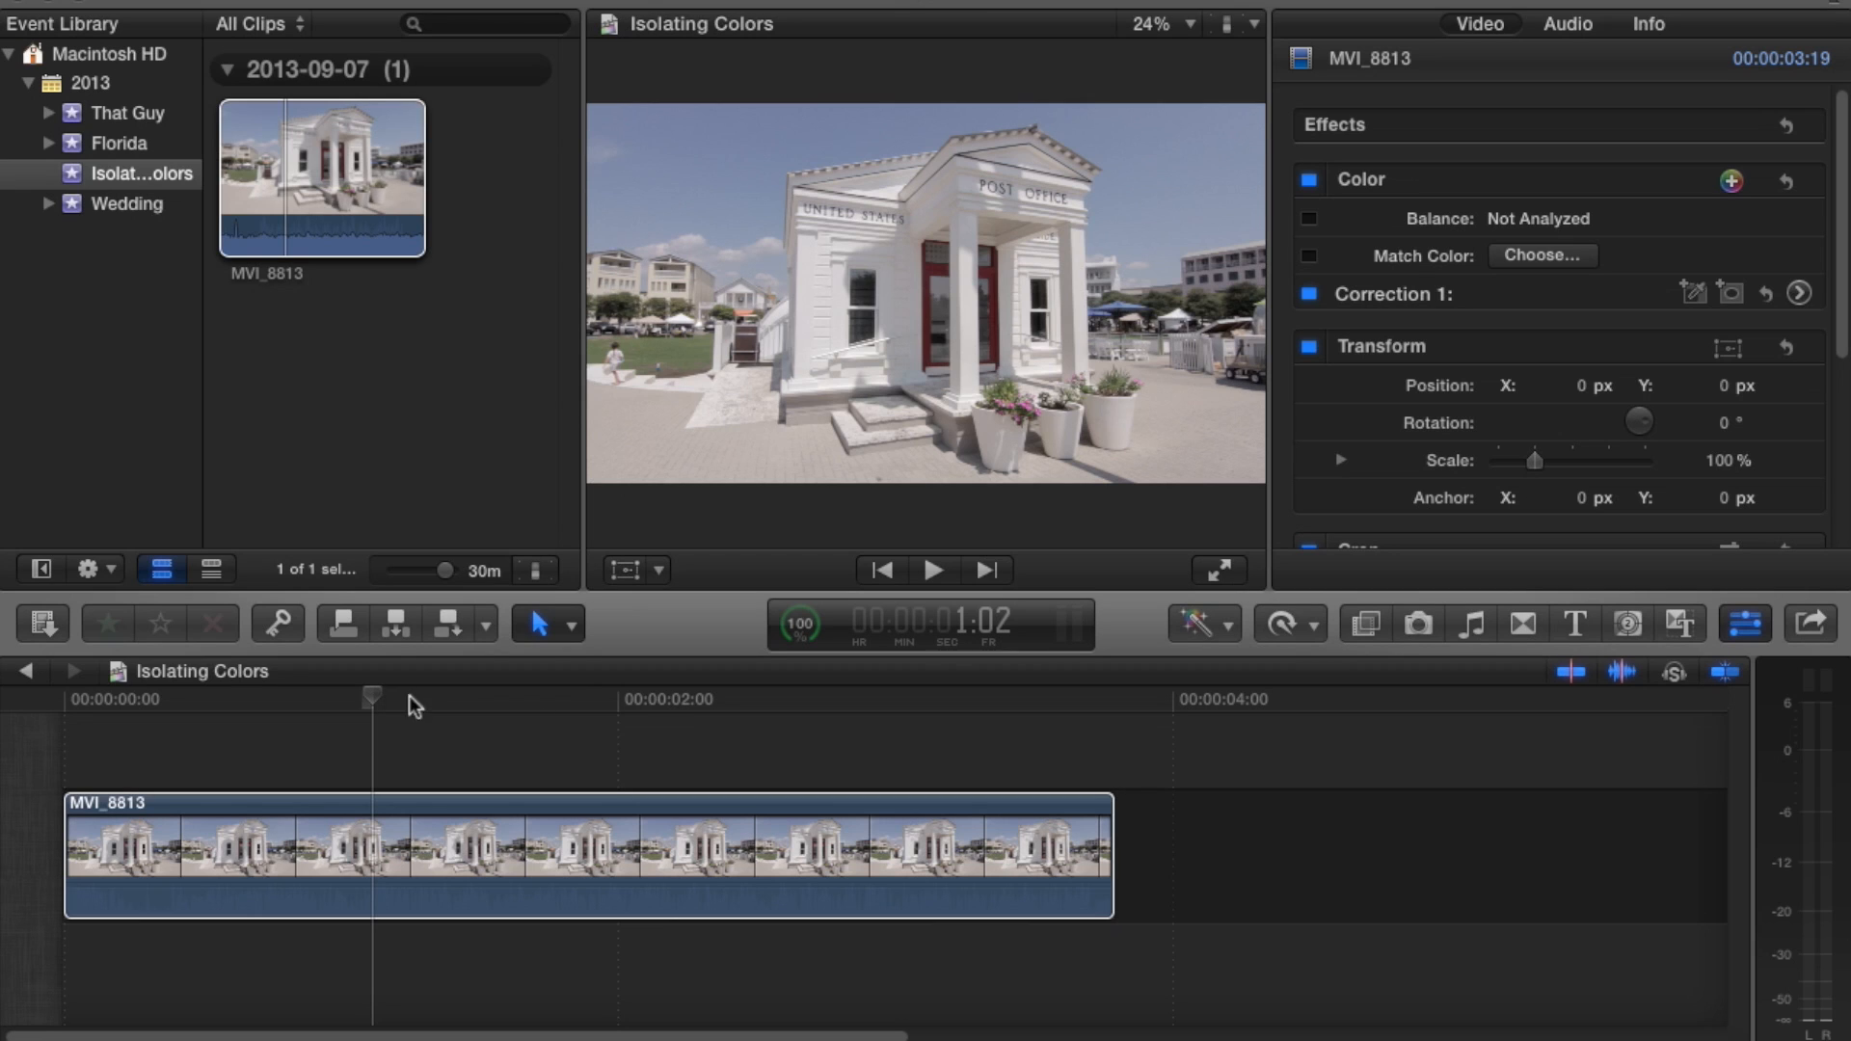
mouse_move(667, 716)
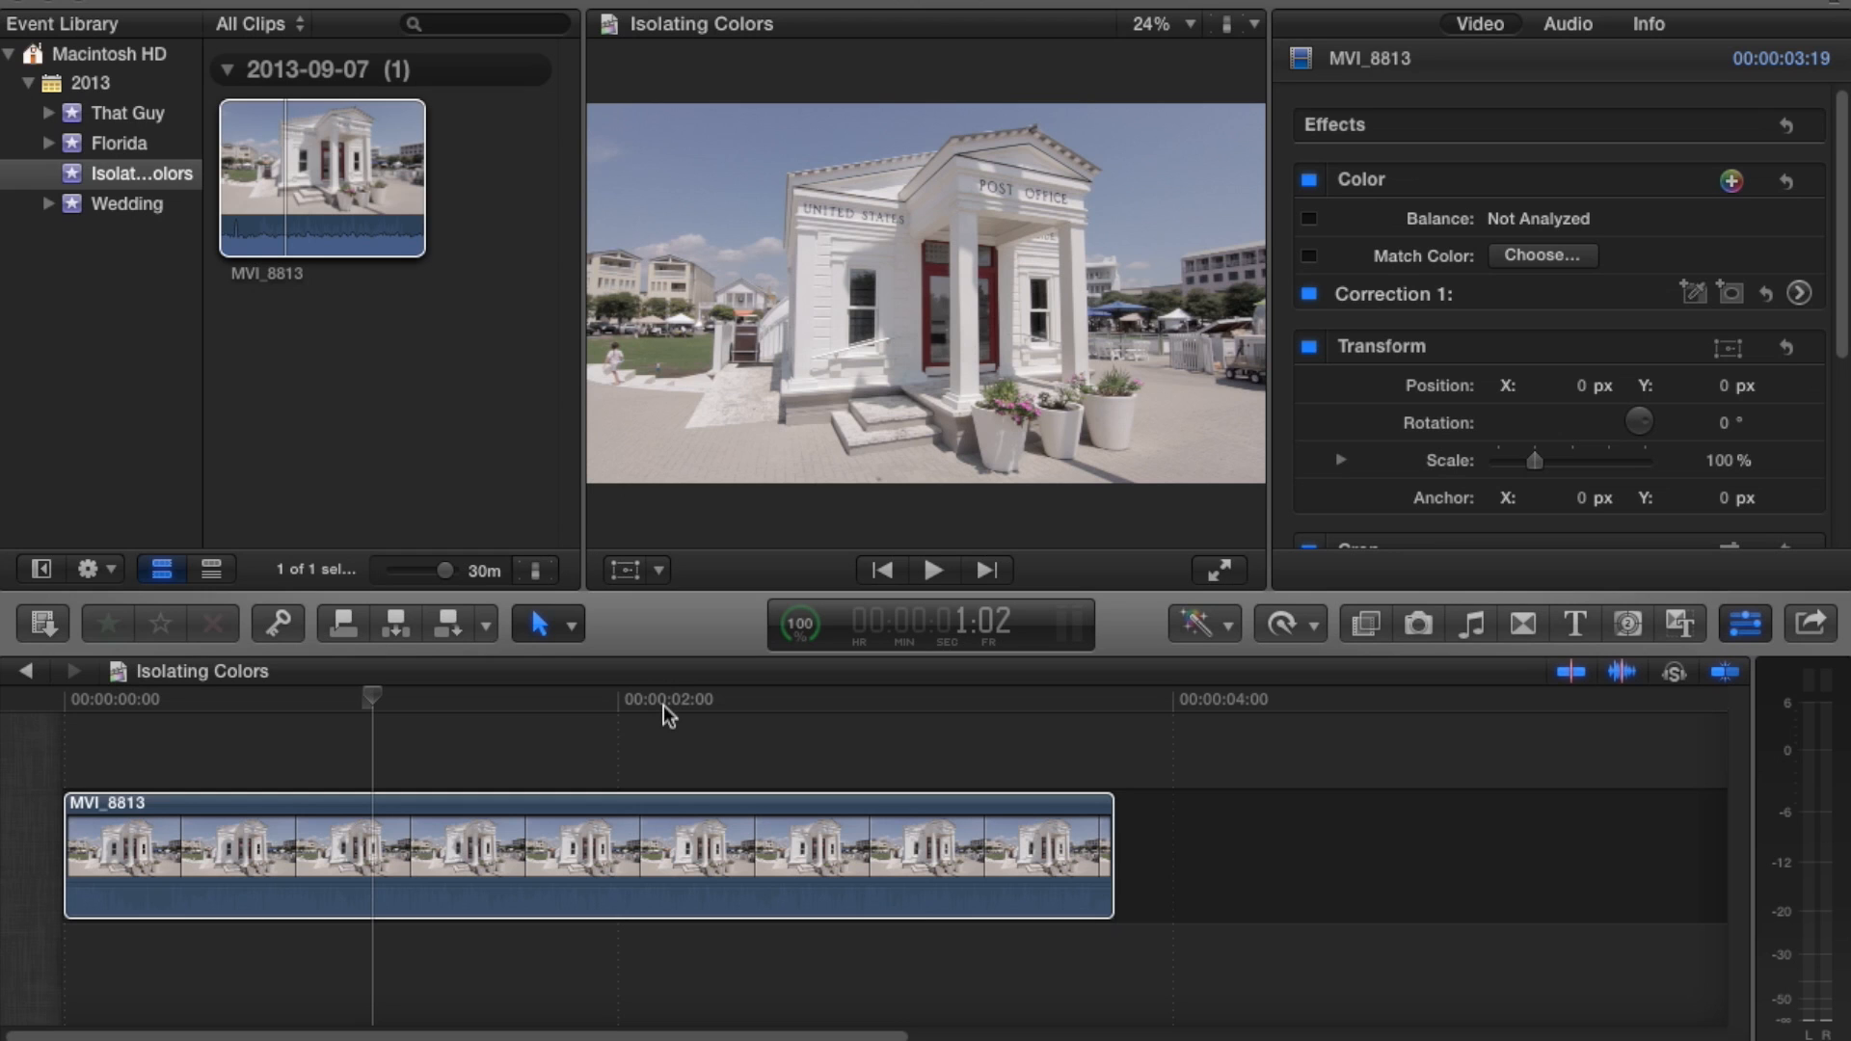
mouse_move(431, 720)
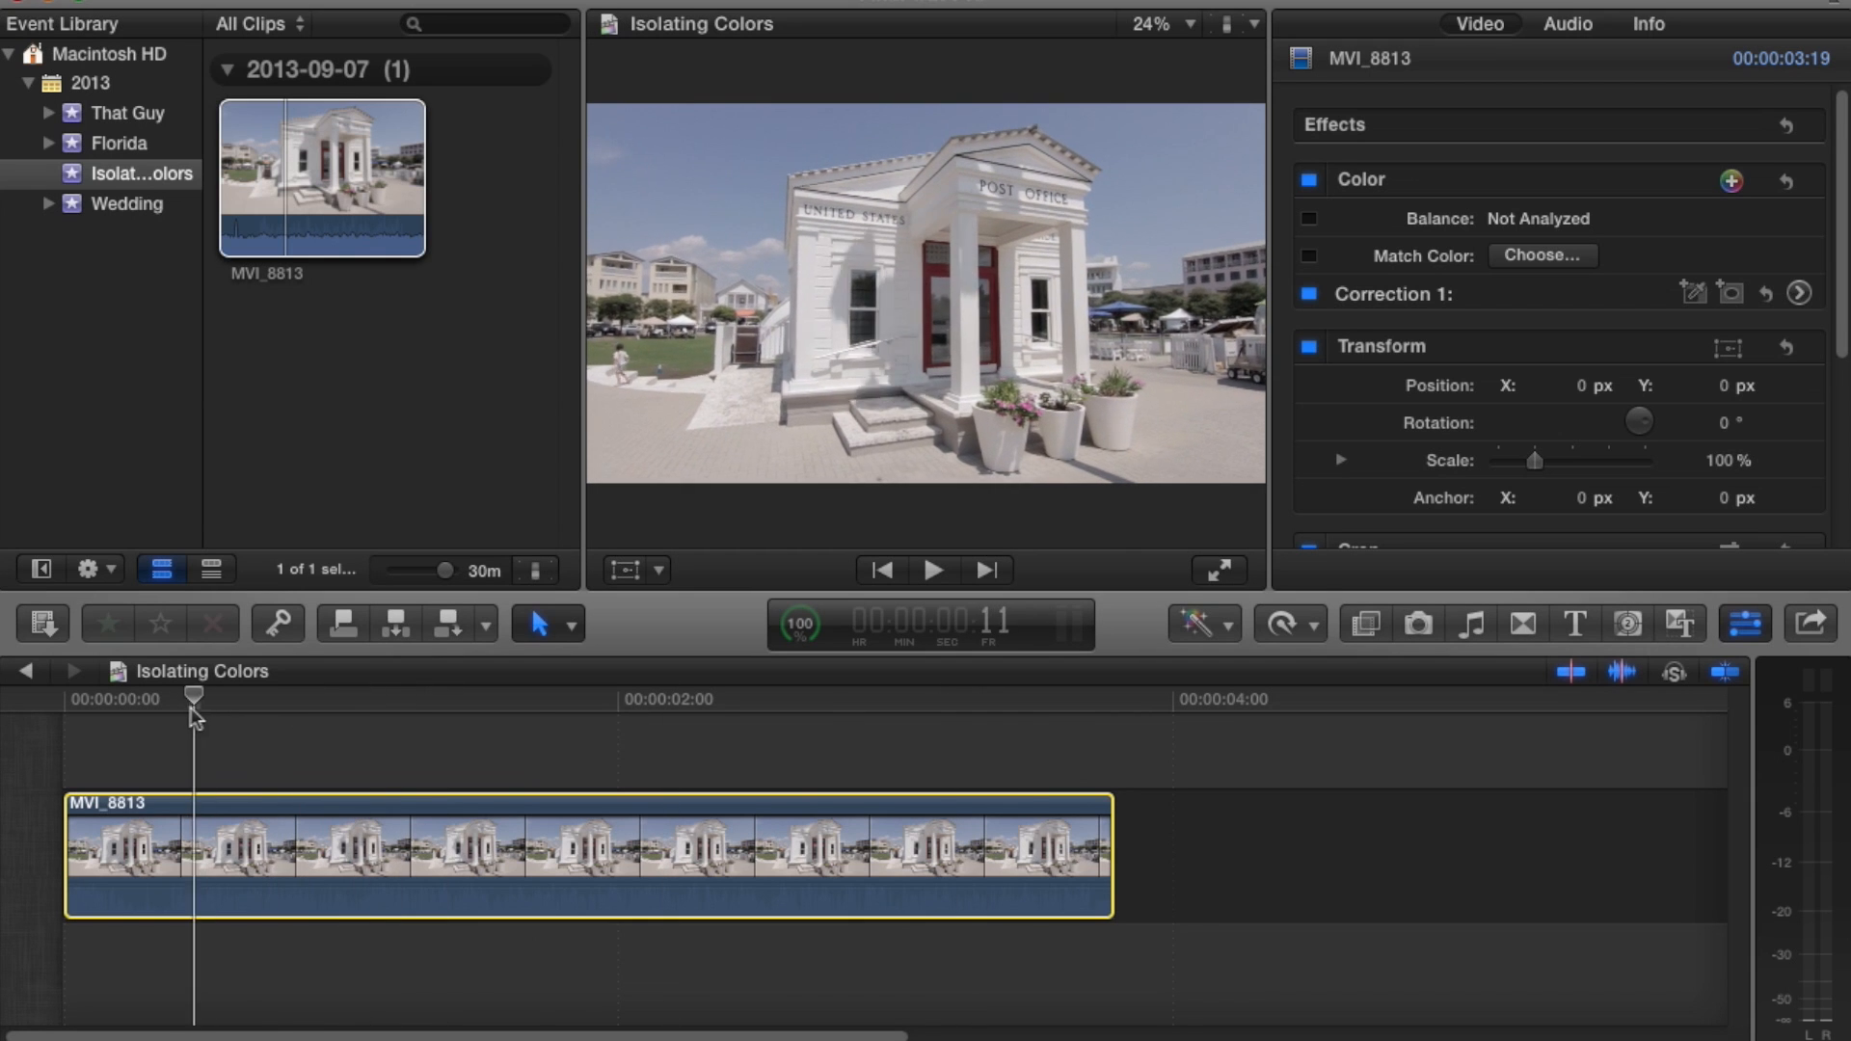
Scrub the playhead through the MVI_8813 clip and stop at about 00:00:02:15.
left_click_drag(193, 694, 469, 694)
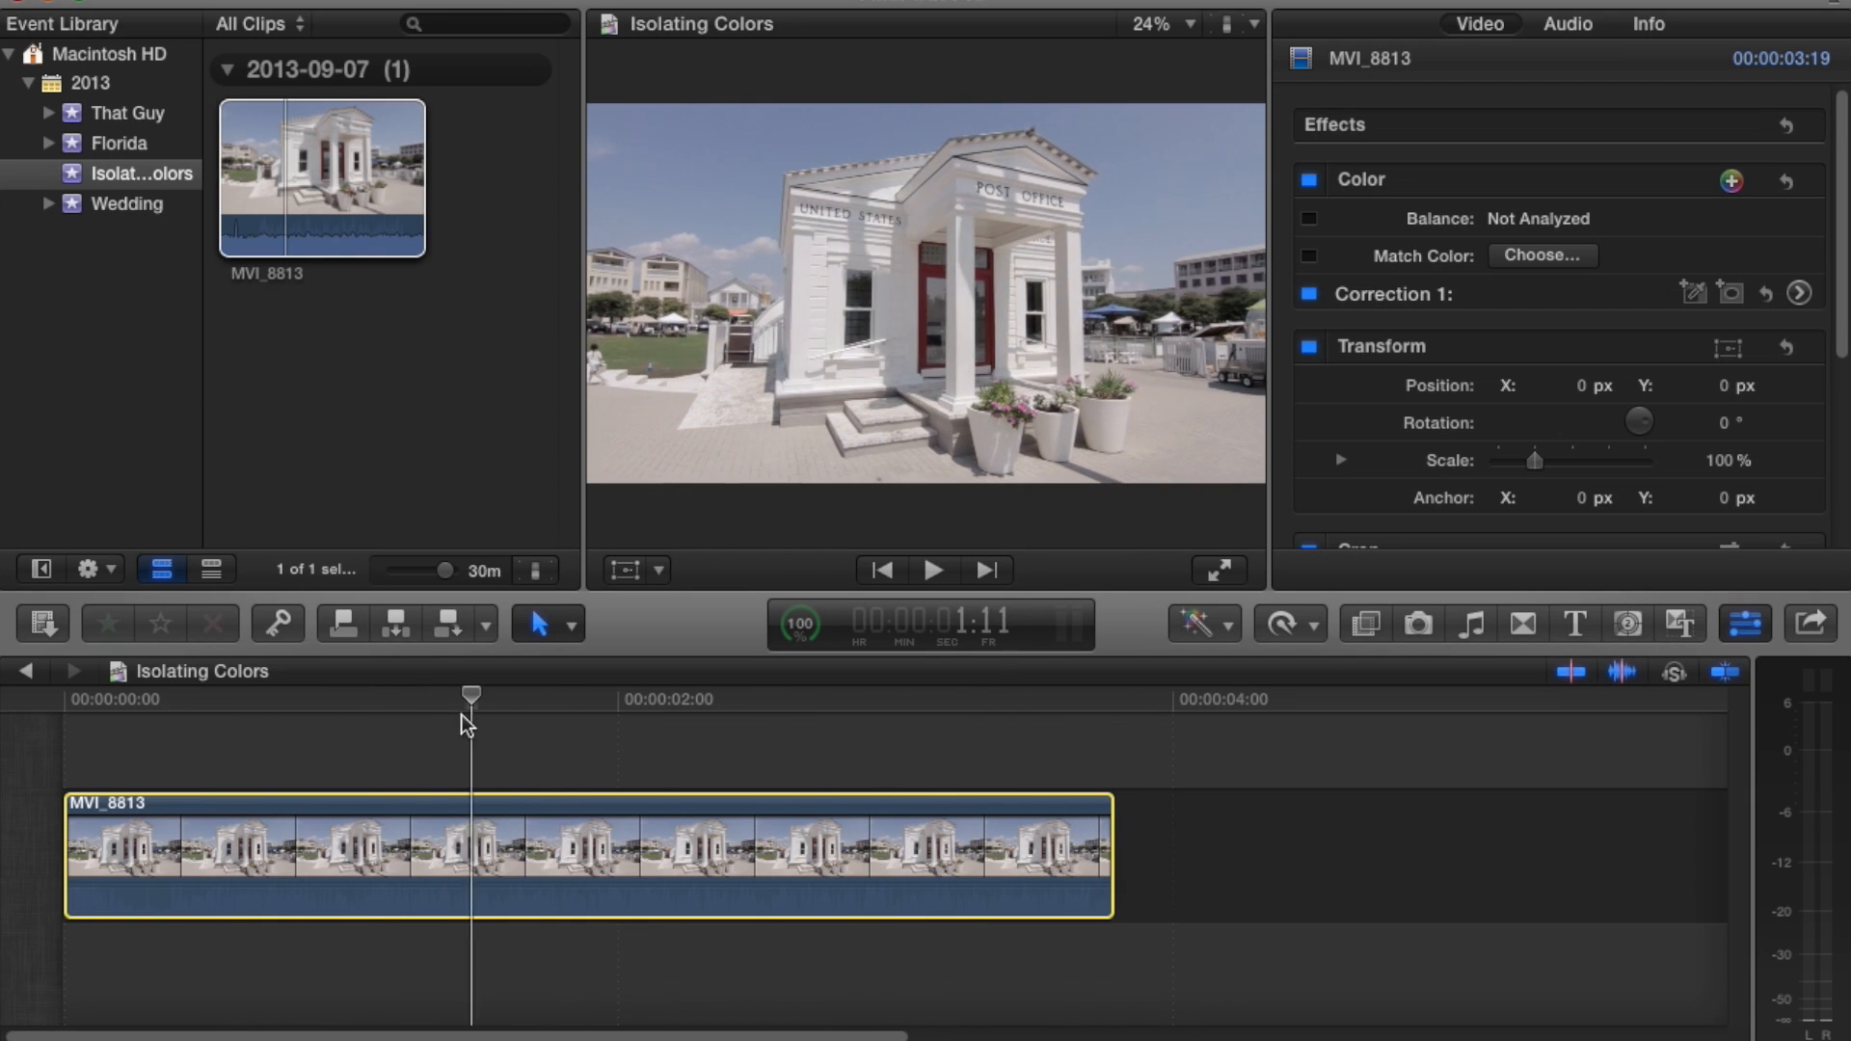
left_click_drag(470, 694, 699, 694)
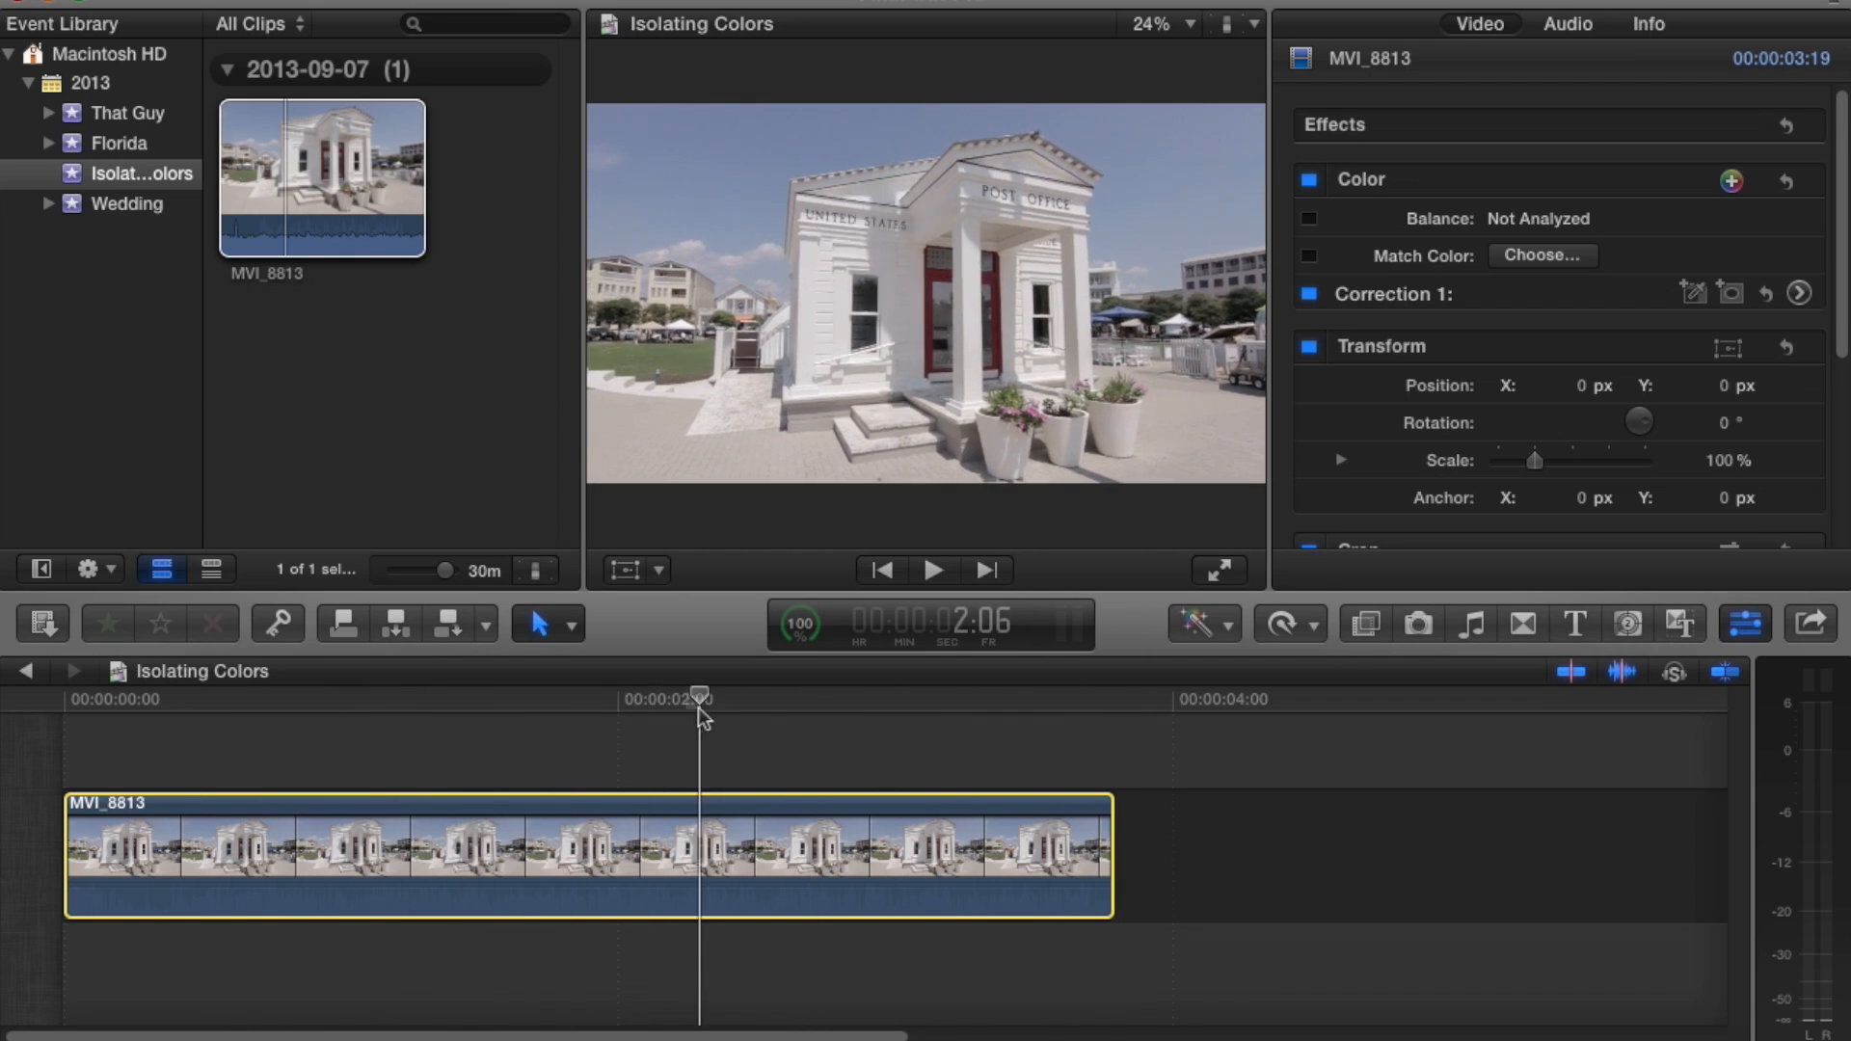
left_click_drag(703, 694, 517, 694)
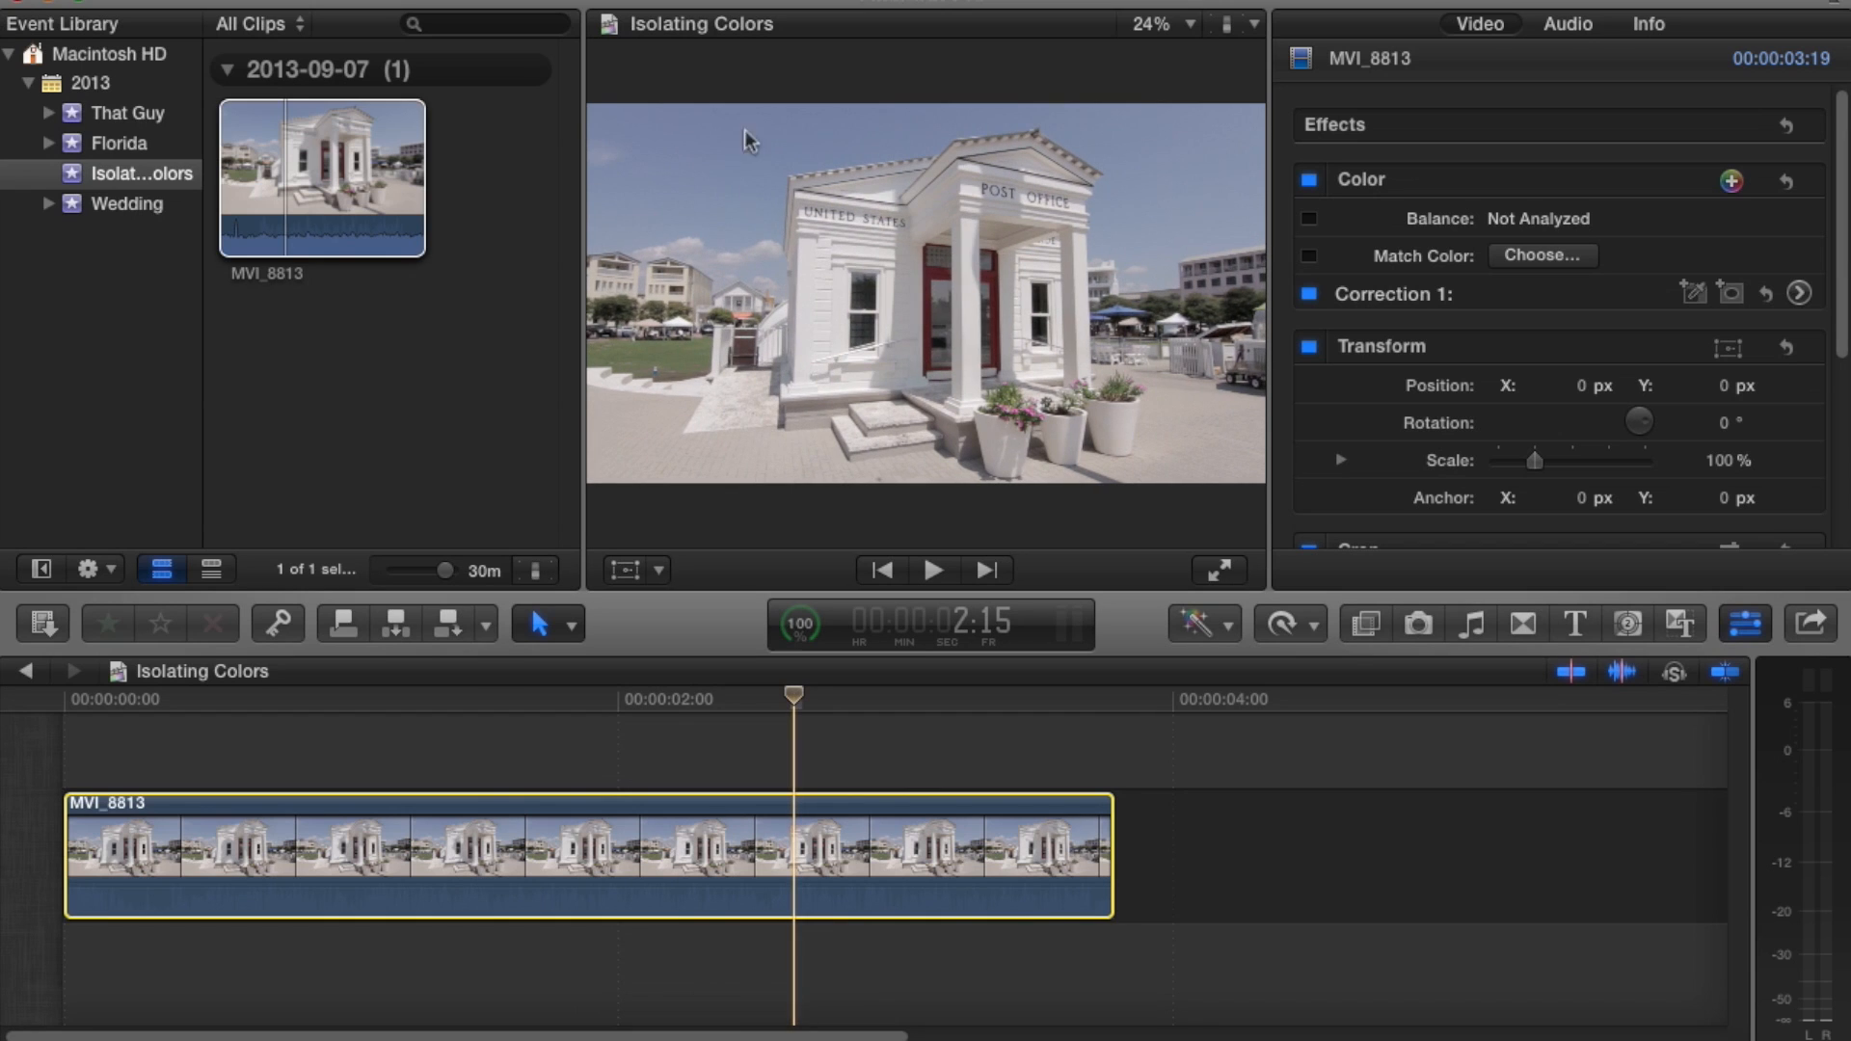
mouse_move(733, 154)
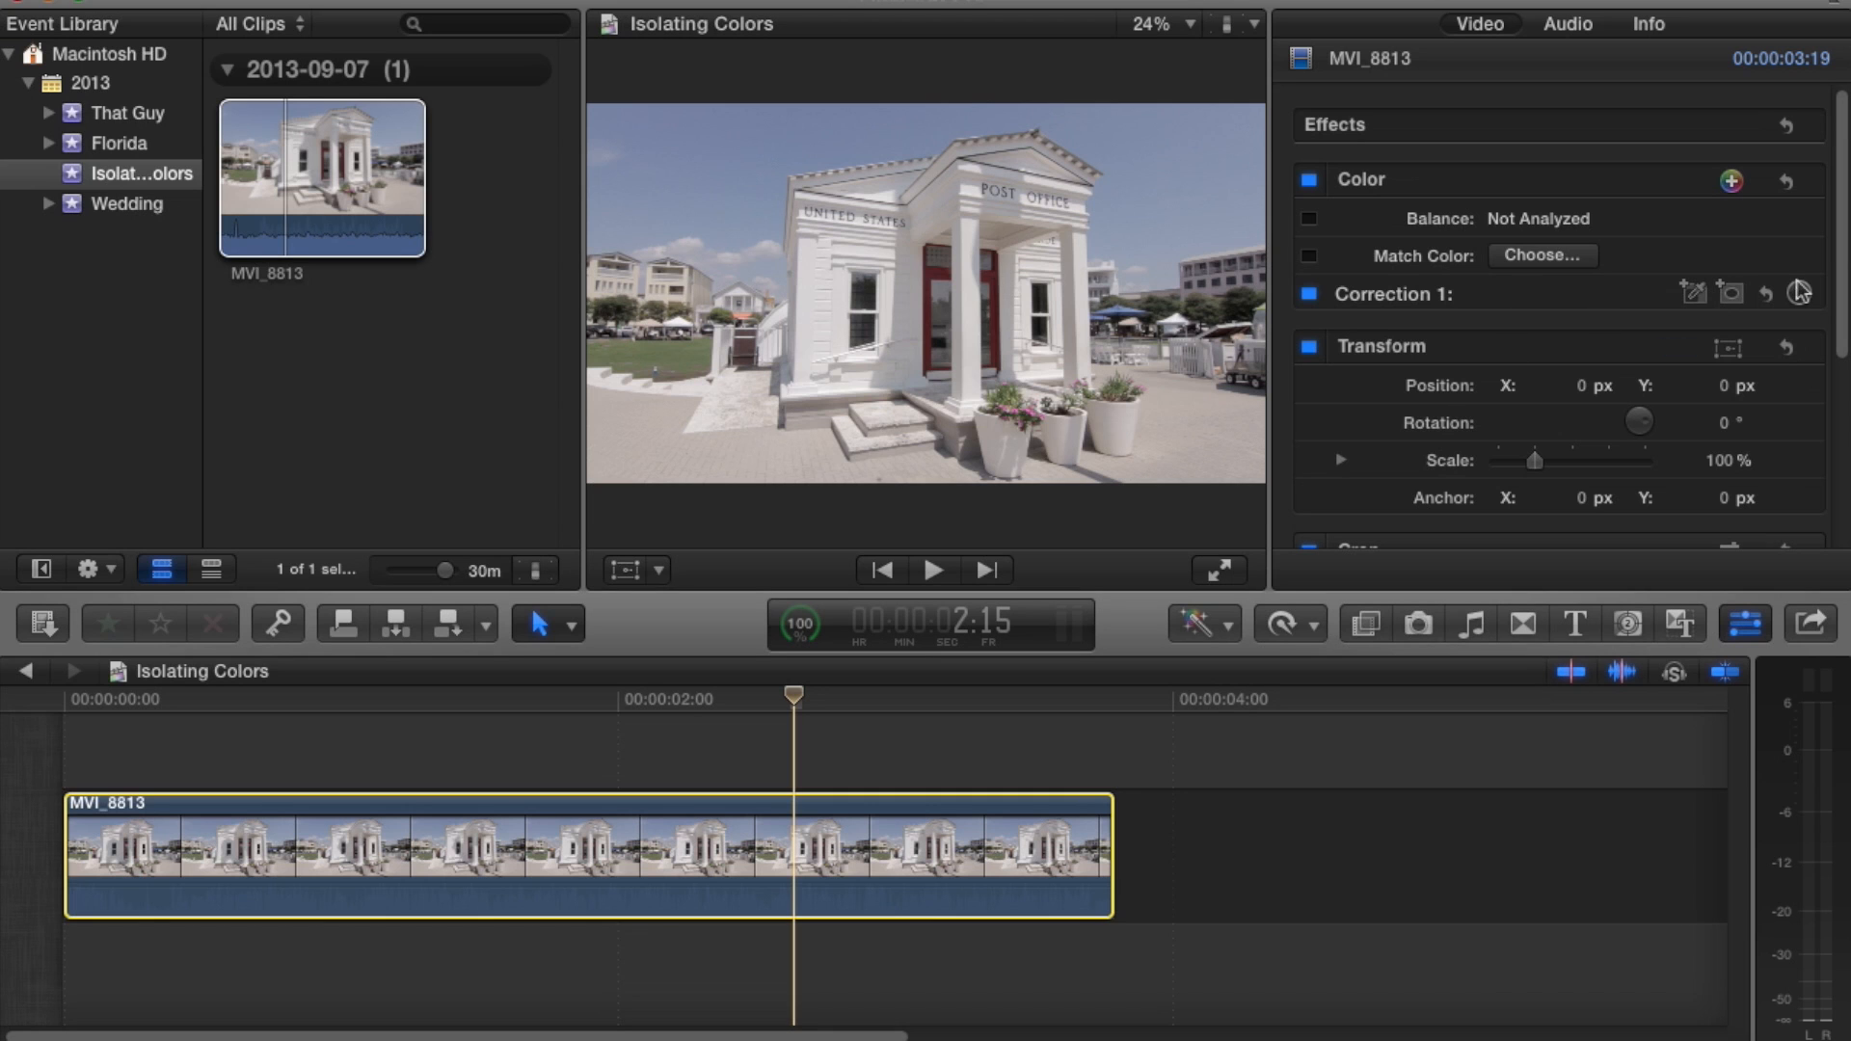
In Correction 1's Color Board, pull the Global saturation puck down to about -3%.
left_click(1798, 293)
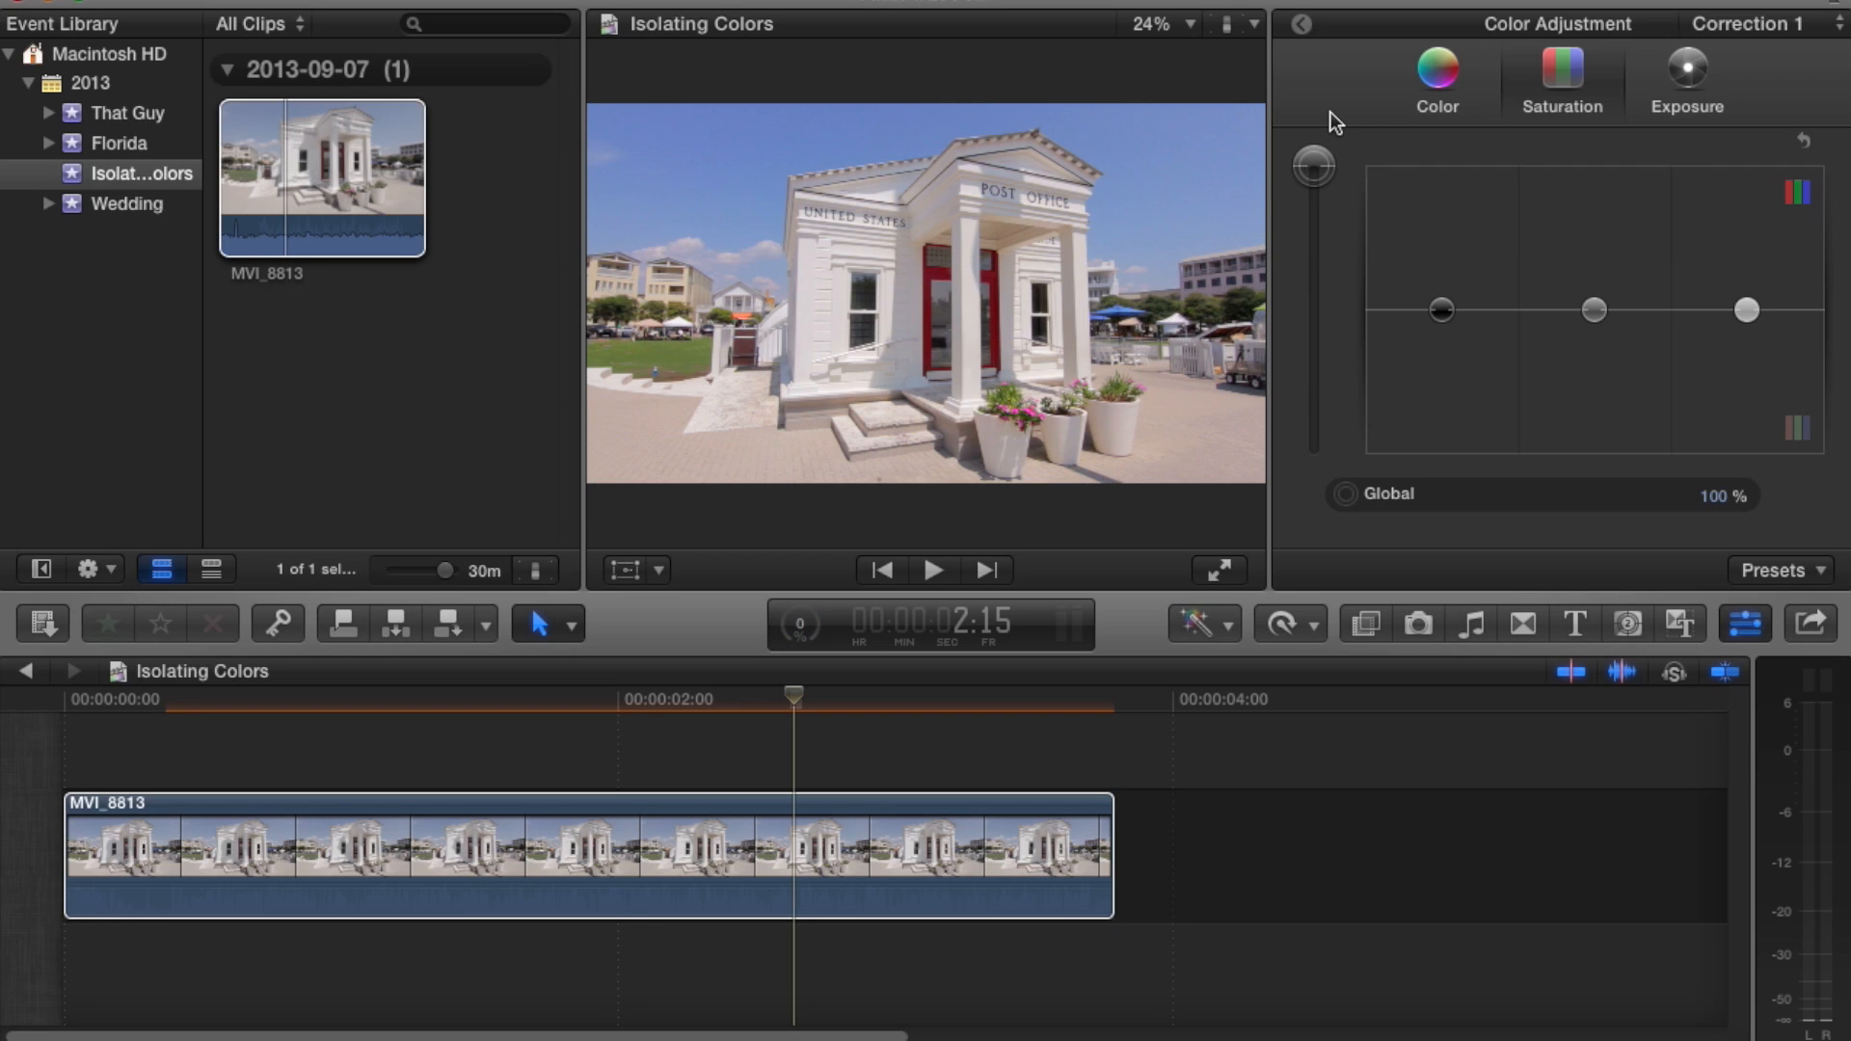
left_click_drag(1310, 159, 1310, 254)
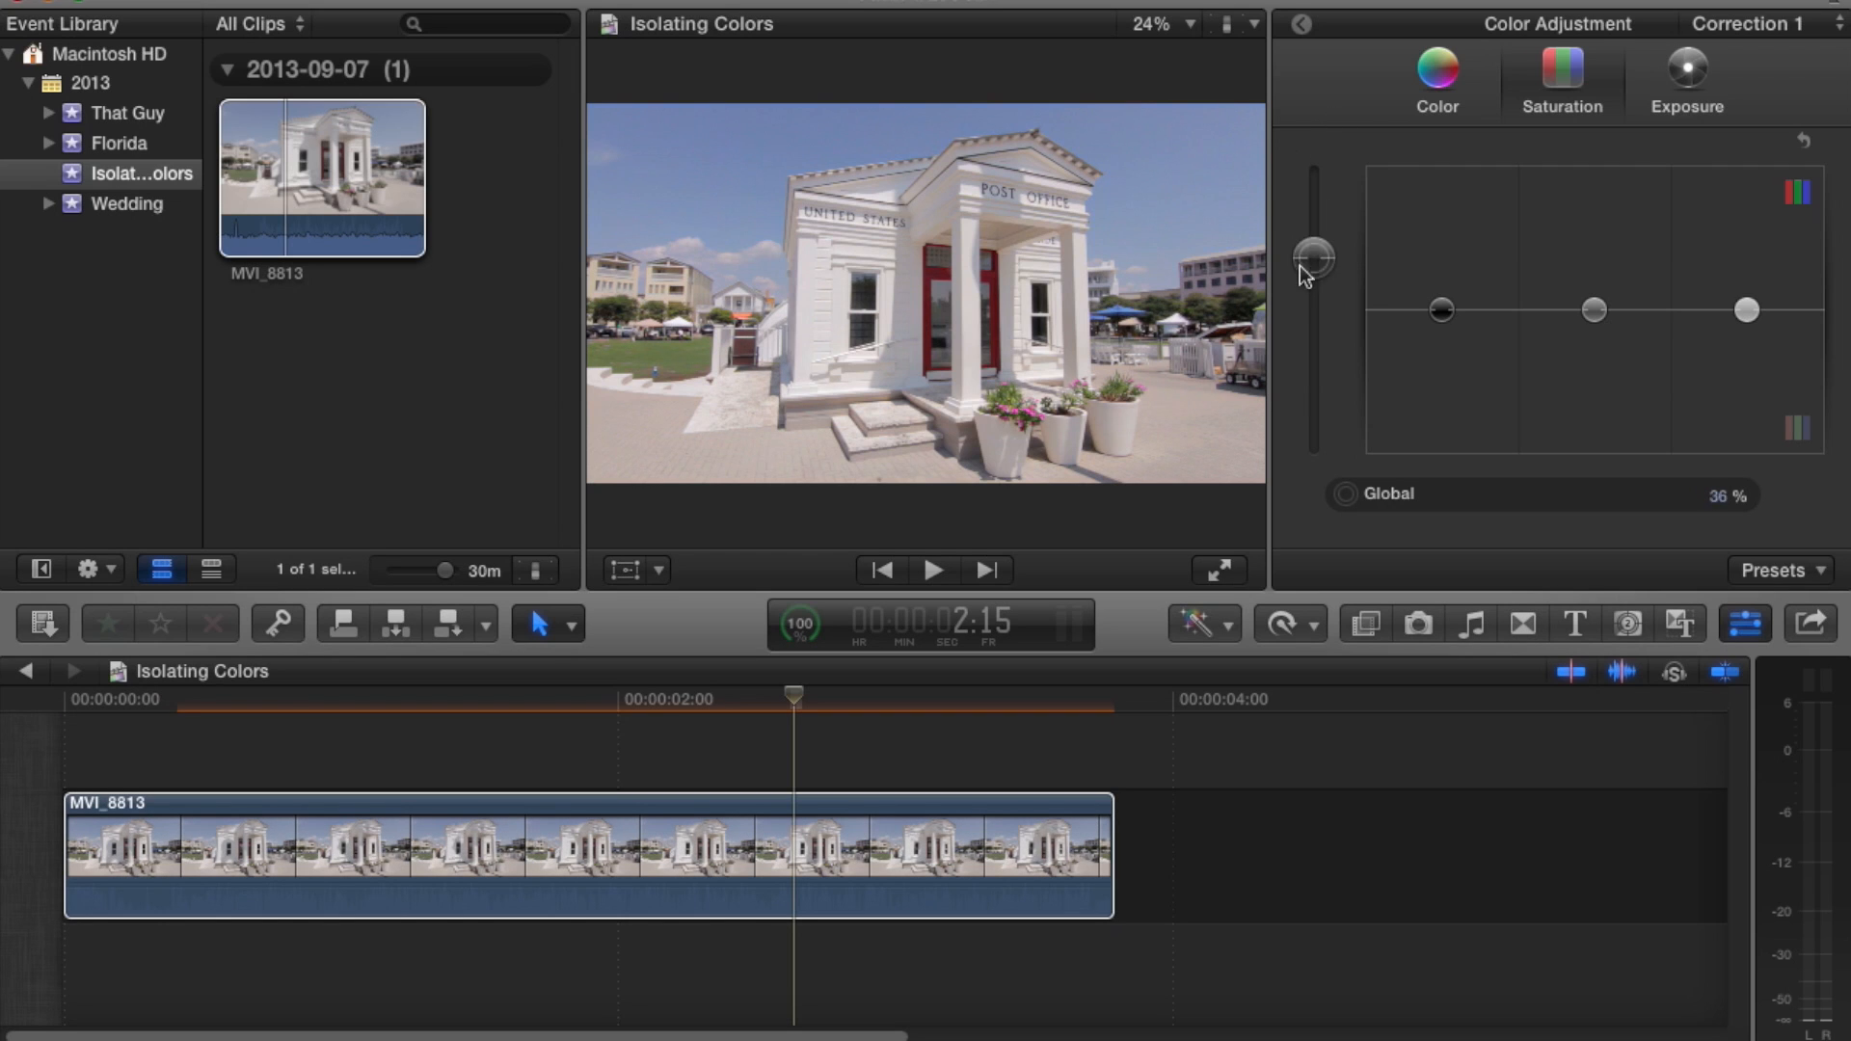
left_click_drag(1313, 256, 1313, 309)
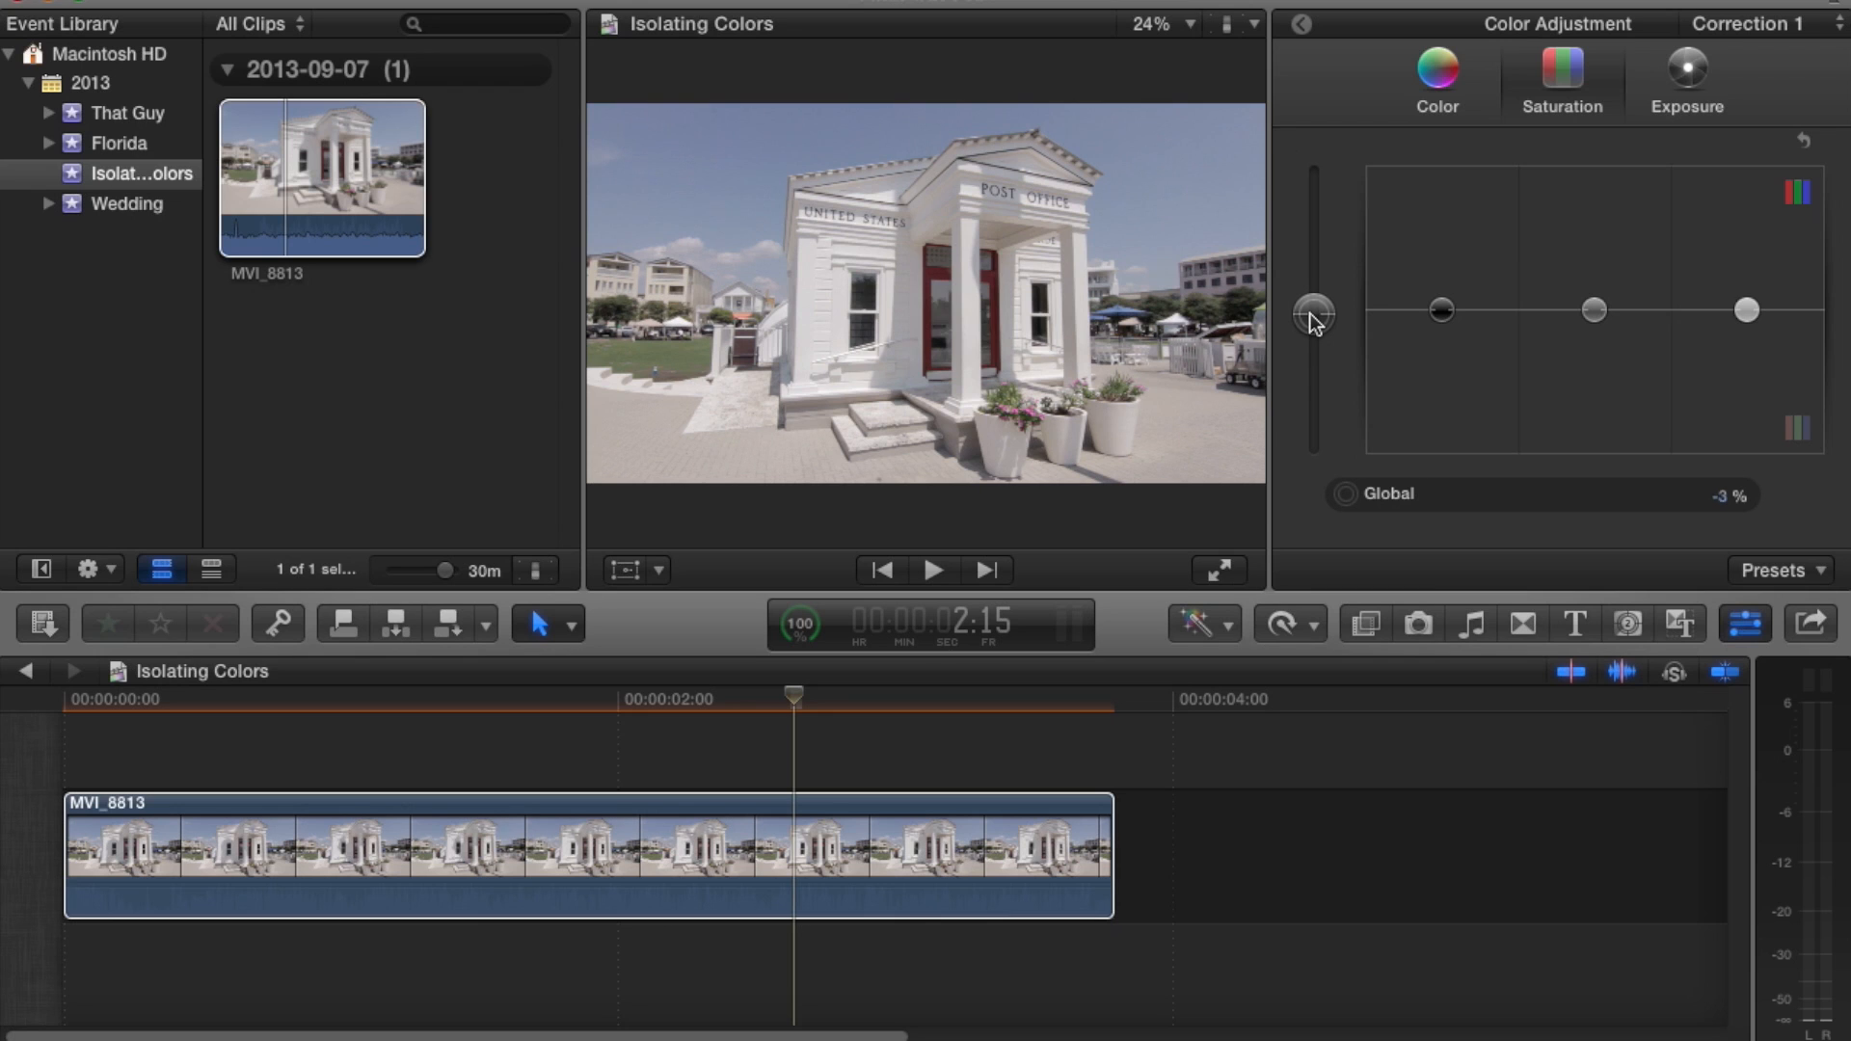
left_click_drag(1315, 310, 1314, 309)
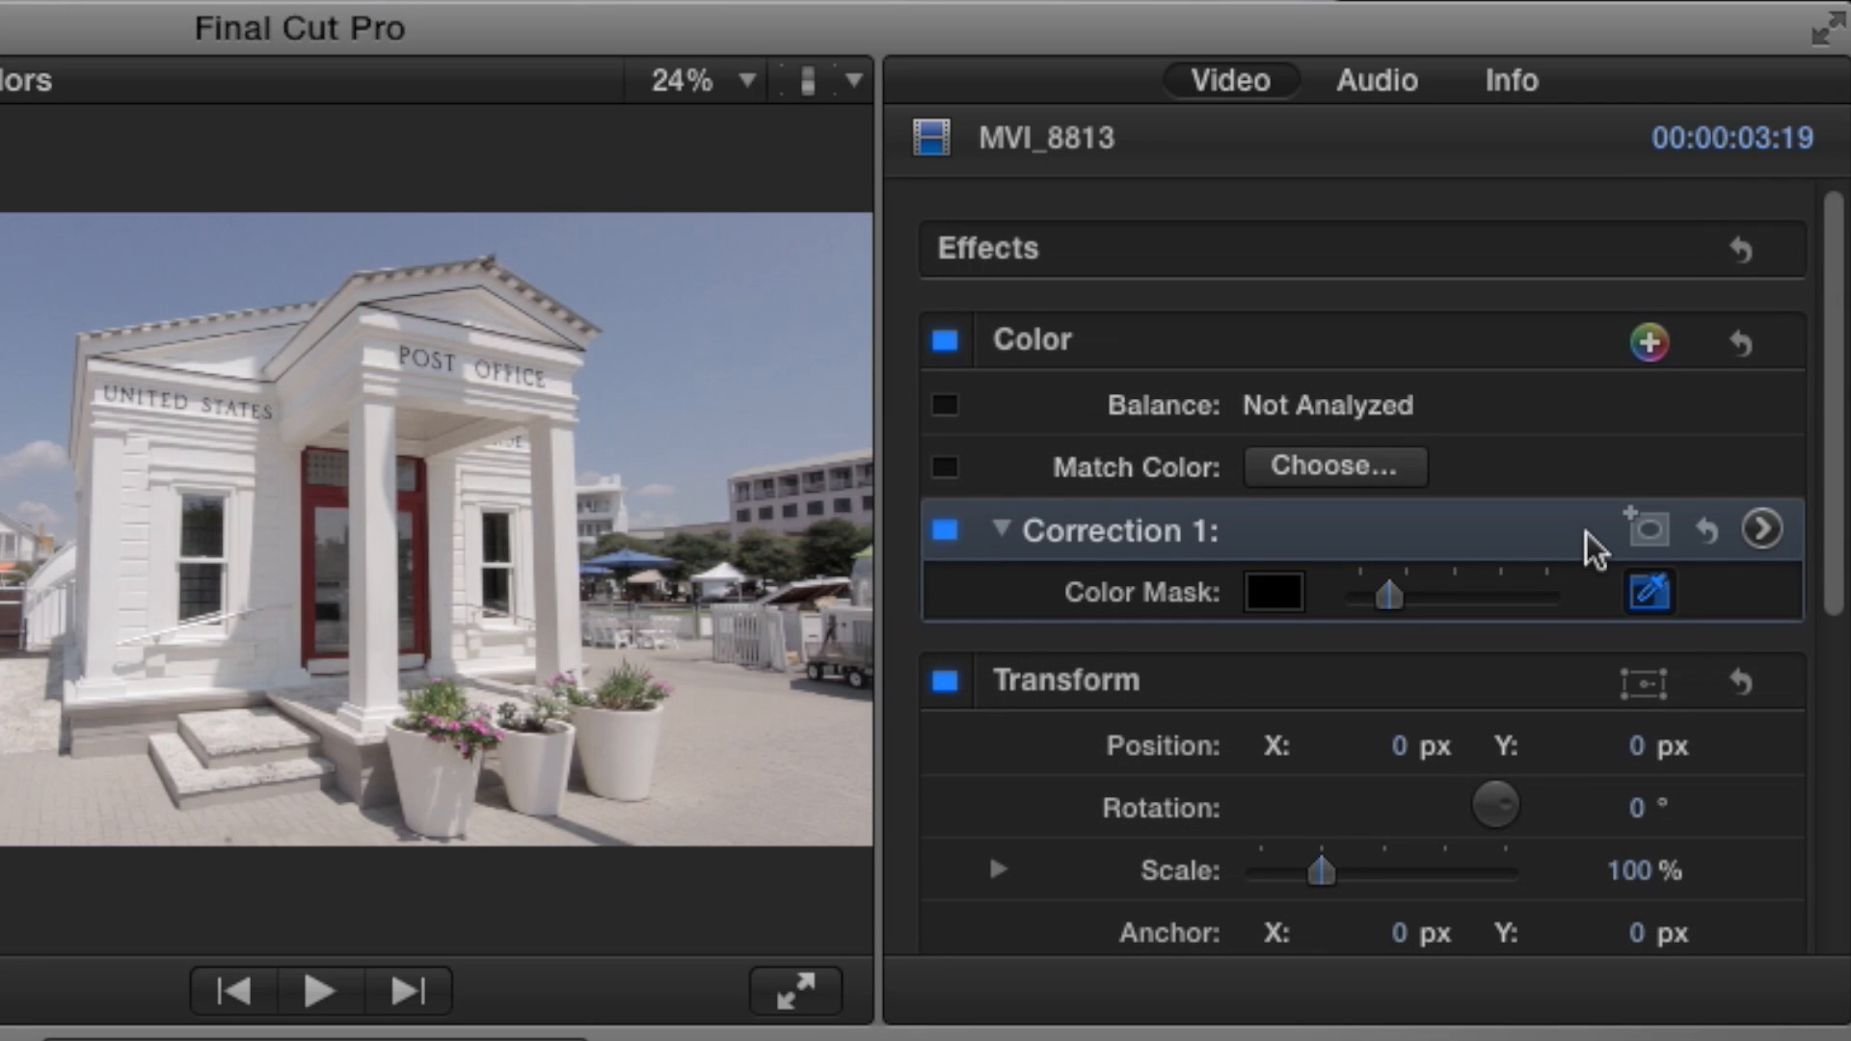
Activate the Color Mask eyedropper to pick the mask color from the image.
left_click(1650, 590)
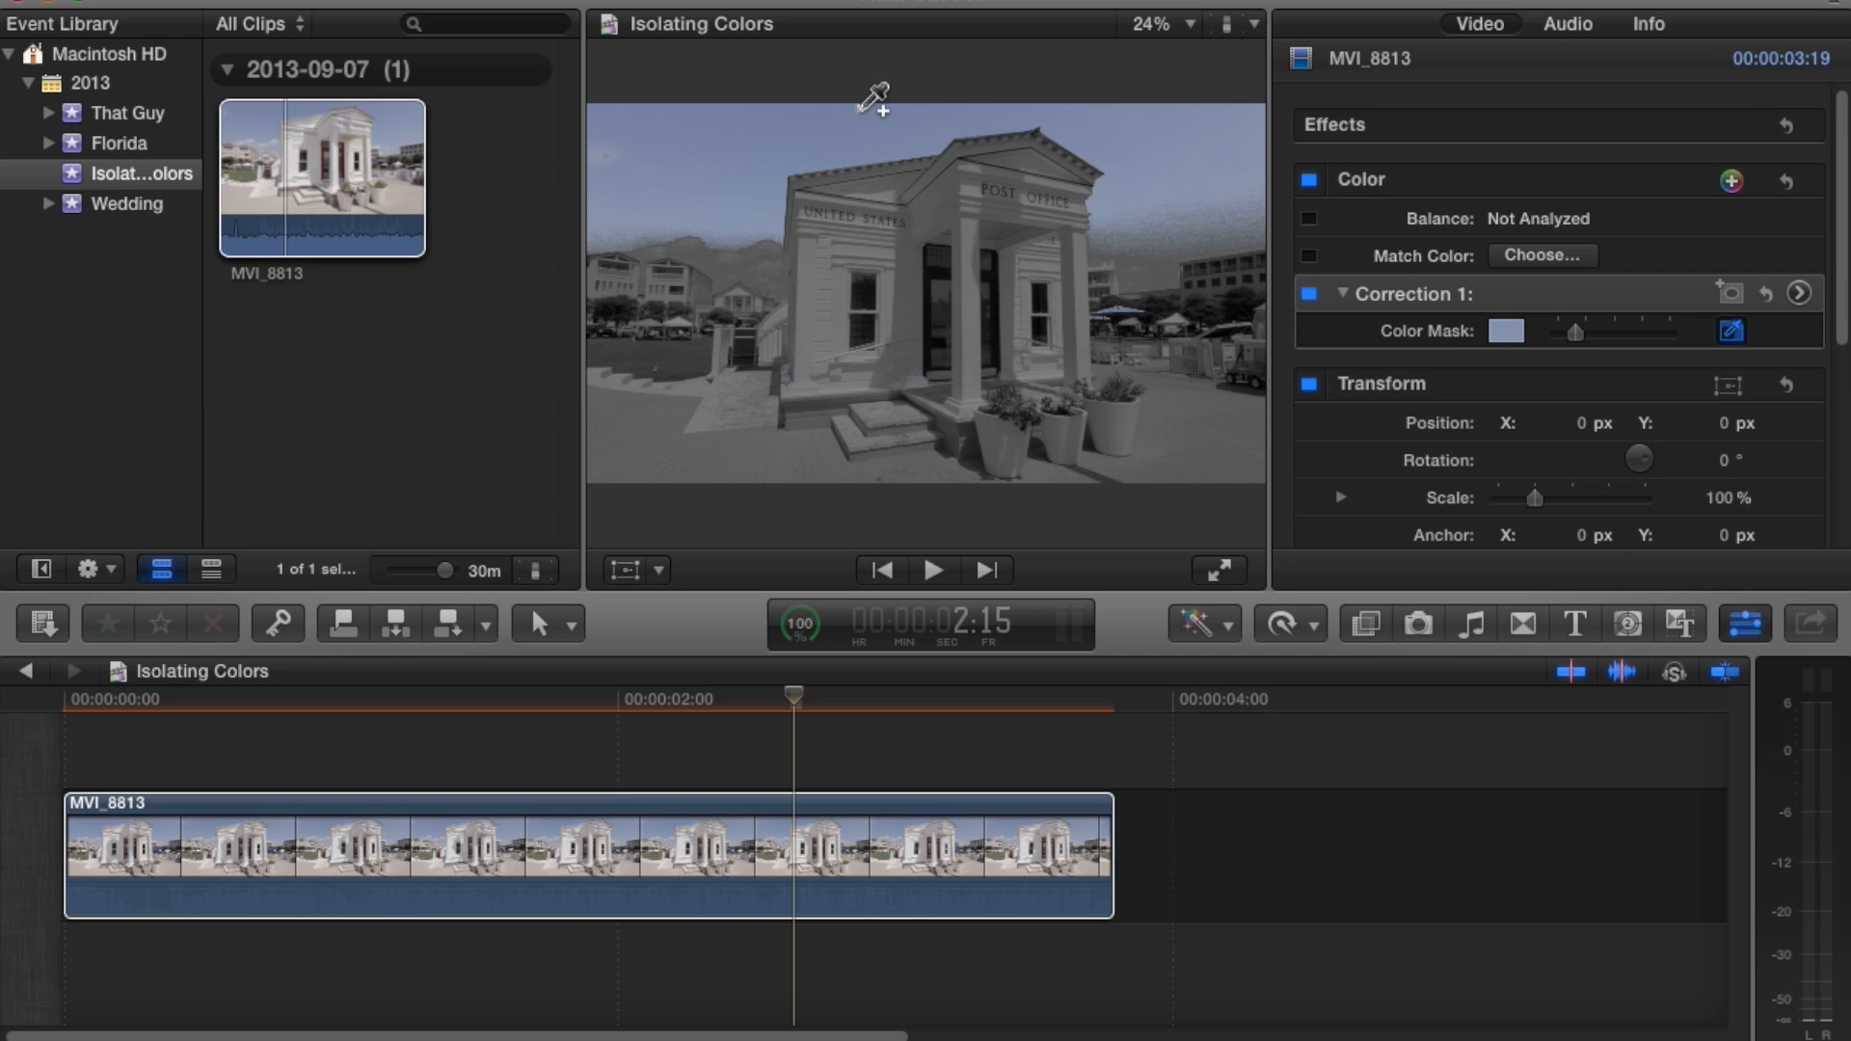
Finish sampling the sky's pale blue so the viewer returns to full color.
left_click(1077, 189)
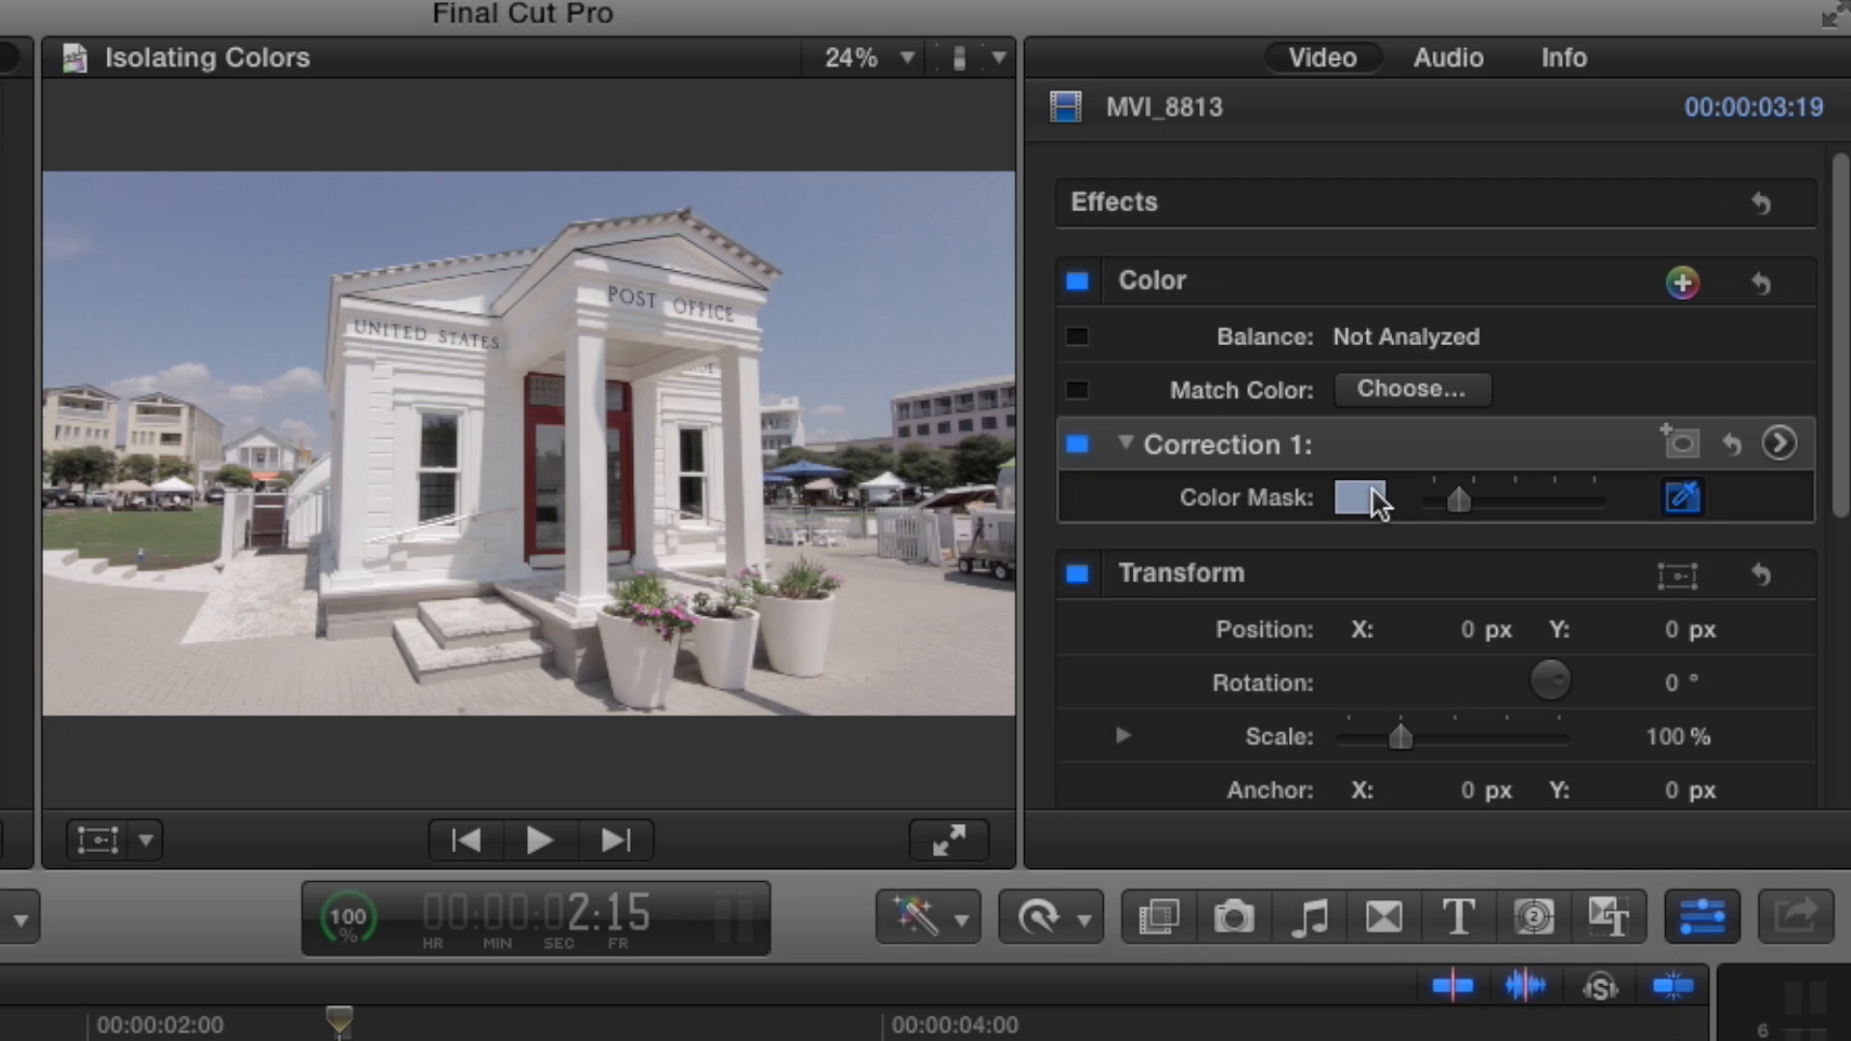
mouse_move(1381, 499)
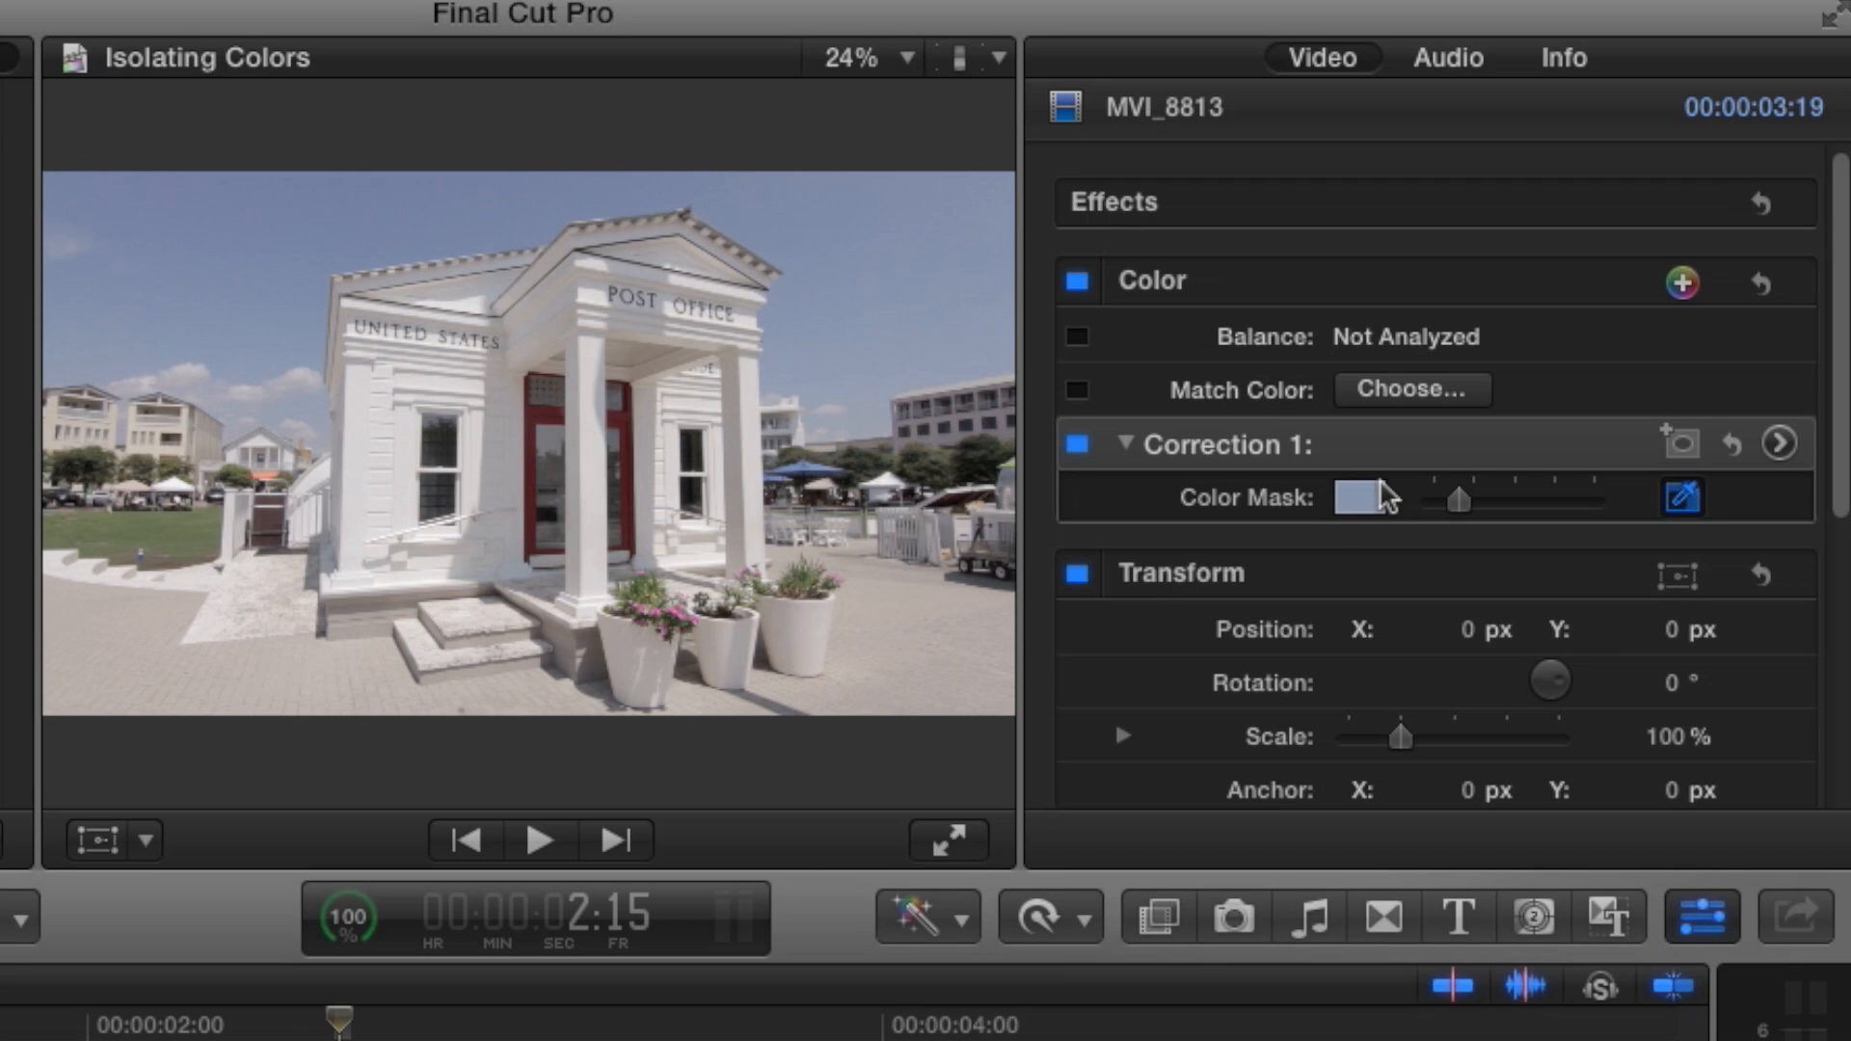
mouse_move(1776, 463)
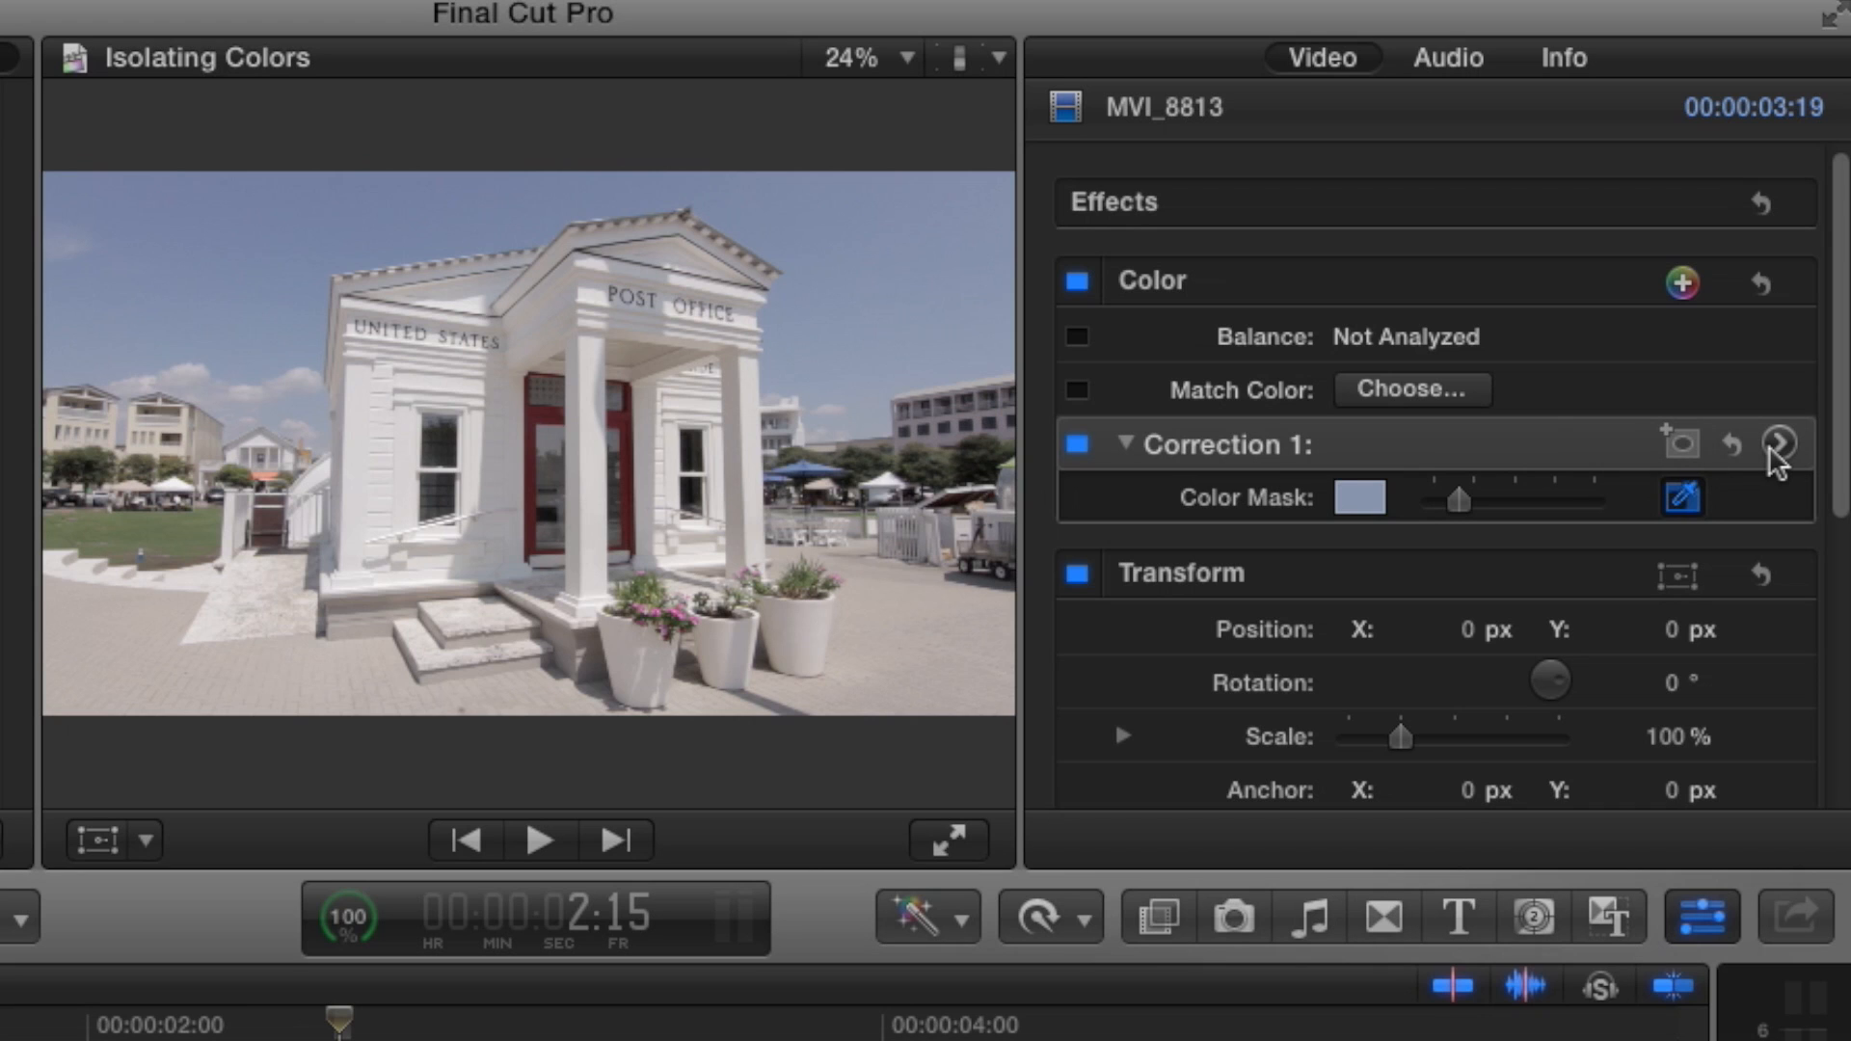
Inside the mask, raise Global saturation to about 45% after trying 92% and 74%.
left_click(1782, 445)
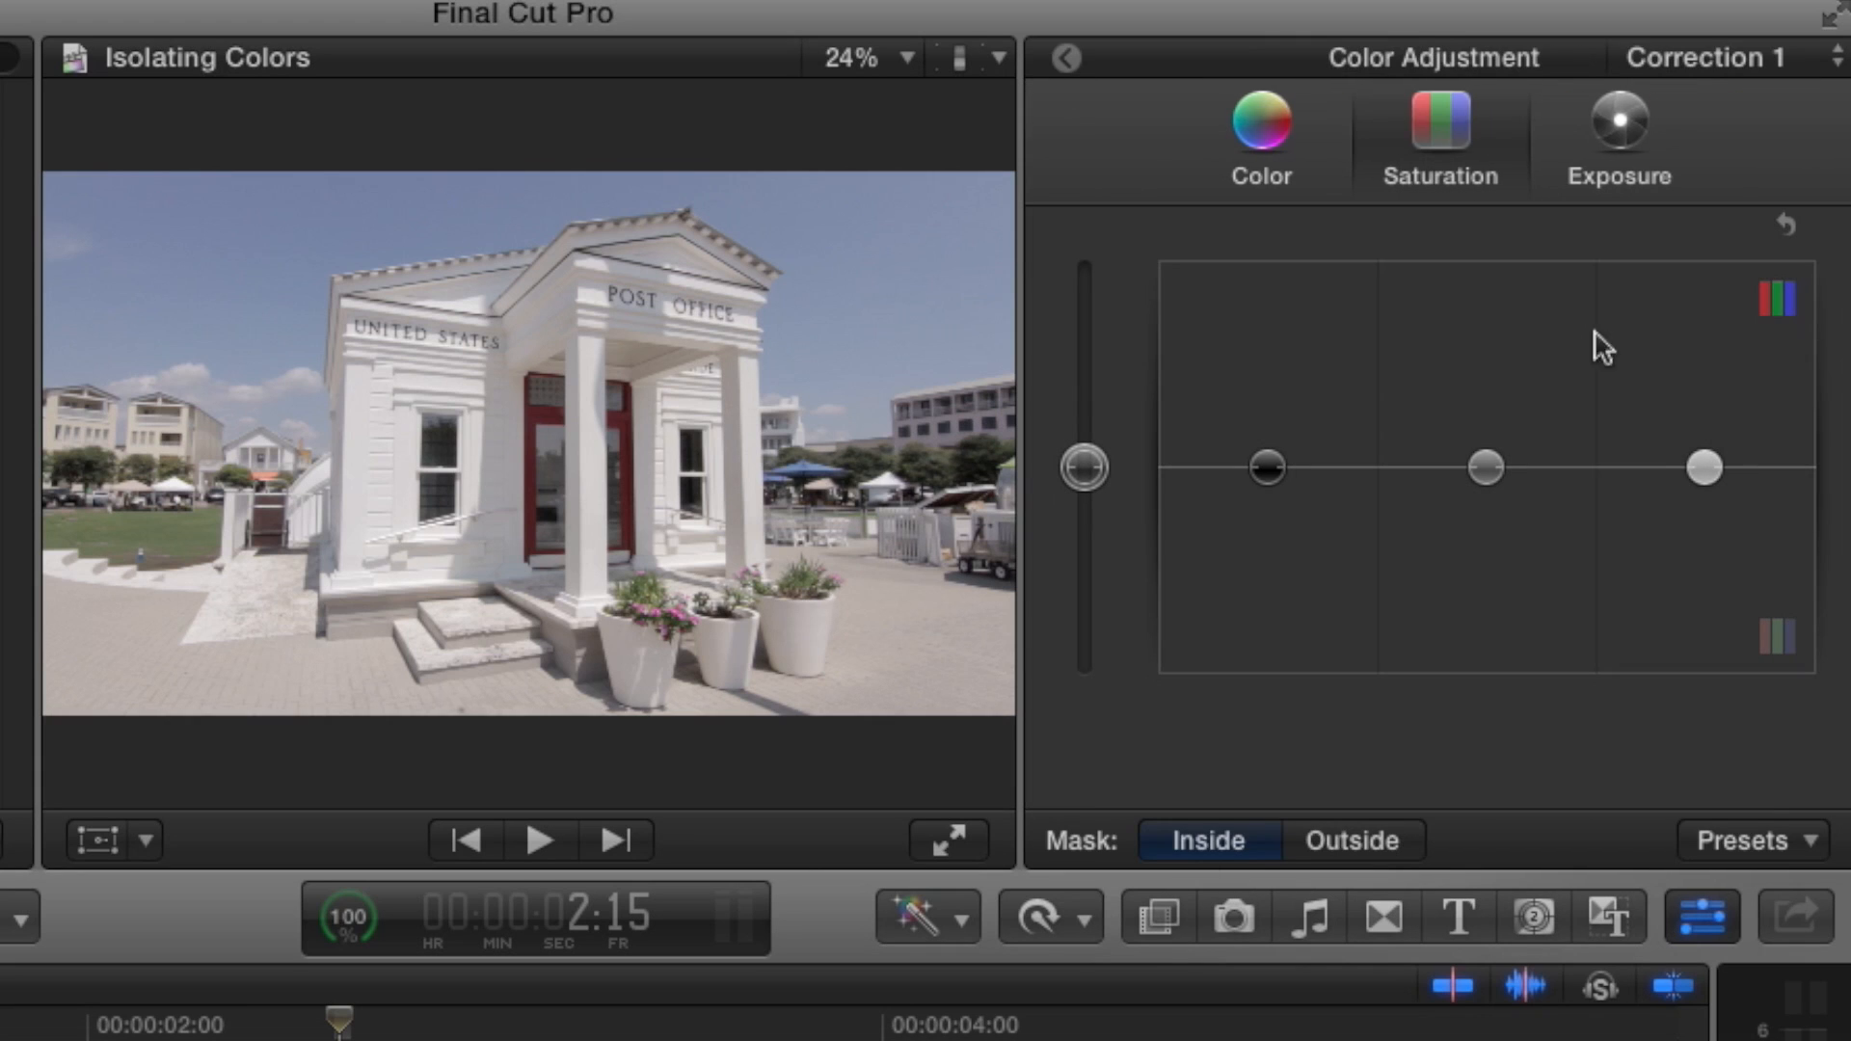
mouse_move(1098, 494)
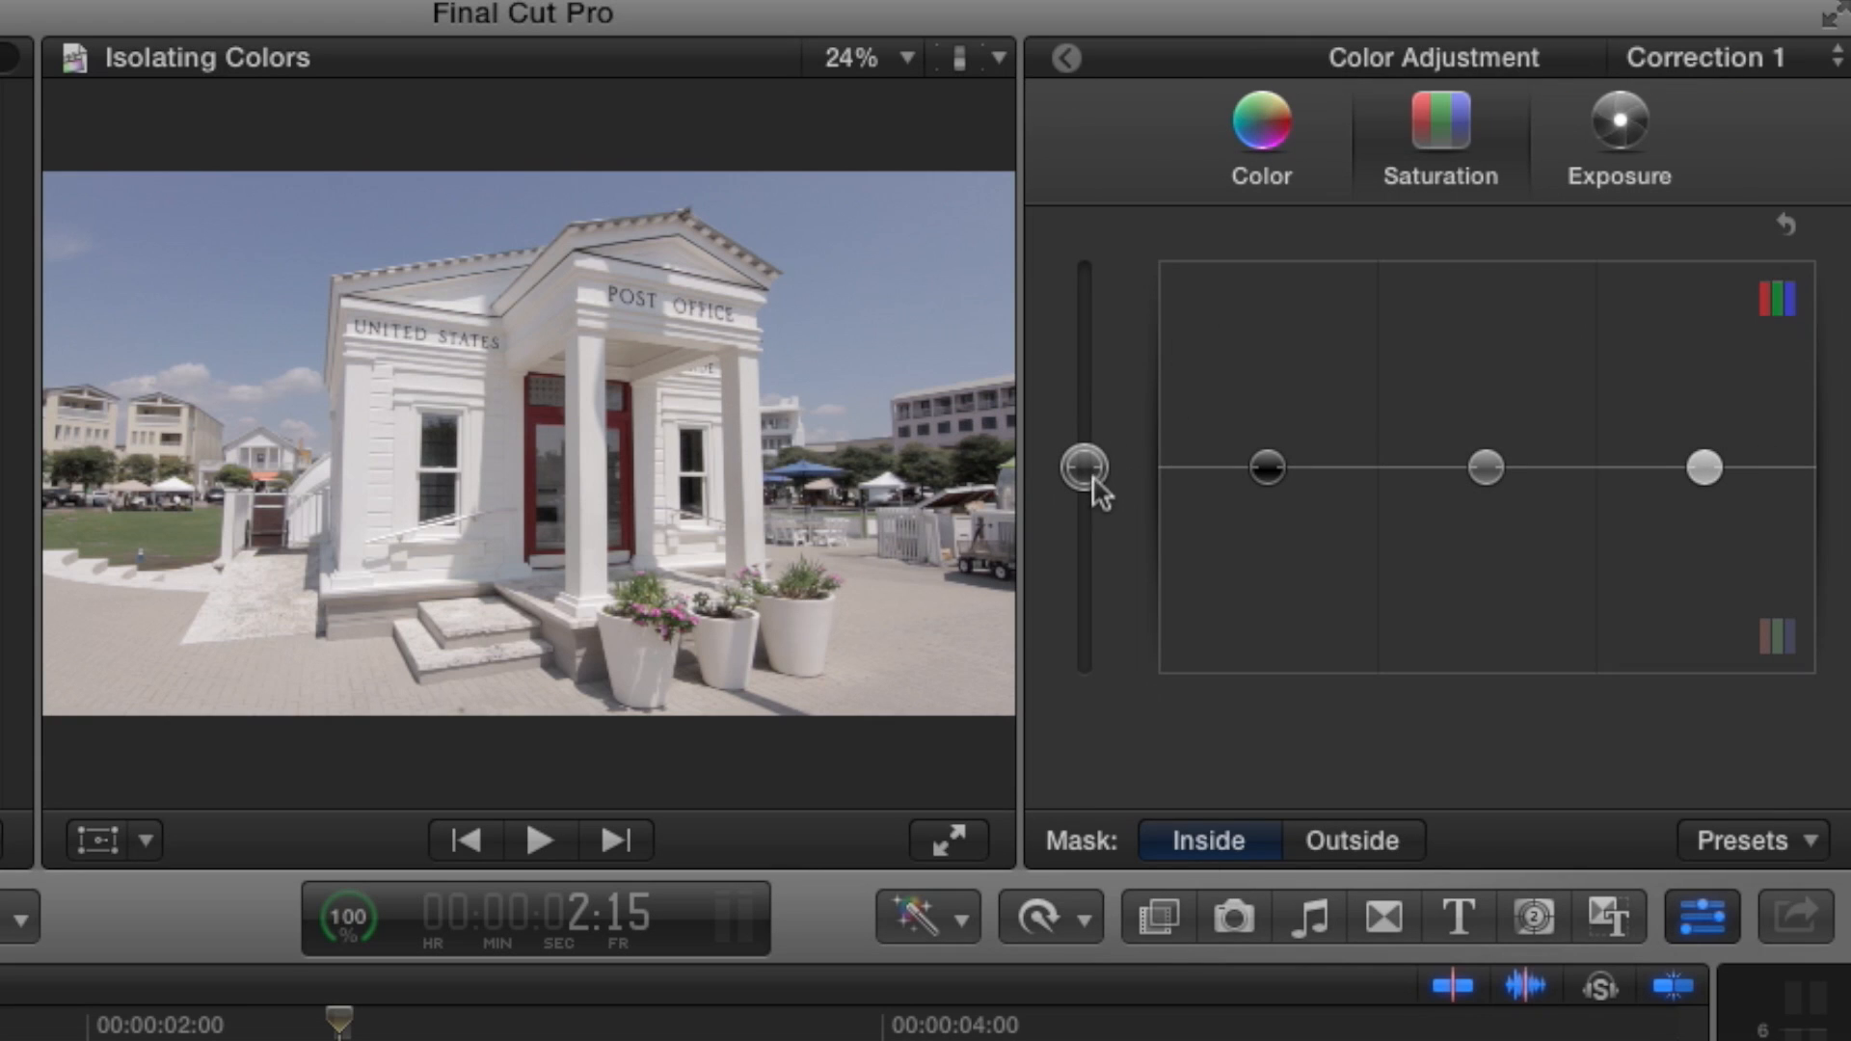
left_click_drag(1086, 468, 1083, 378)
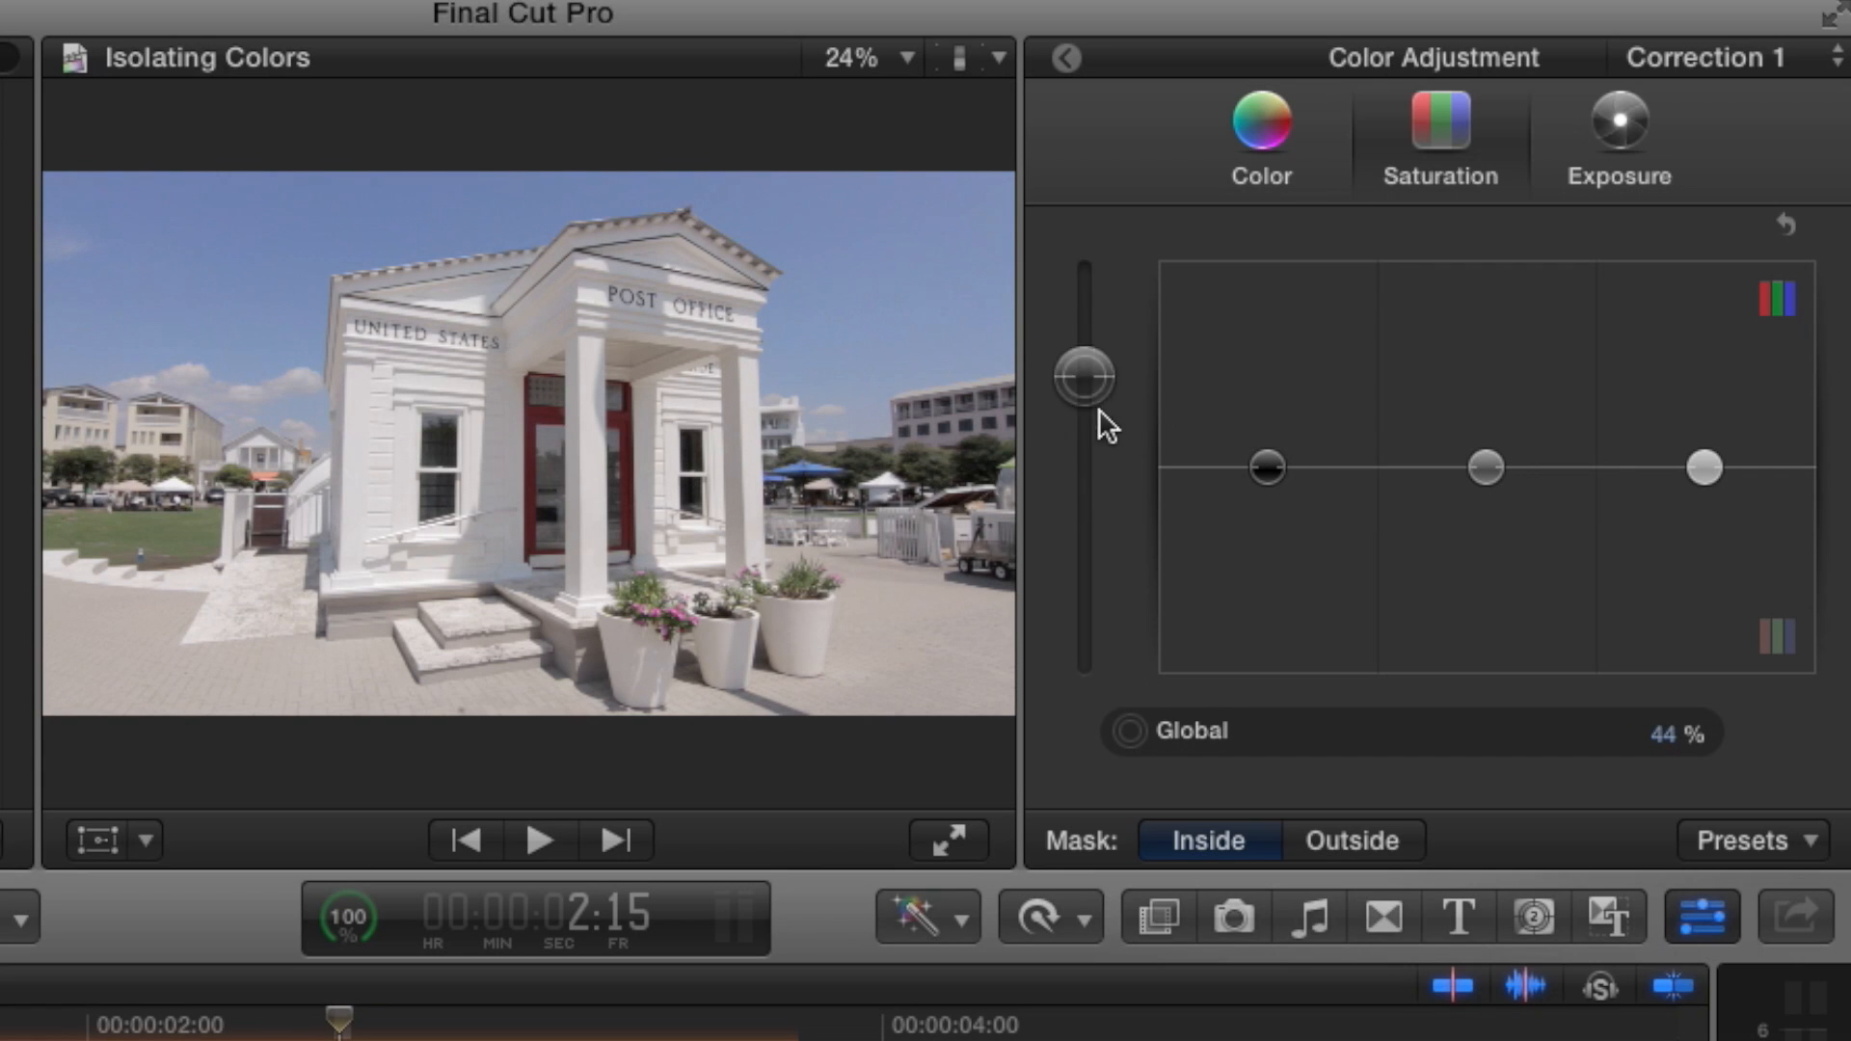
left_click_drag(1082, 378, 1083, 295)
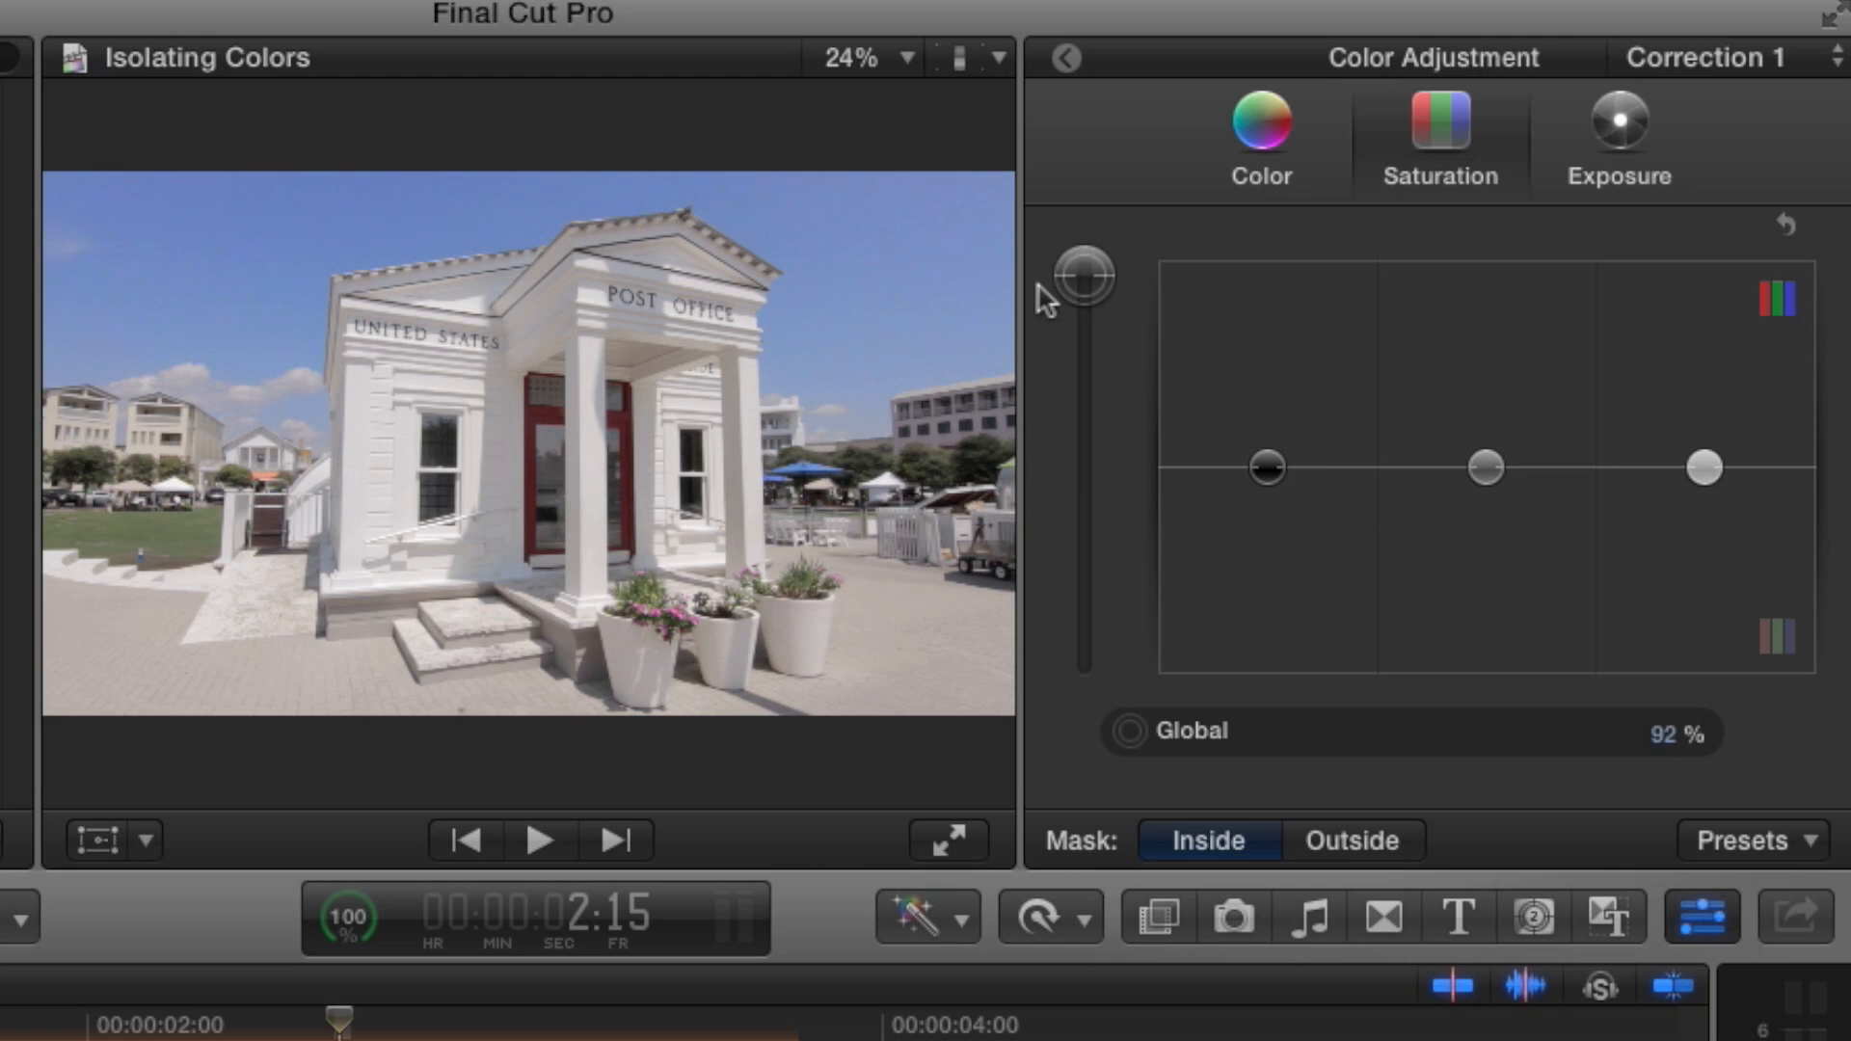
left_click_drag(1080, 275, 1079, 315)
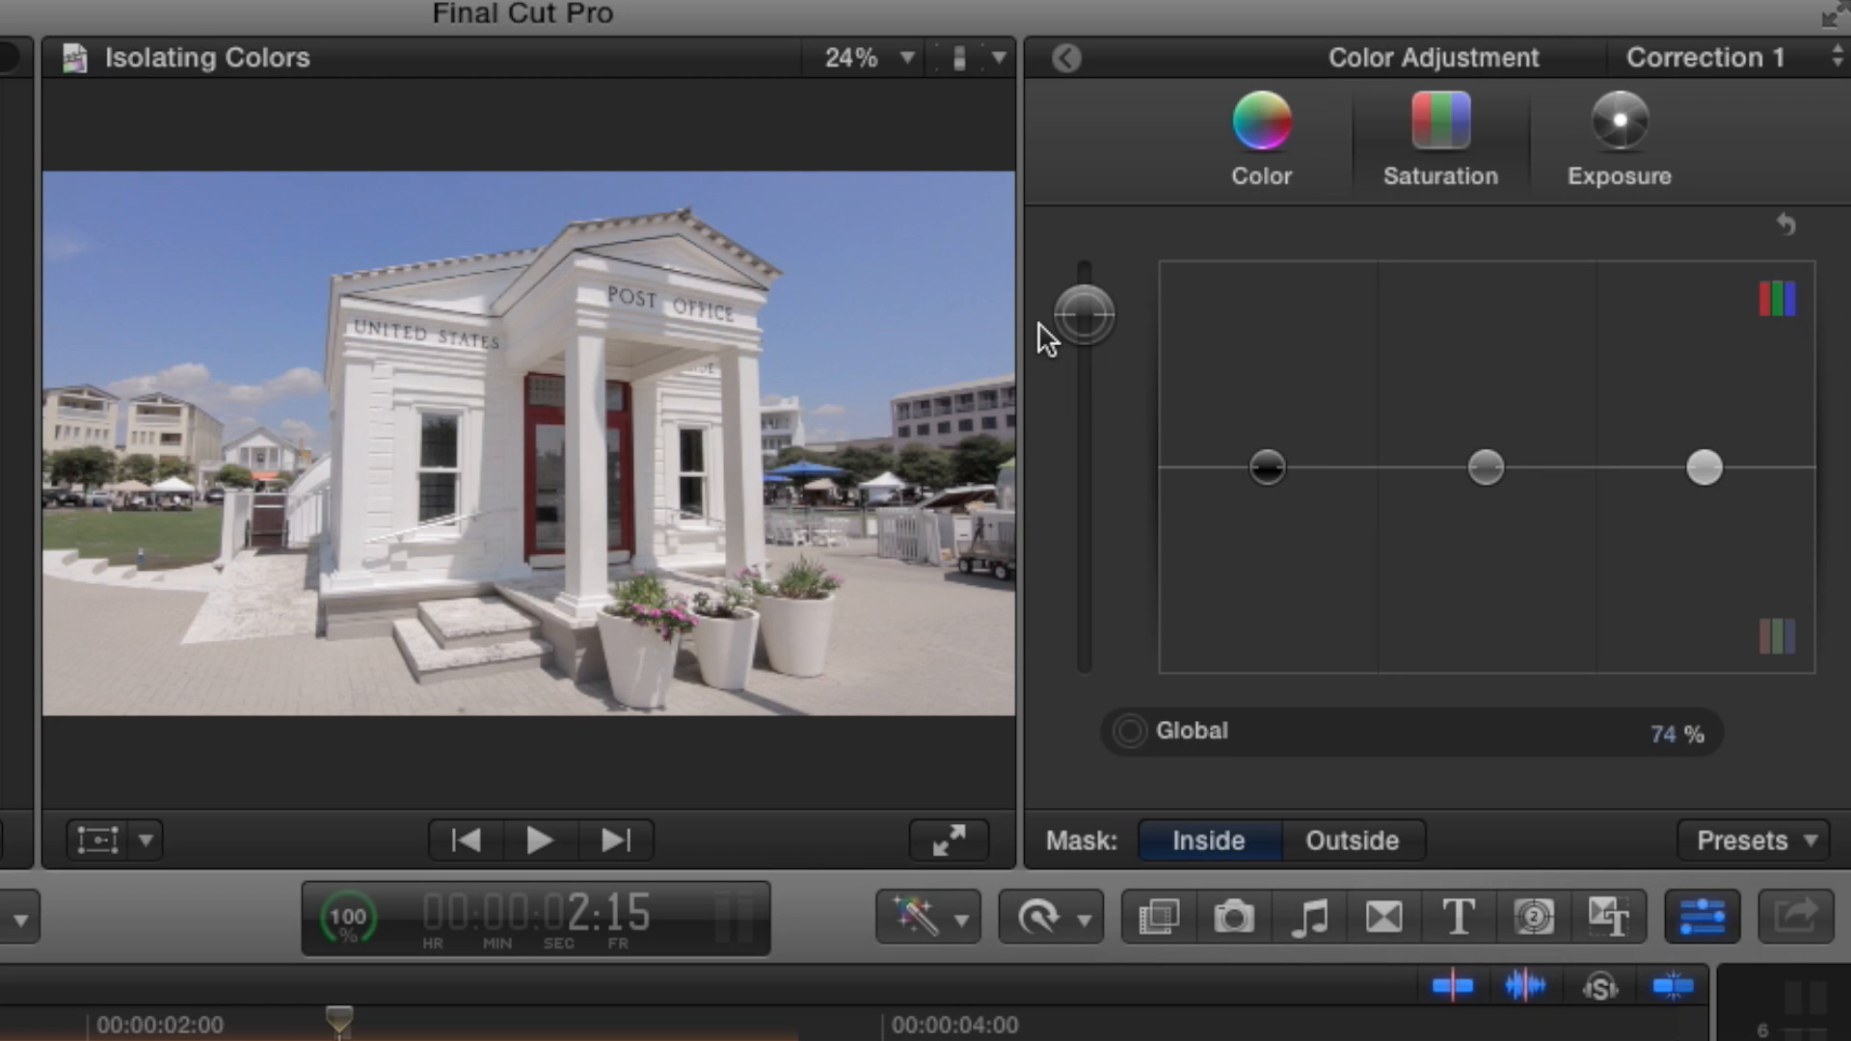
left_click_drag(1079, 316, 1078, 373)
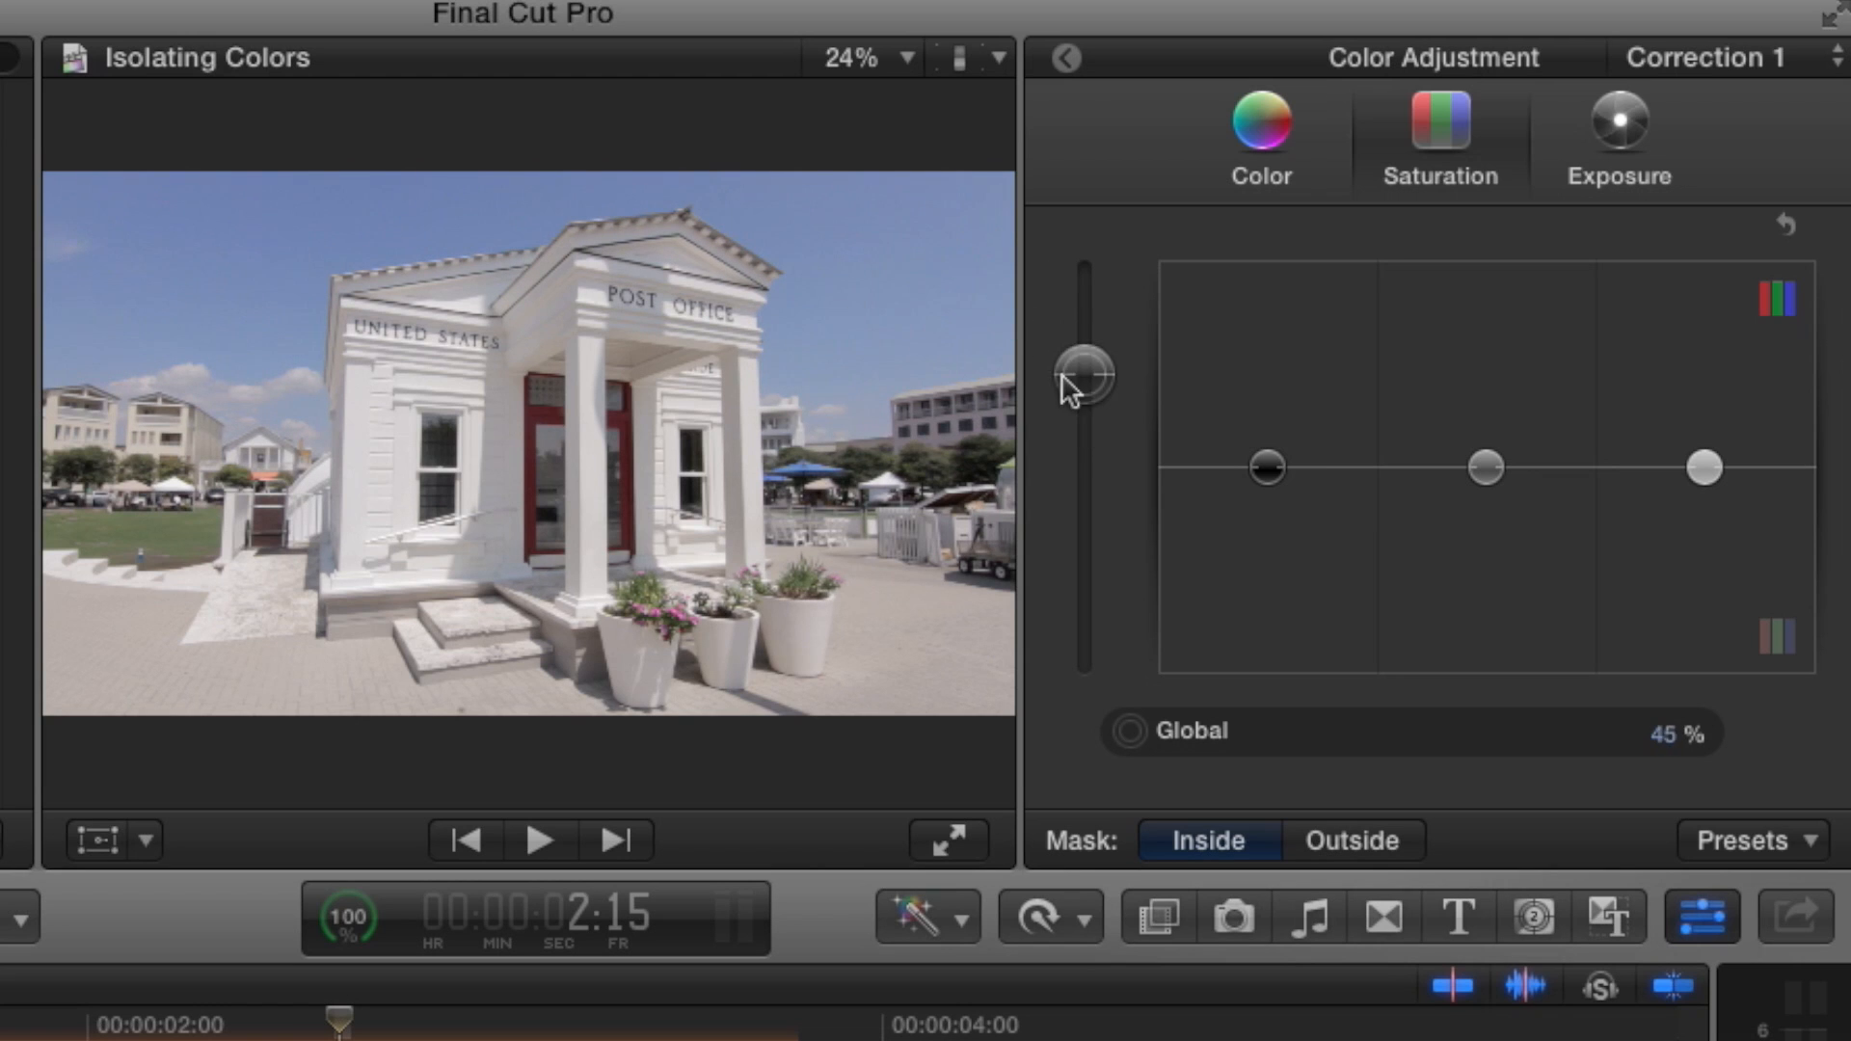
left_click(1258, 117)
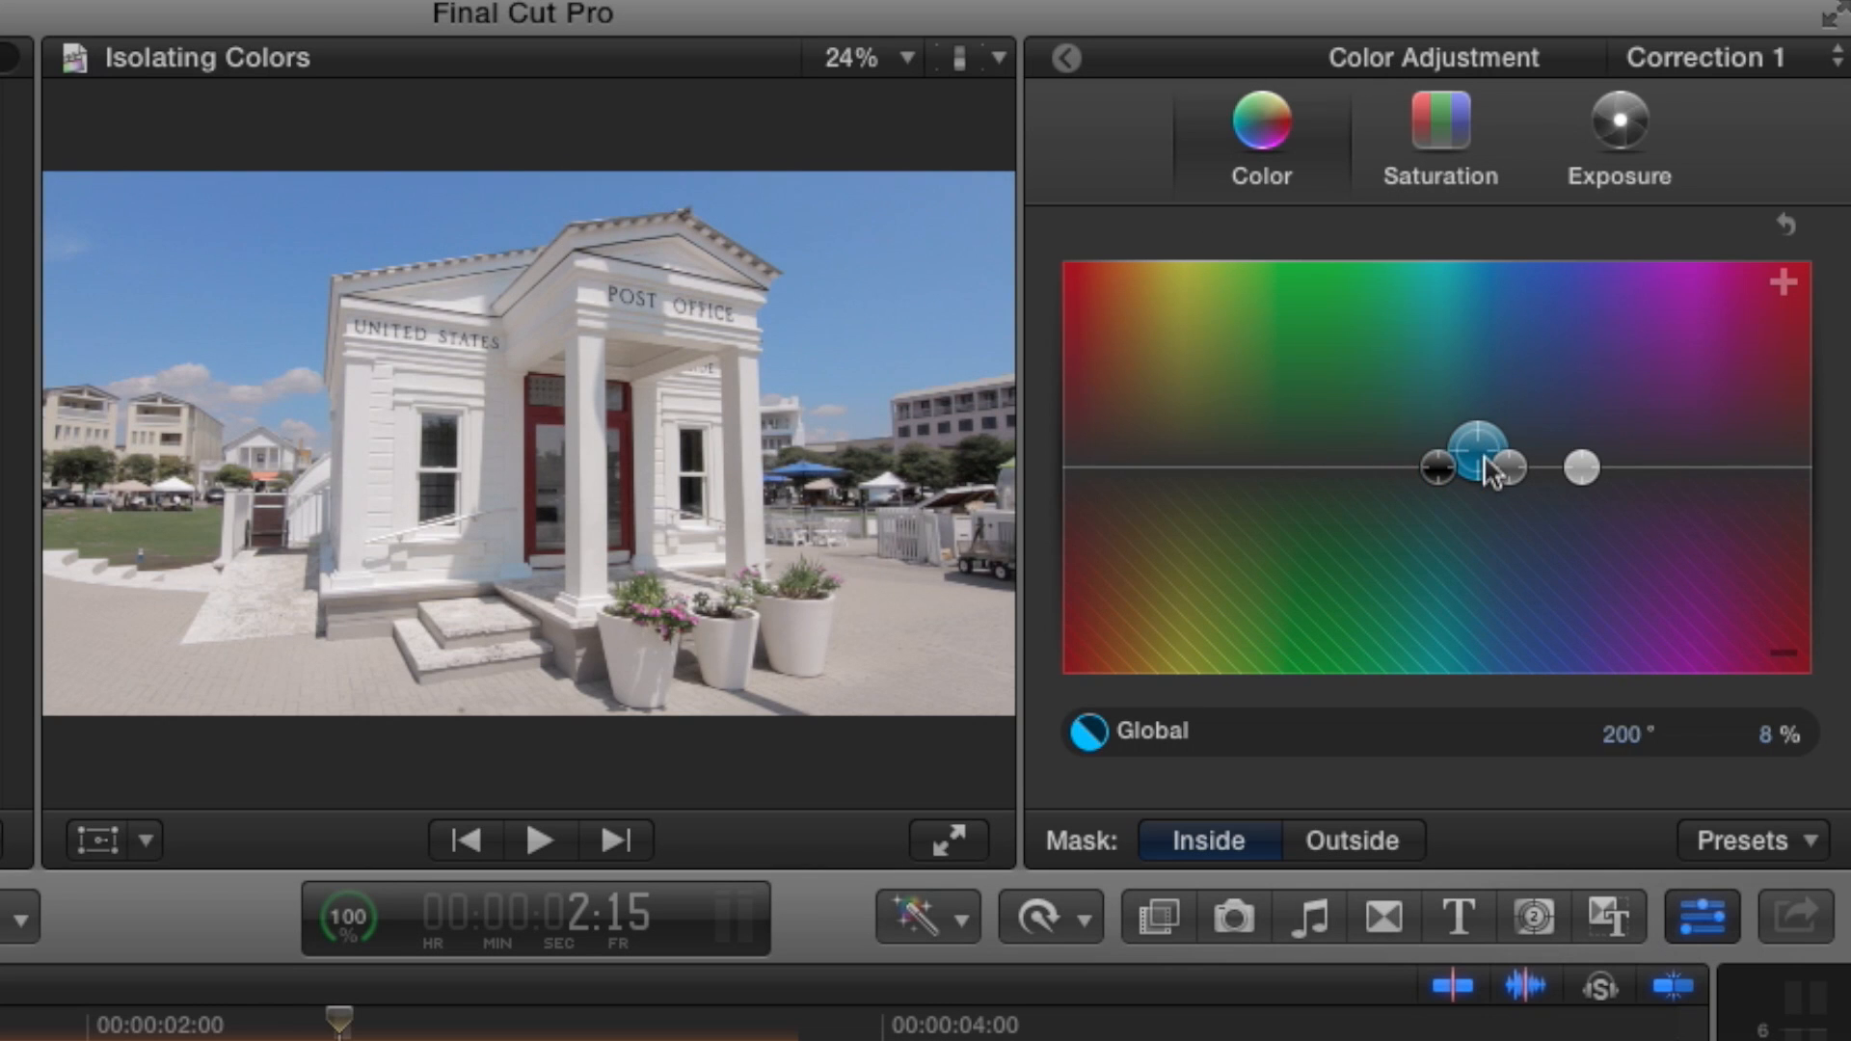
left_click_drag(1476, 467, 1168, 473)
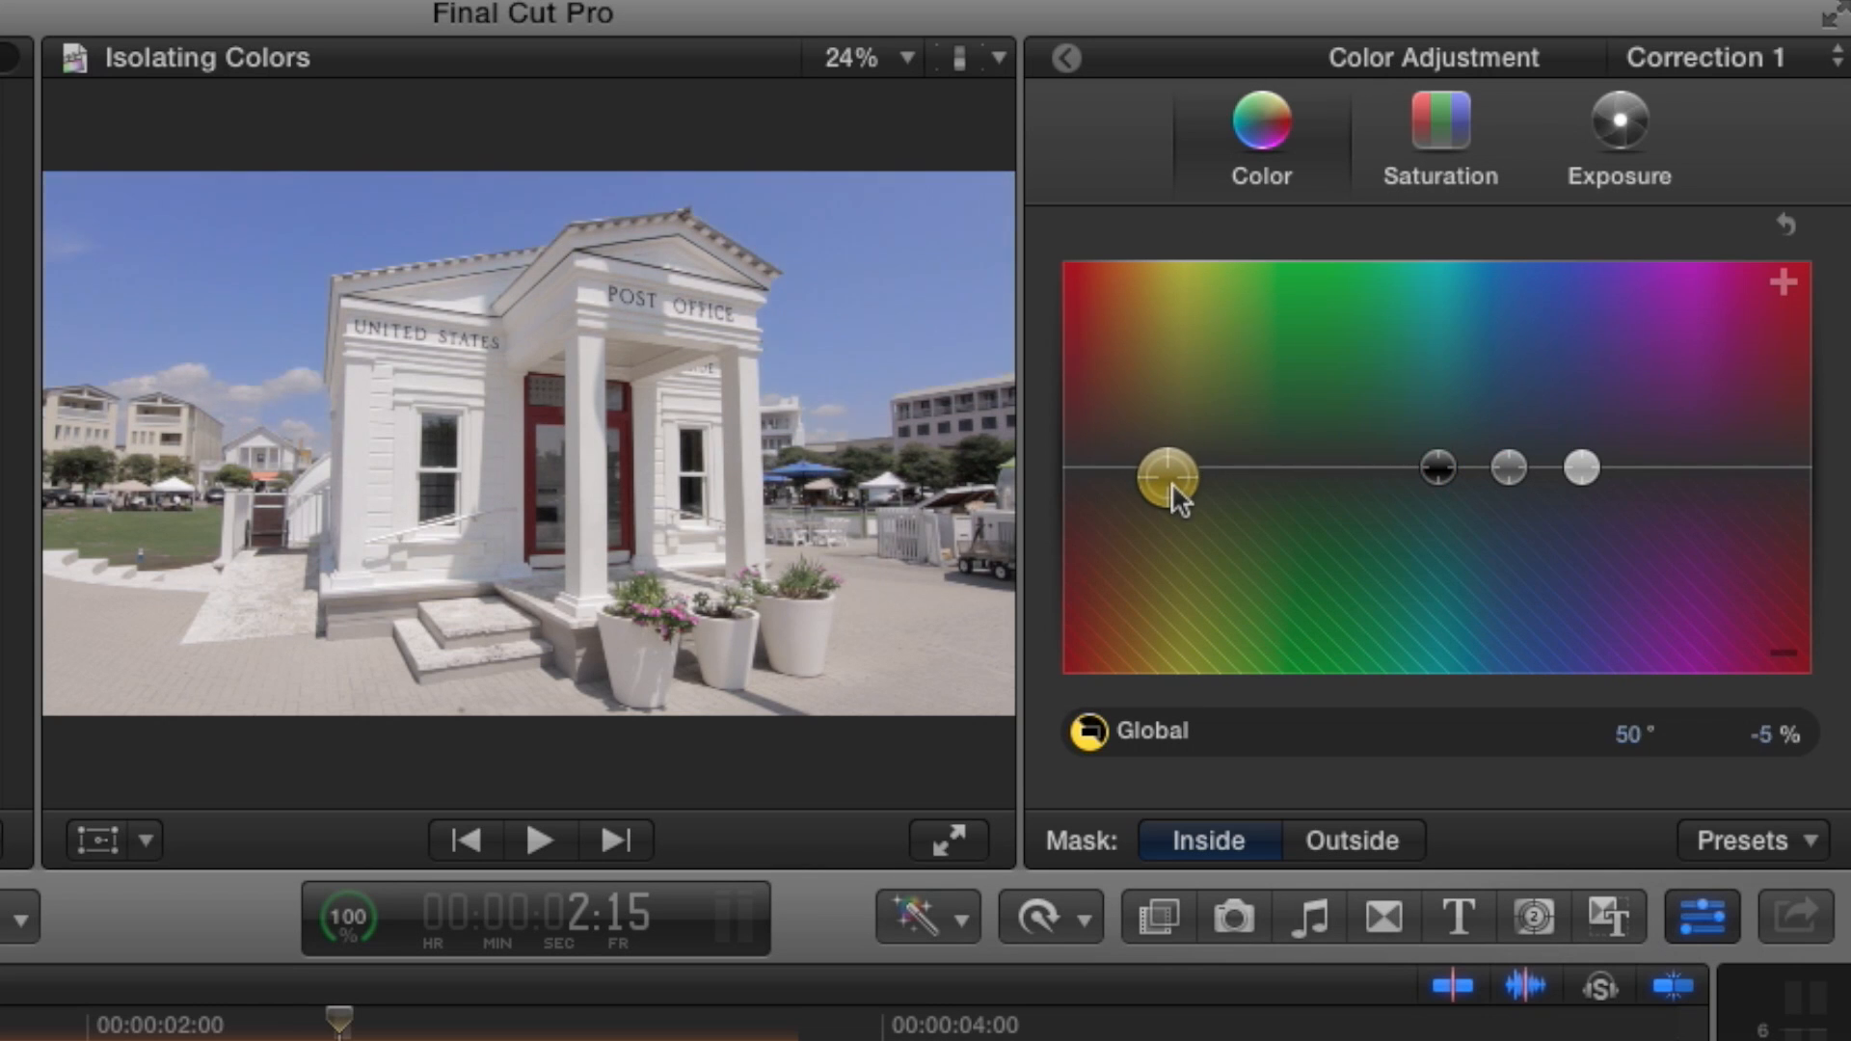
left_click_drag(1162, 469, 1150, 454)
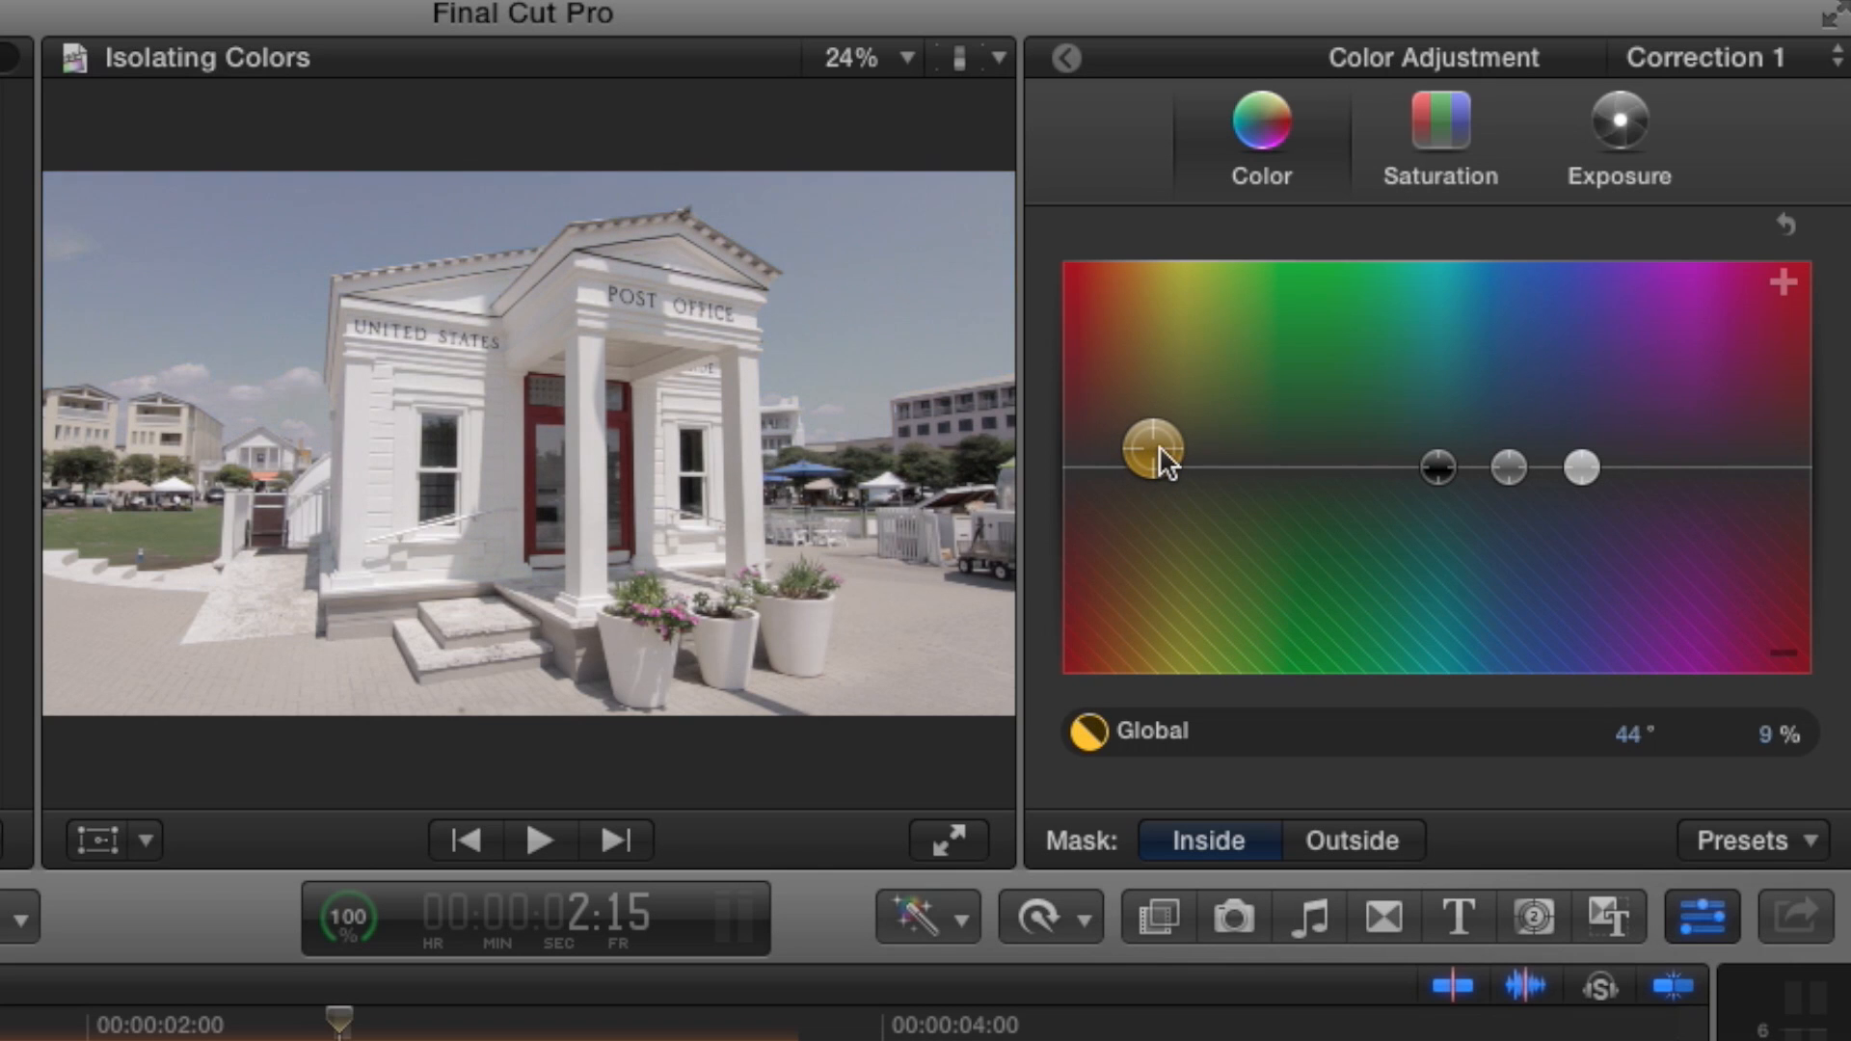
left_click_drag(1162, 454, 1074, 454)
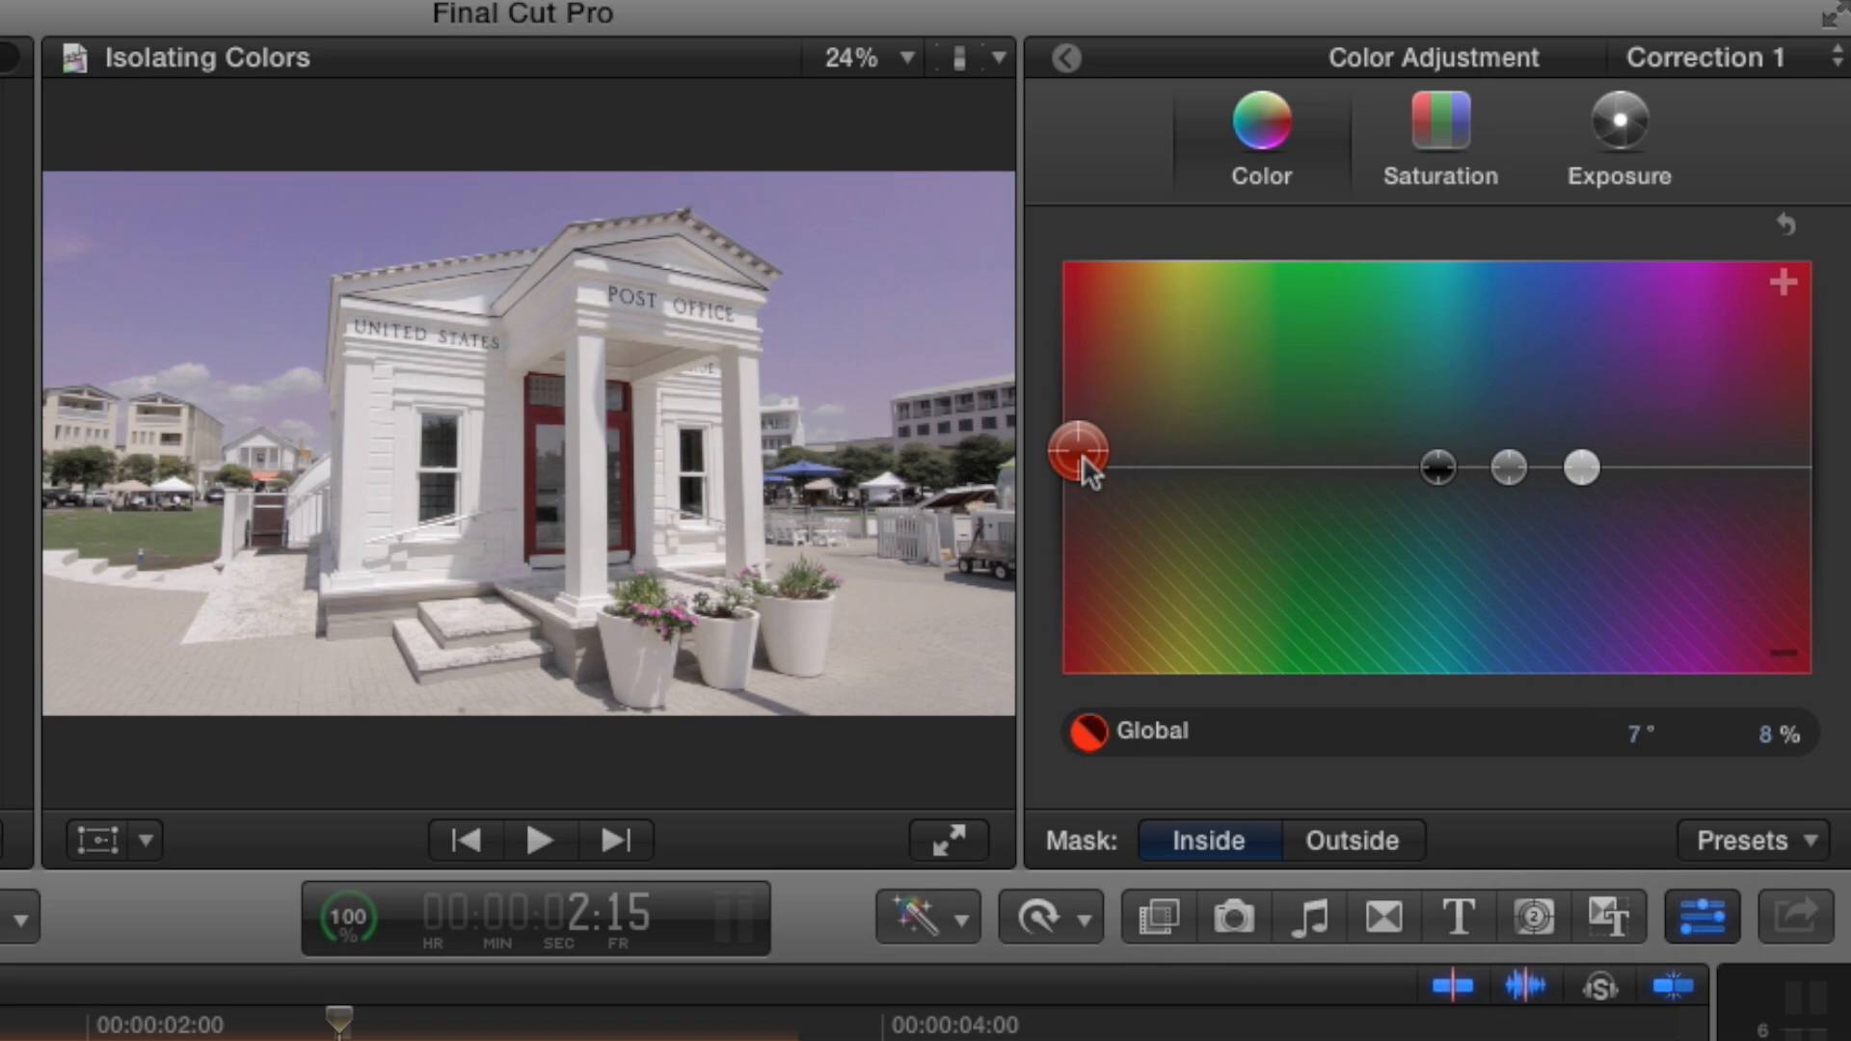
left_click_drag(1080, 451, 1647, 489)
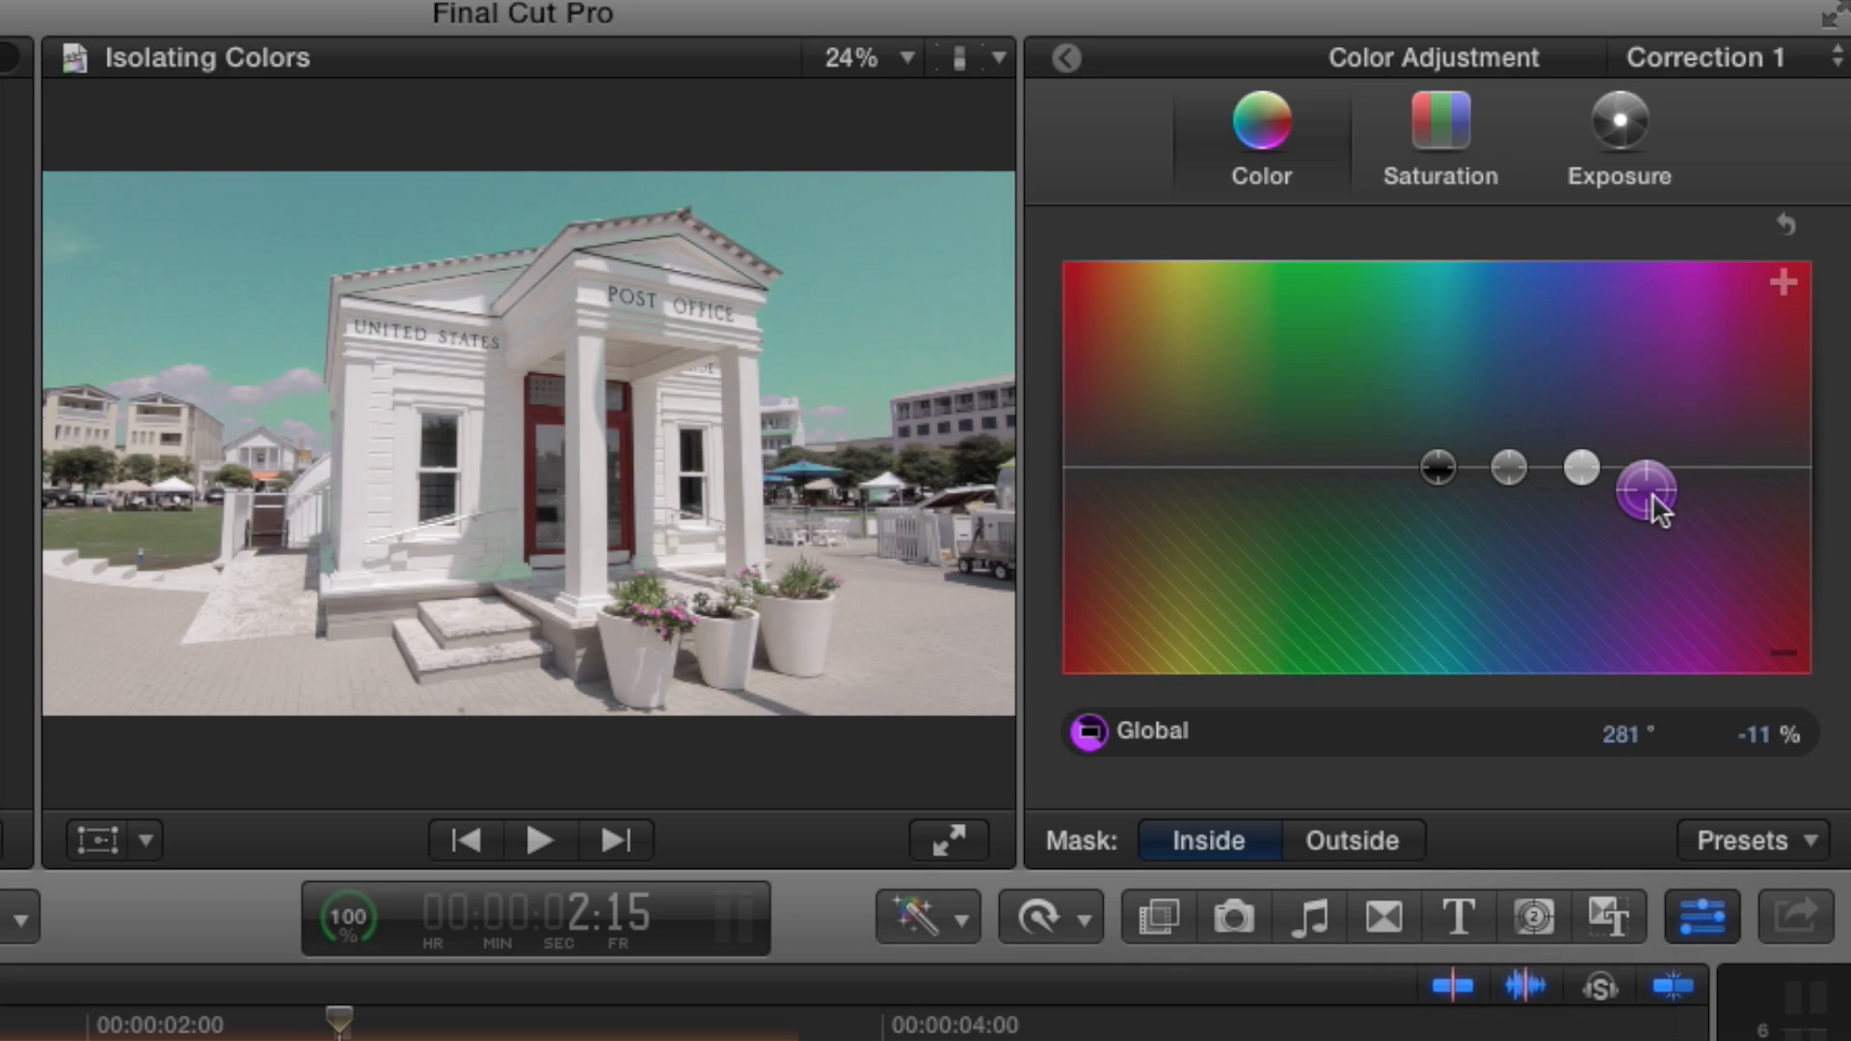
left_click_drag(1647, 484, 1652, 488)
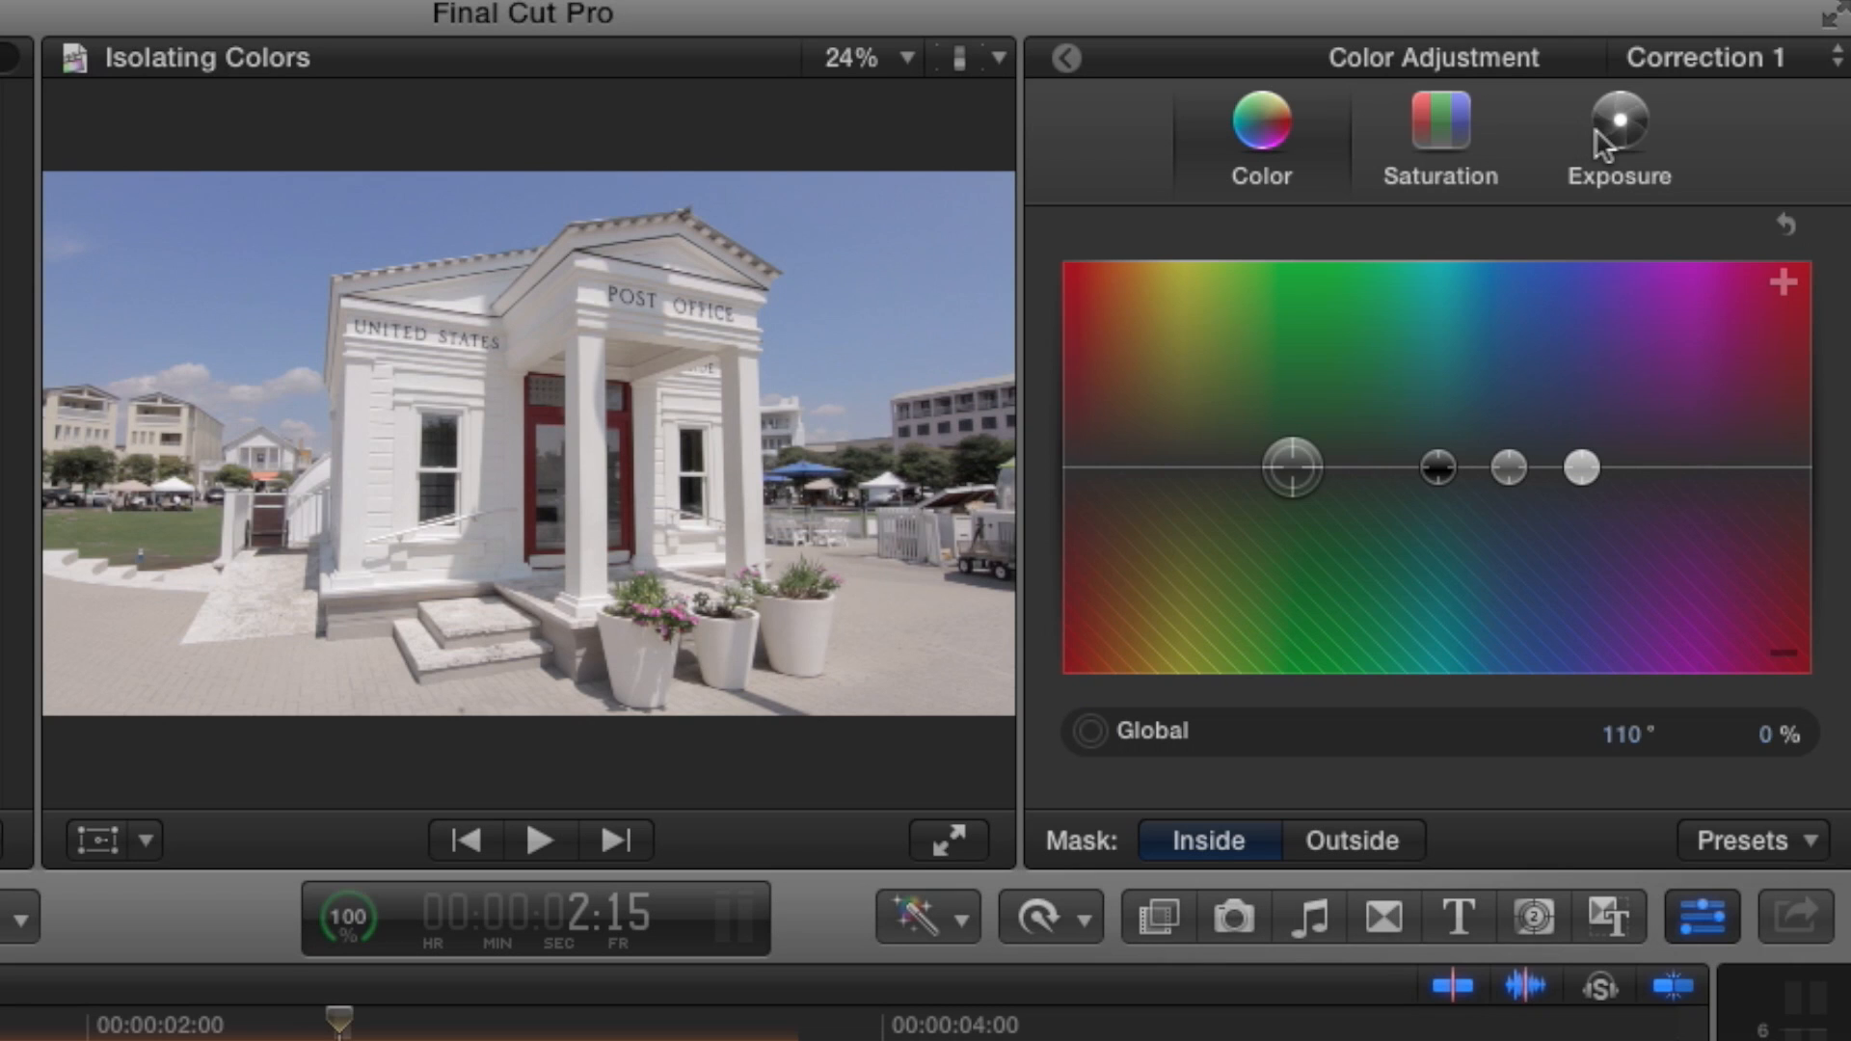
In Exposure, try the masked sky's Shadows at 10% and -33%, then return them to 0%.
left_click(1618, 124)
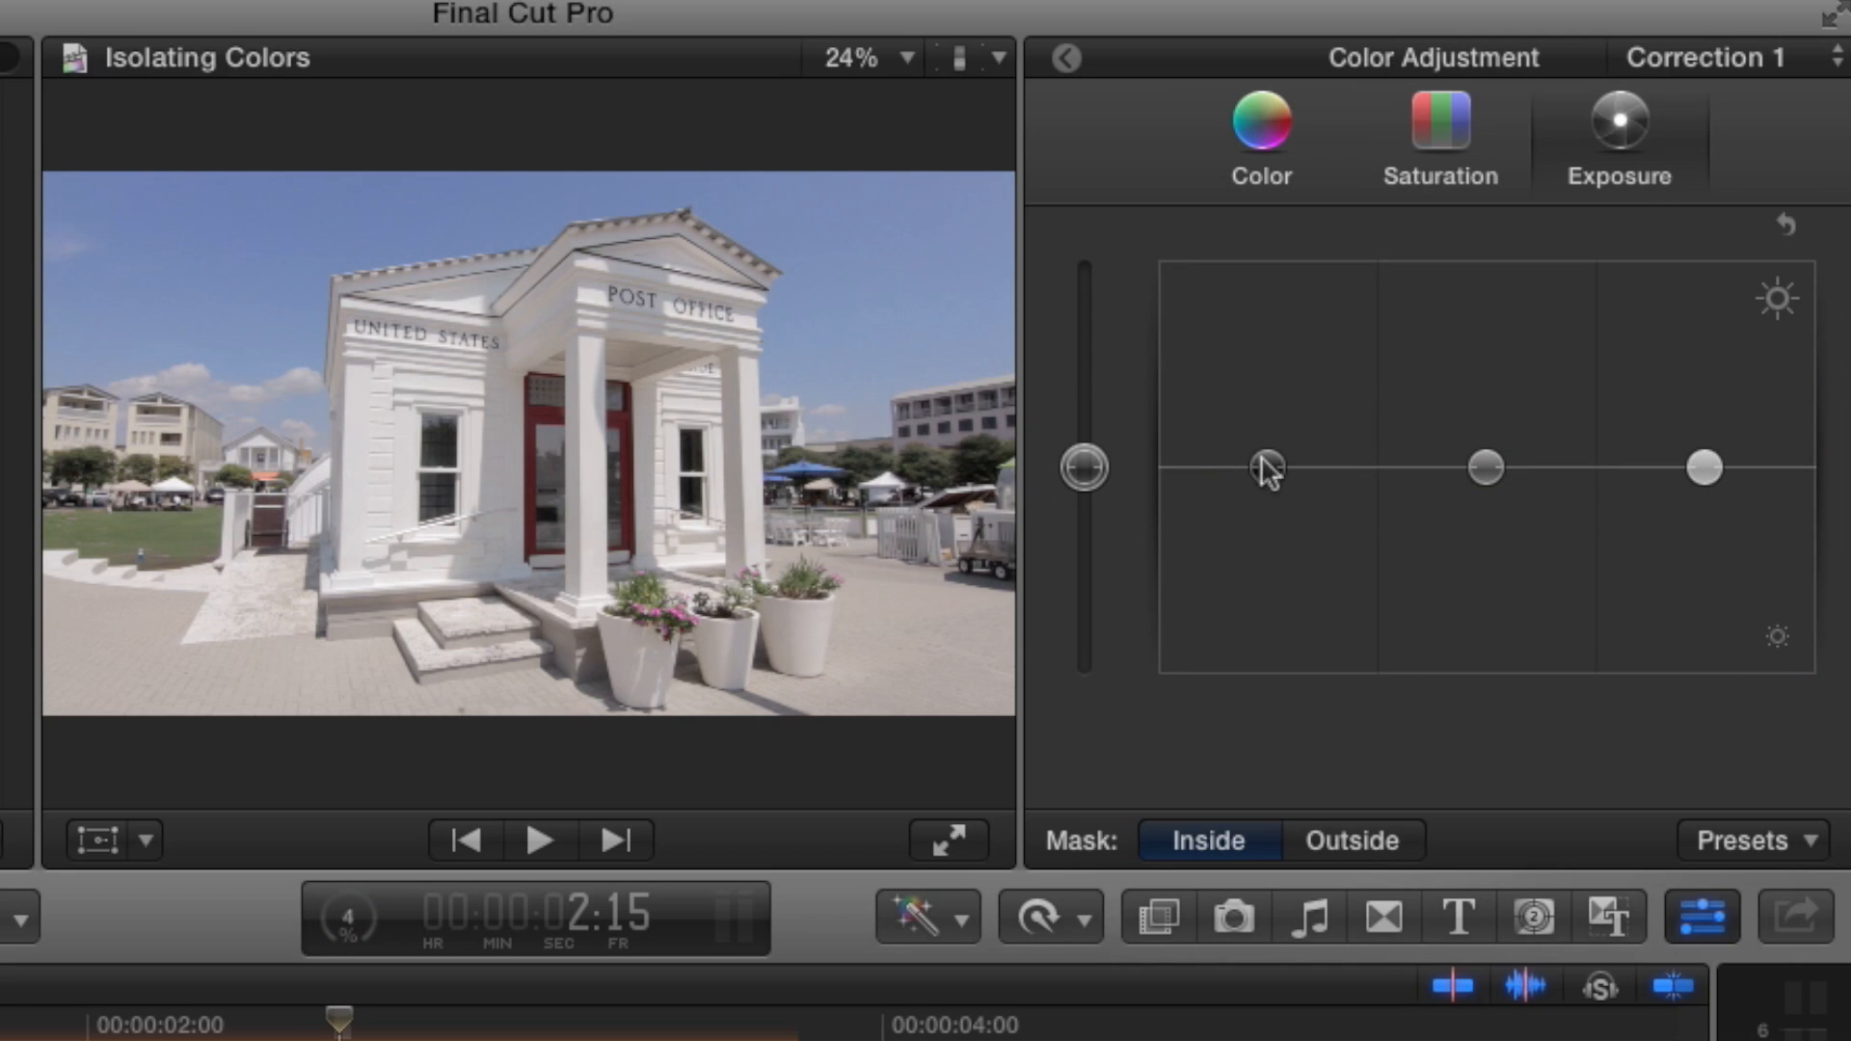
left_click_drag(1266, 467, 1266, 484)
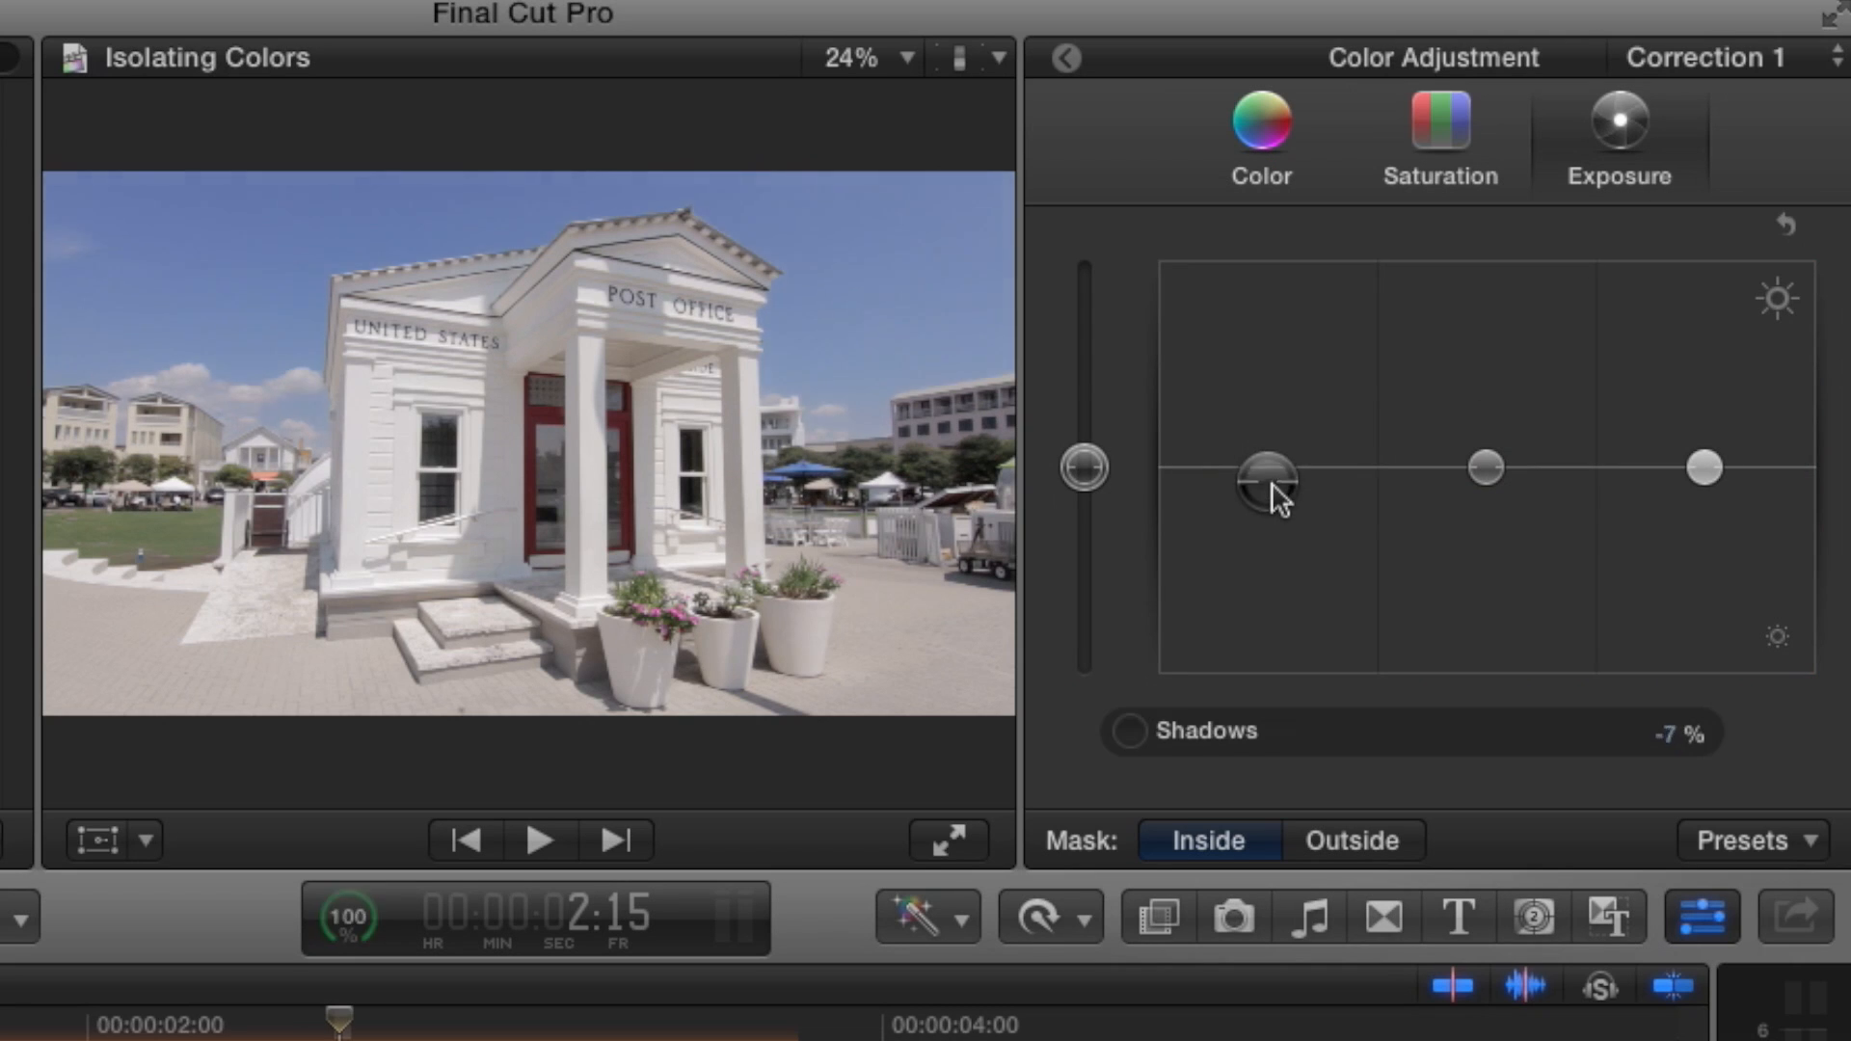
left_click_drag(1266, 482, 1267, 435)
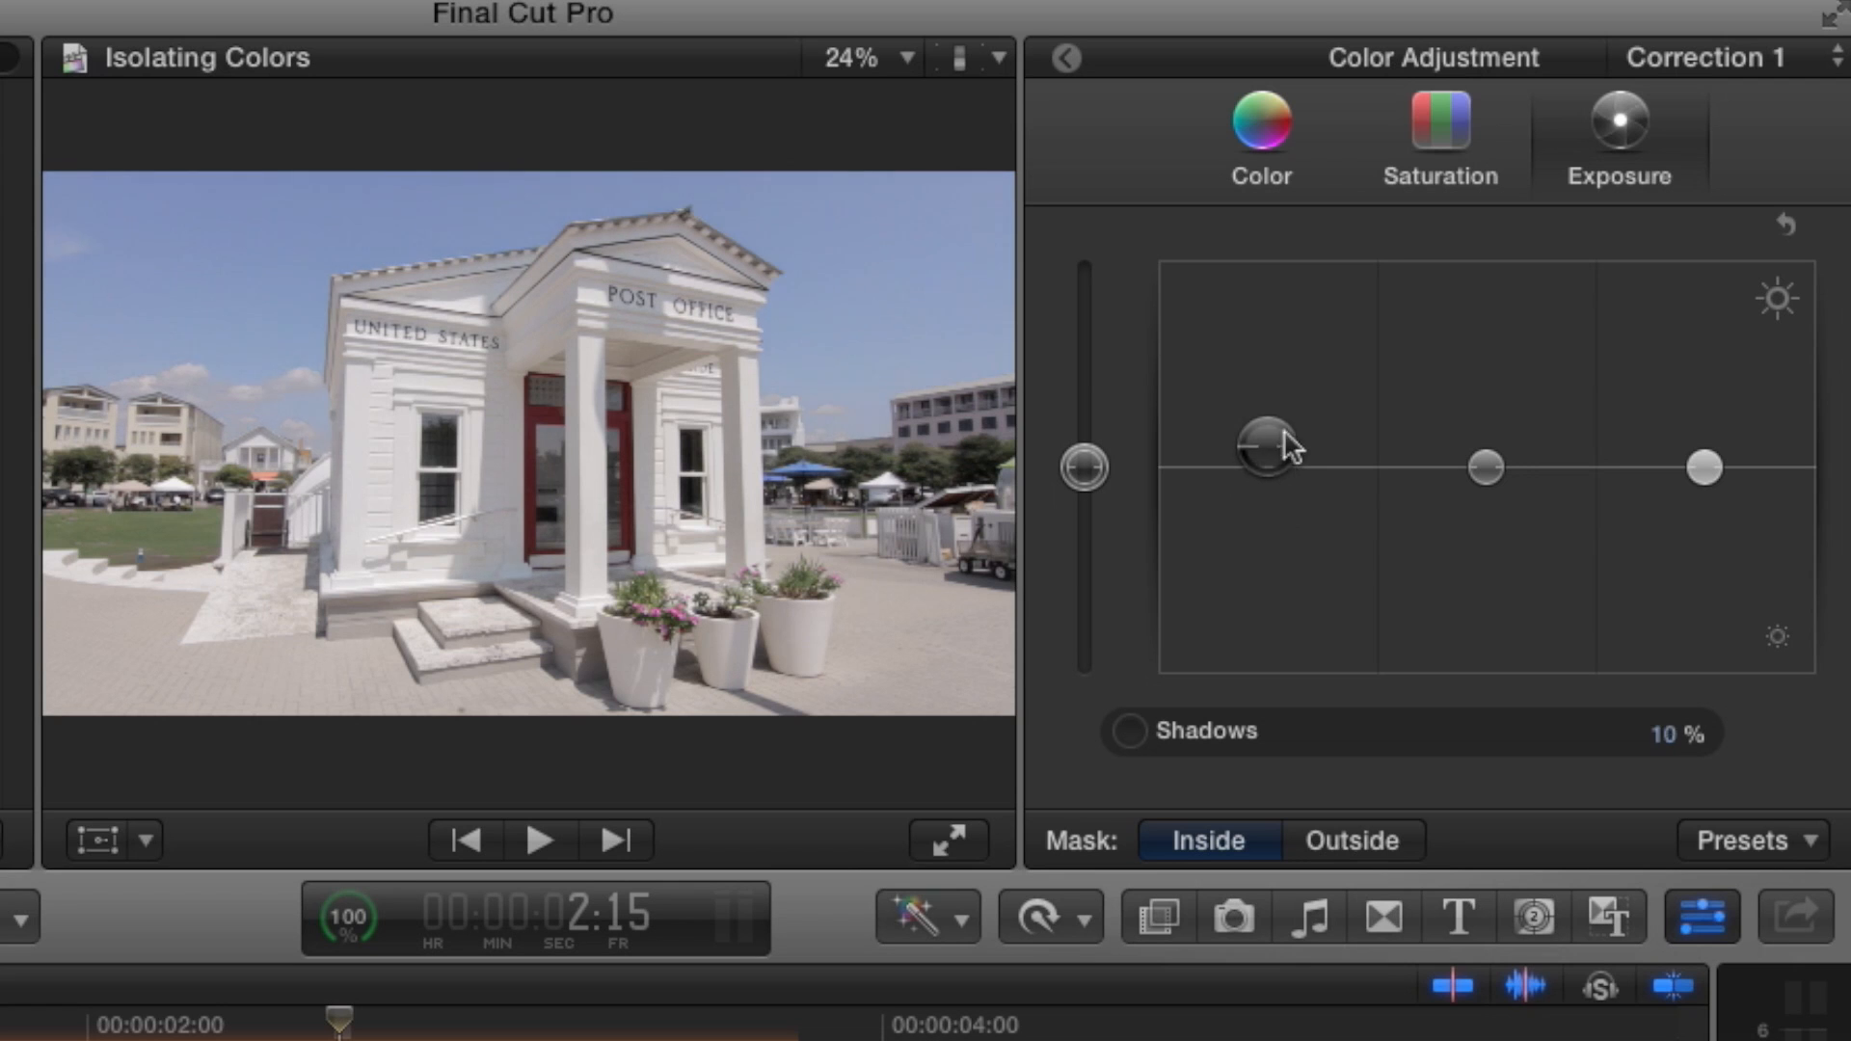
left_click_drag(1262, 466, 1262, 533)
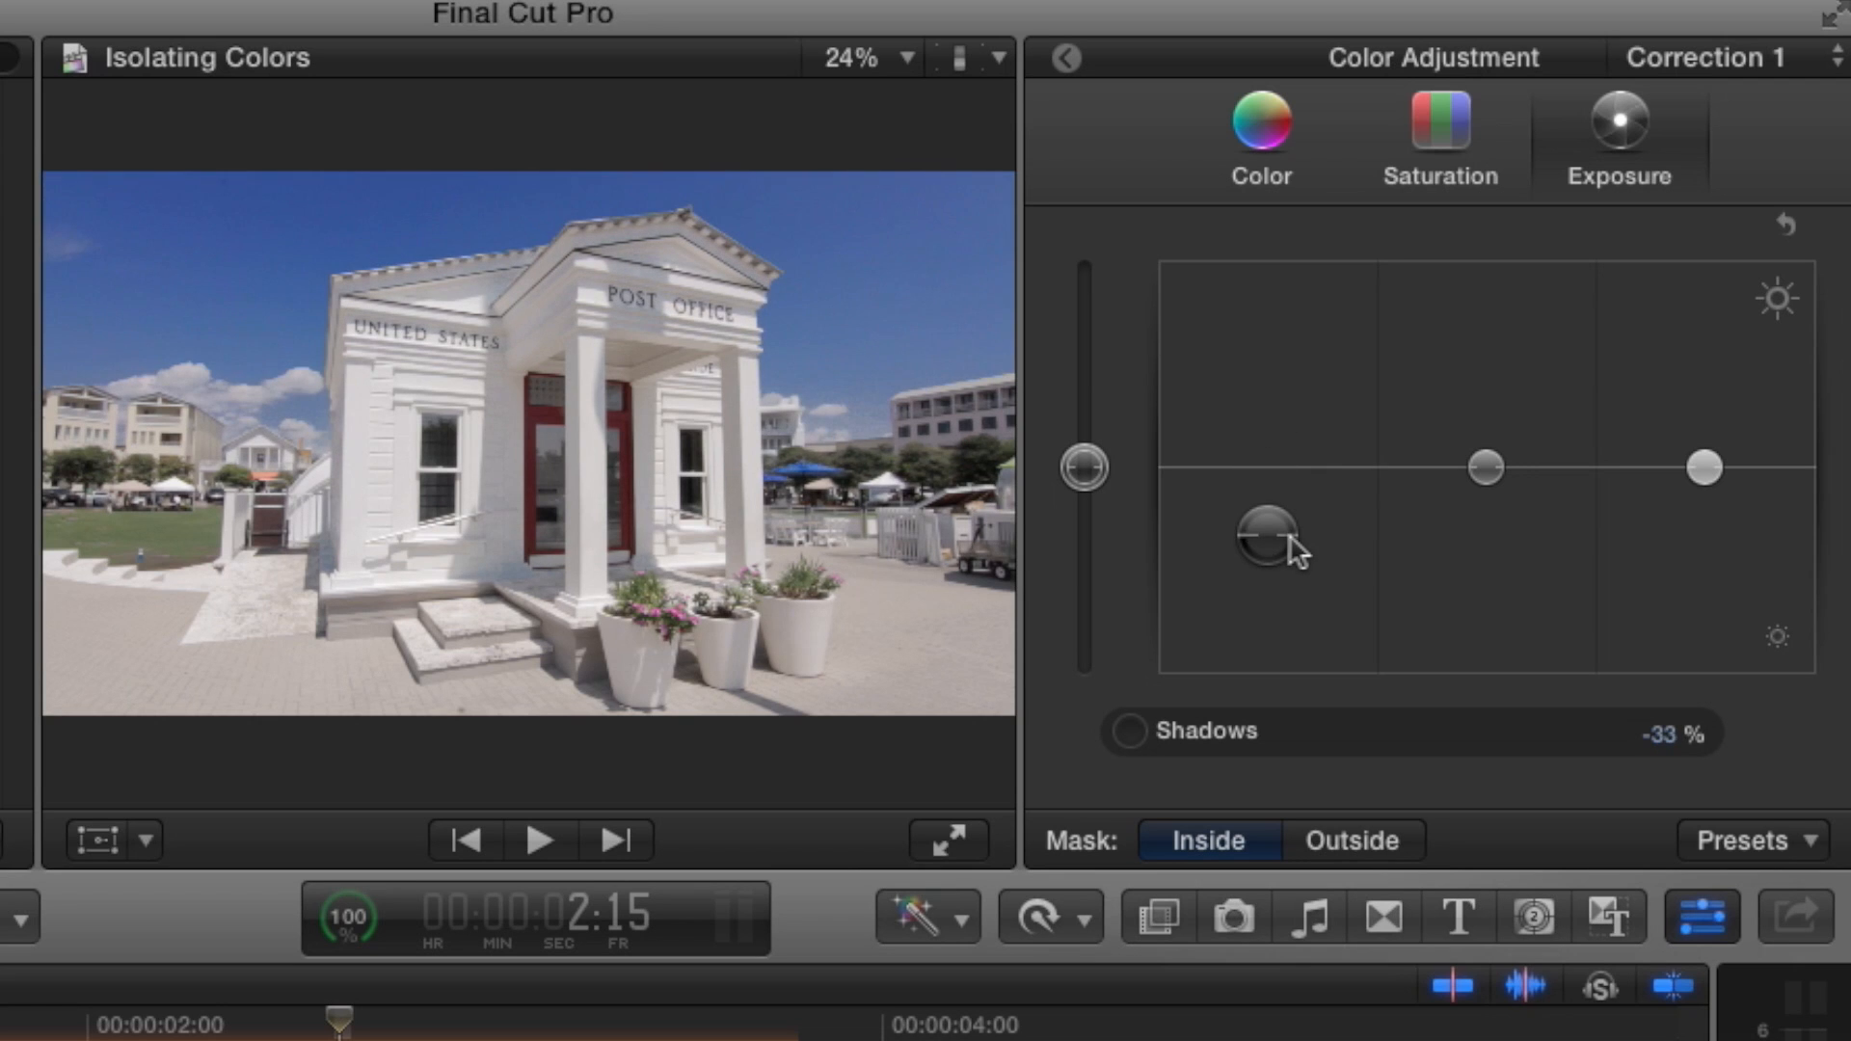
left_click_drag(1263, 533, 1263, 436)
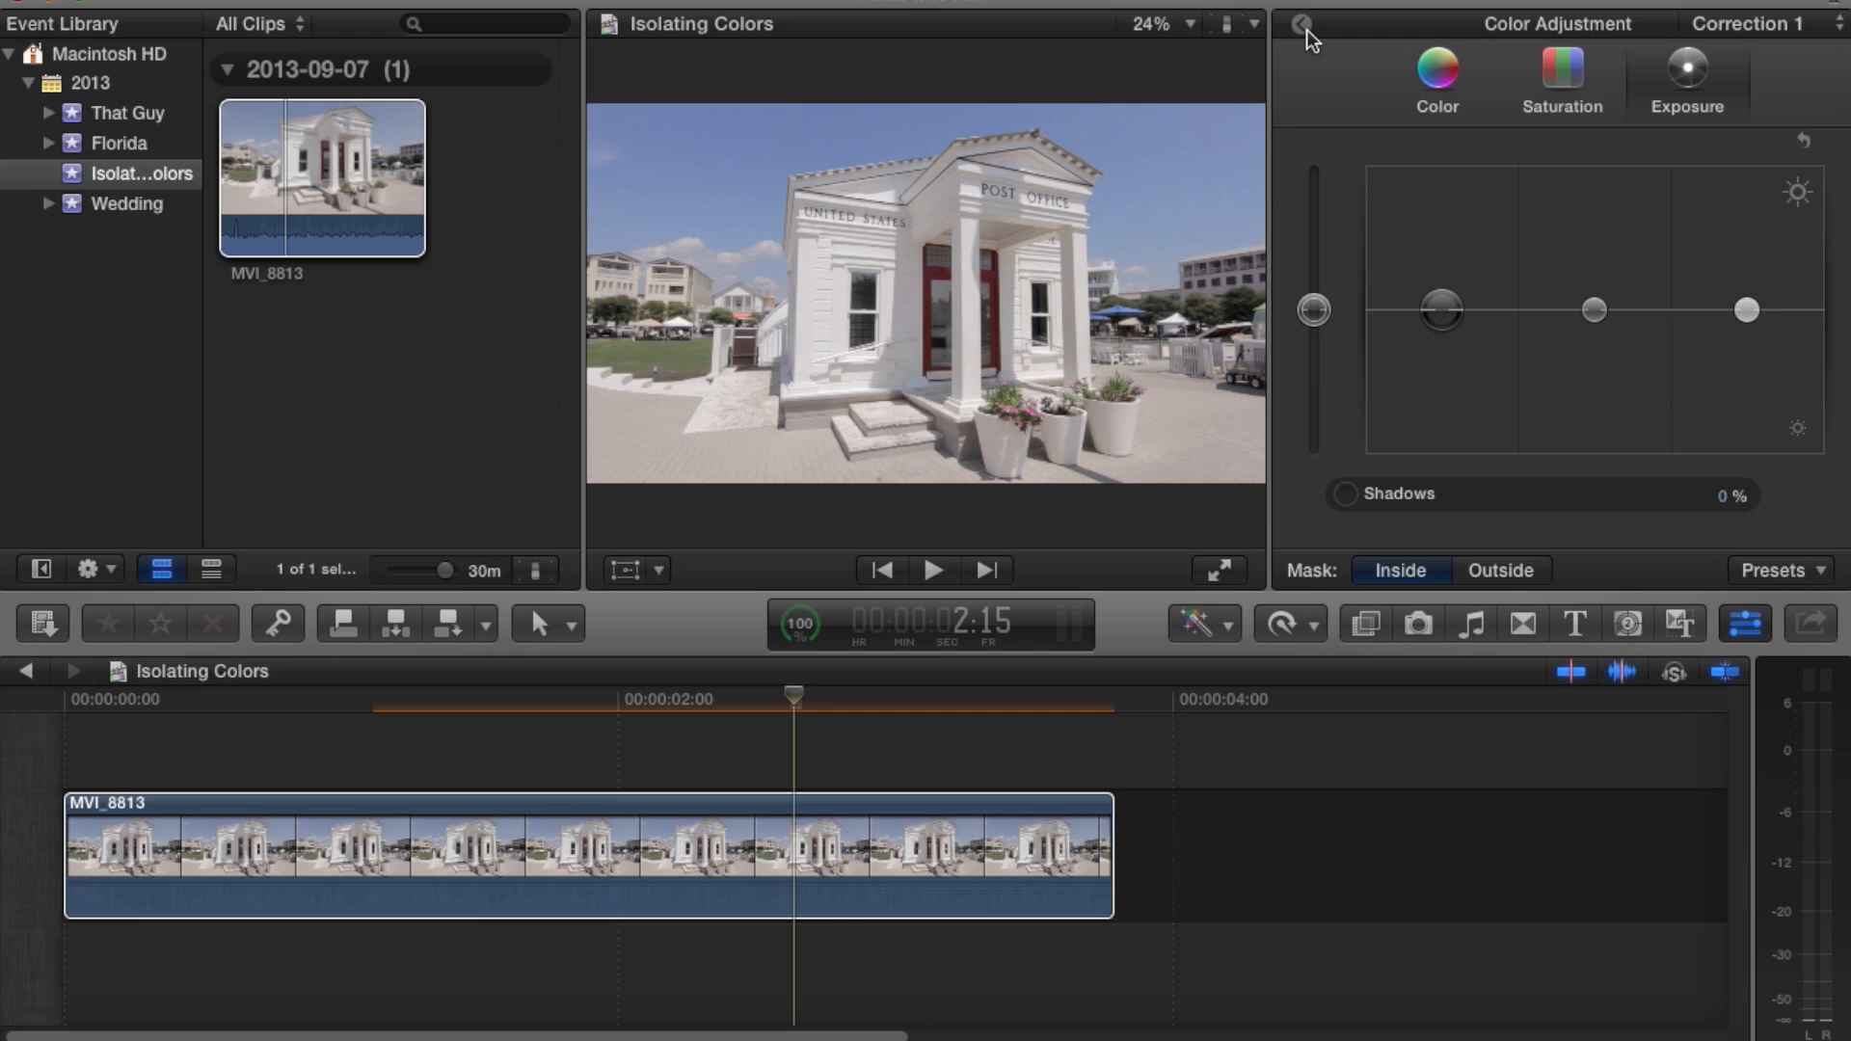
Go back to the Video Inspector, where Color lists Correction 1 with its color mask.
left_click(1303, 22)
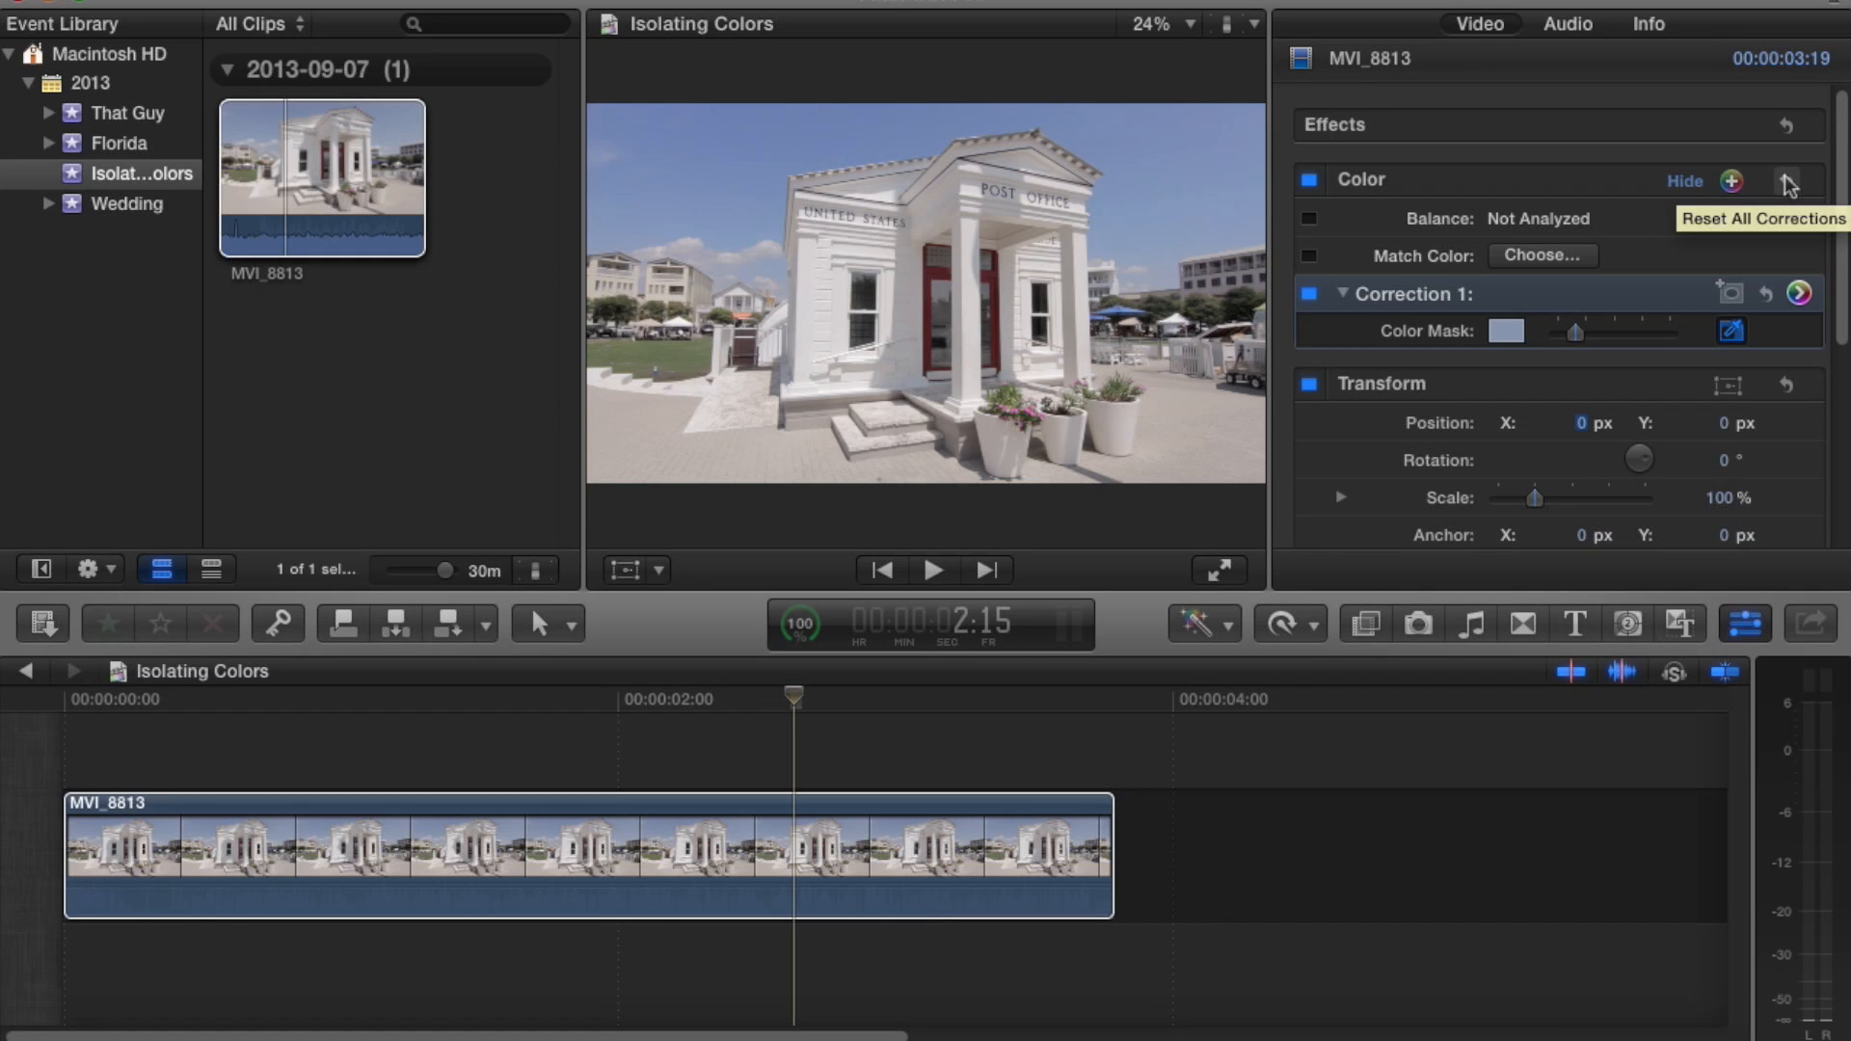
mouse_move(1786, 183)
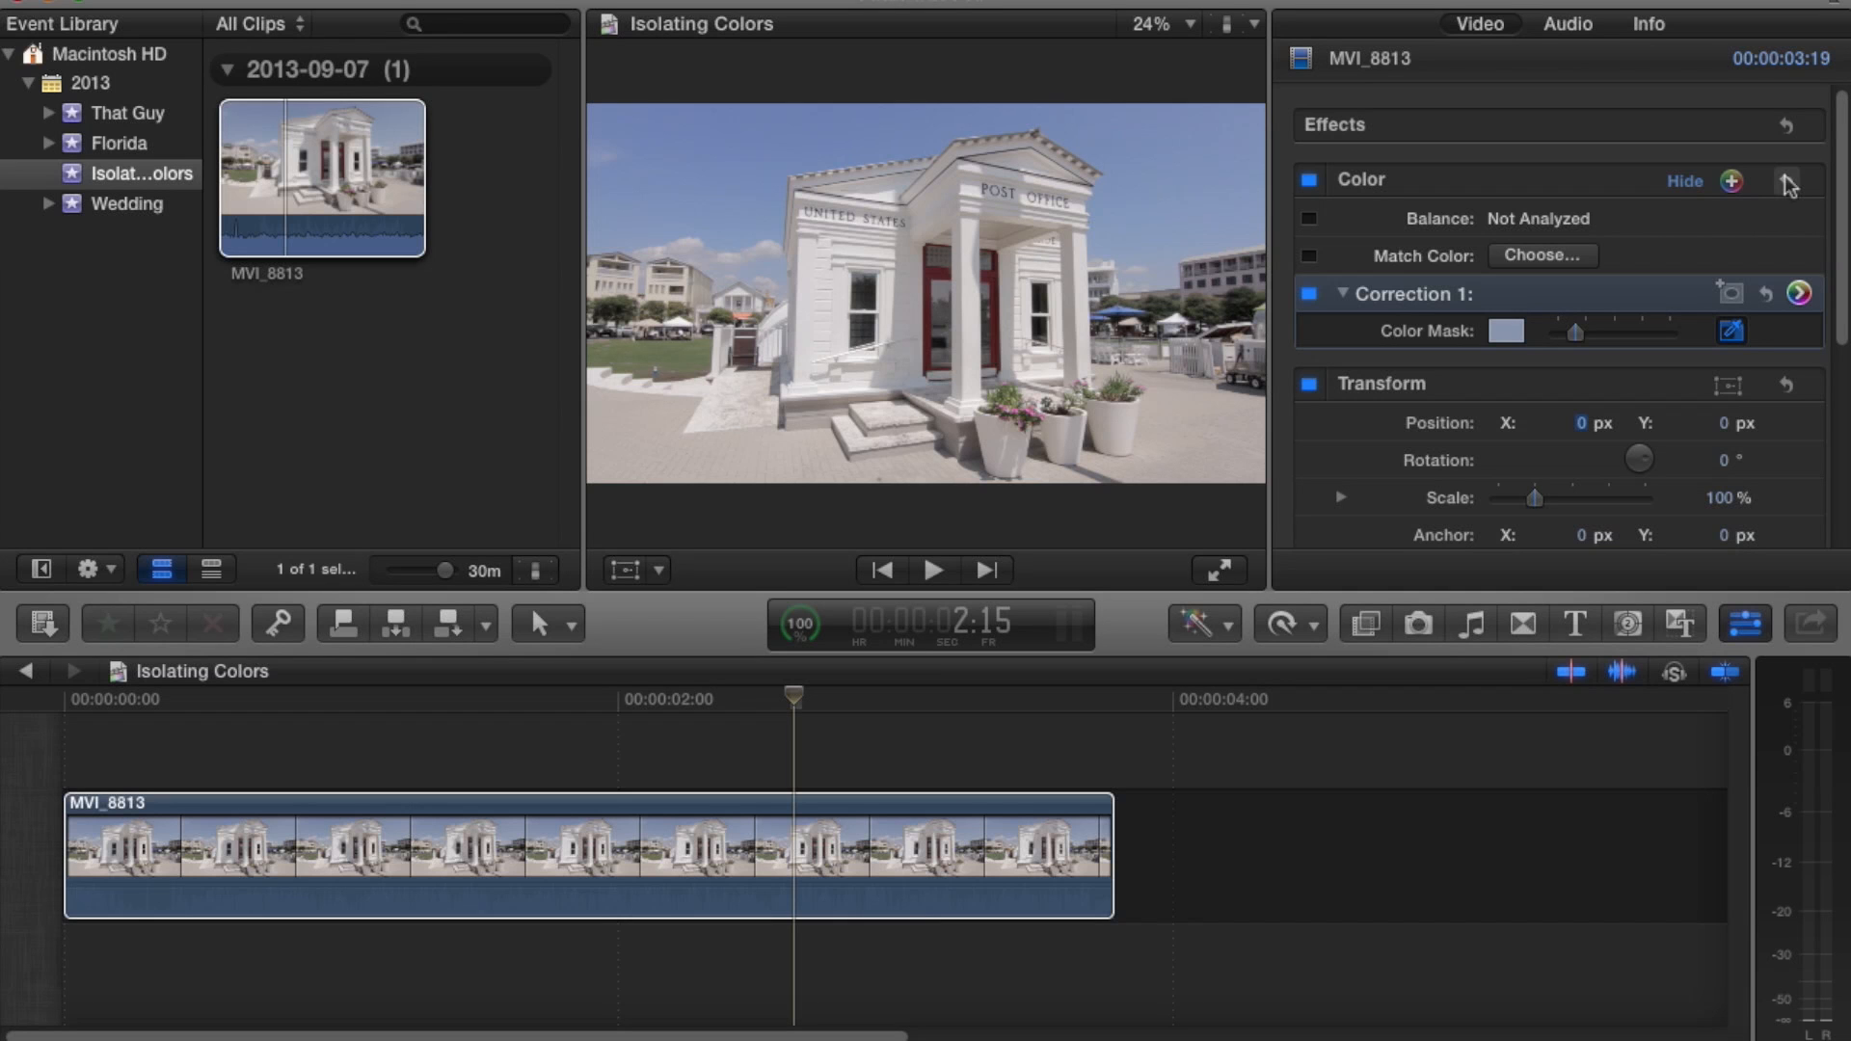